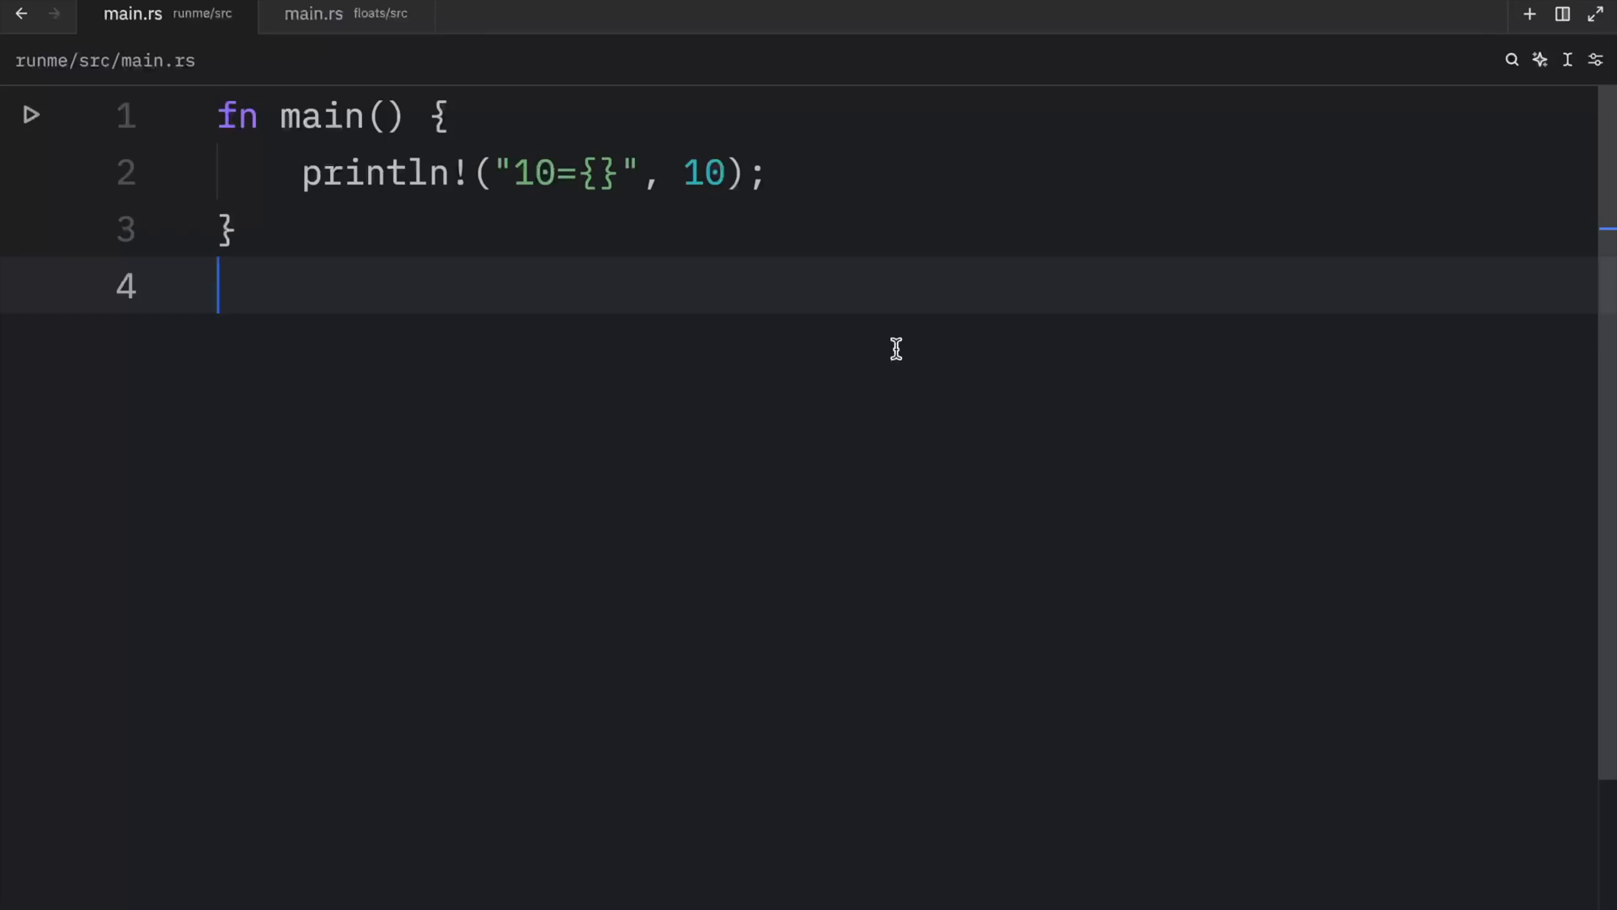
- Replace main's println with a new 'Hello, Bob!' message, then start a let statement instead
text(Hello, Bob!")
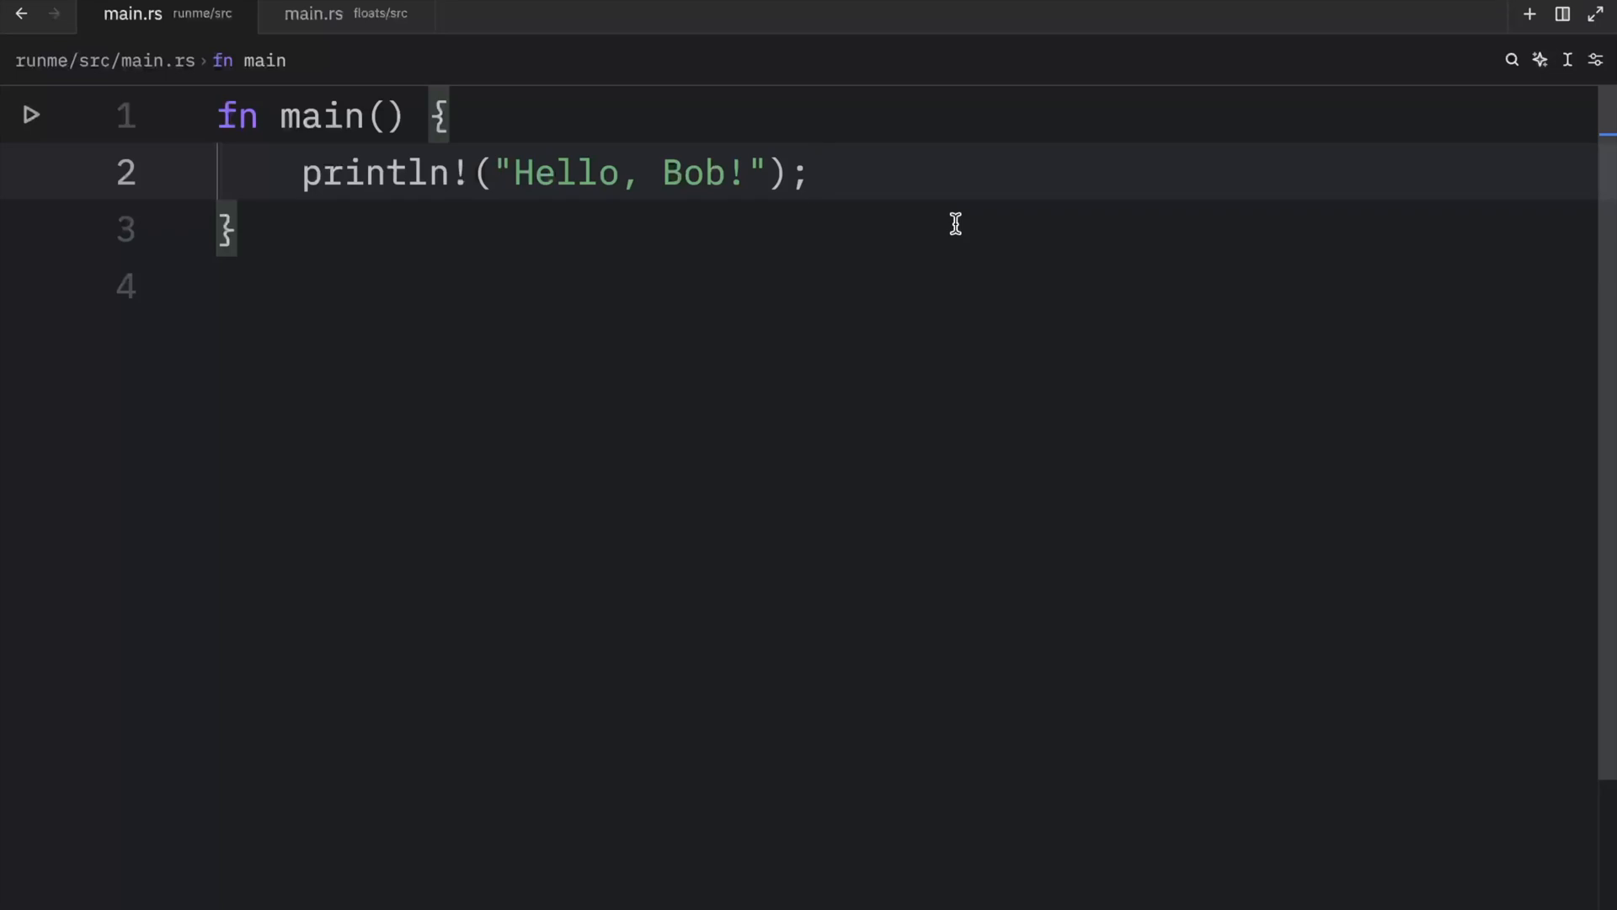
text(let)
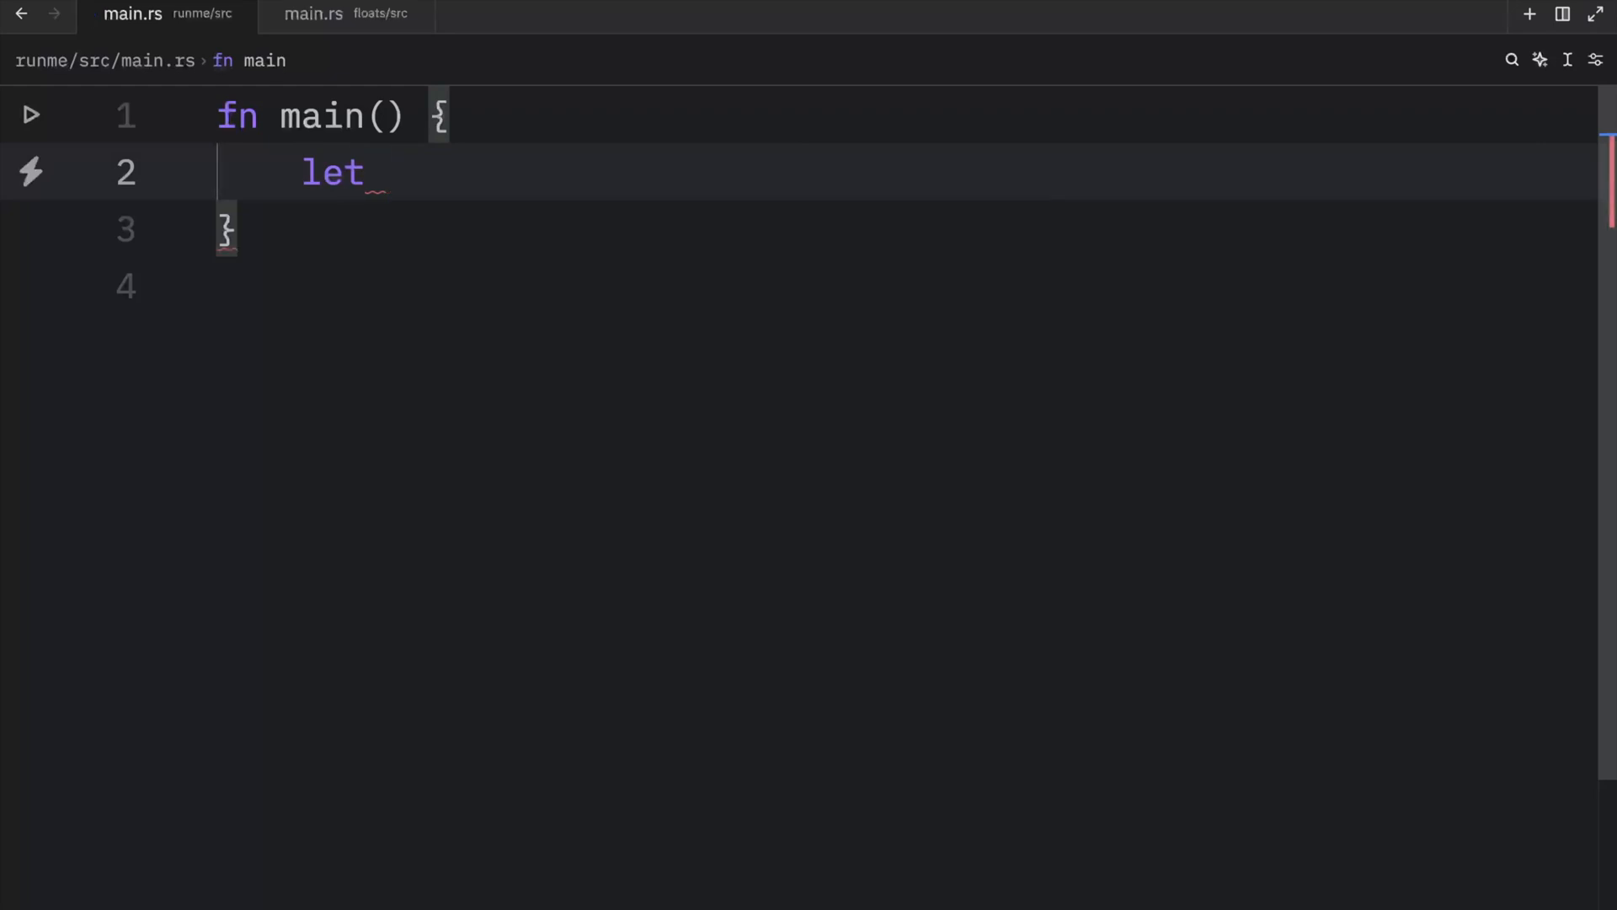
- Declare `let pi = 3.1415;` and place the cursor right after the name pi
text(pi =)
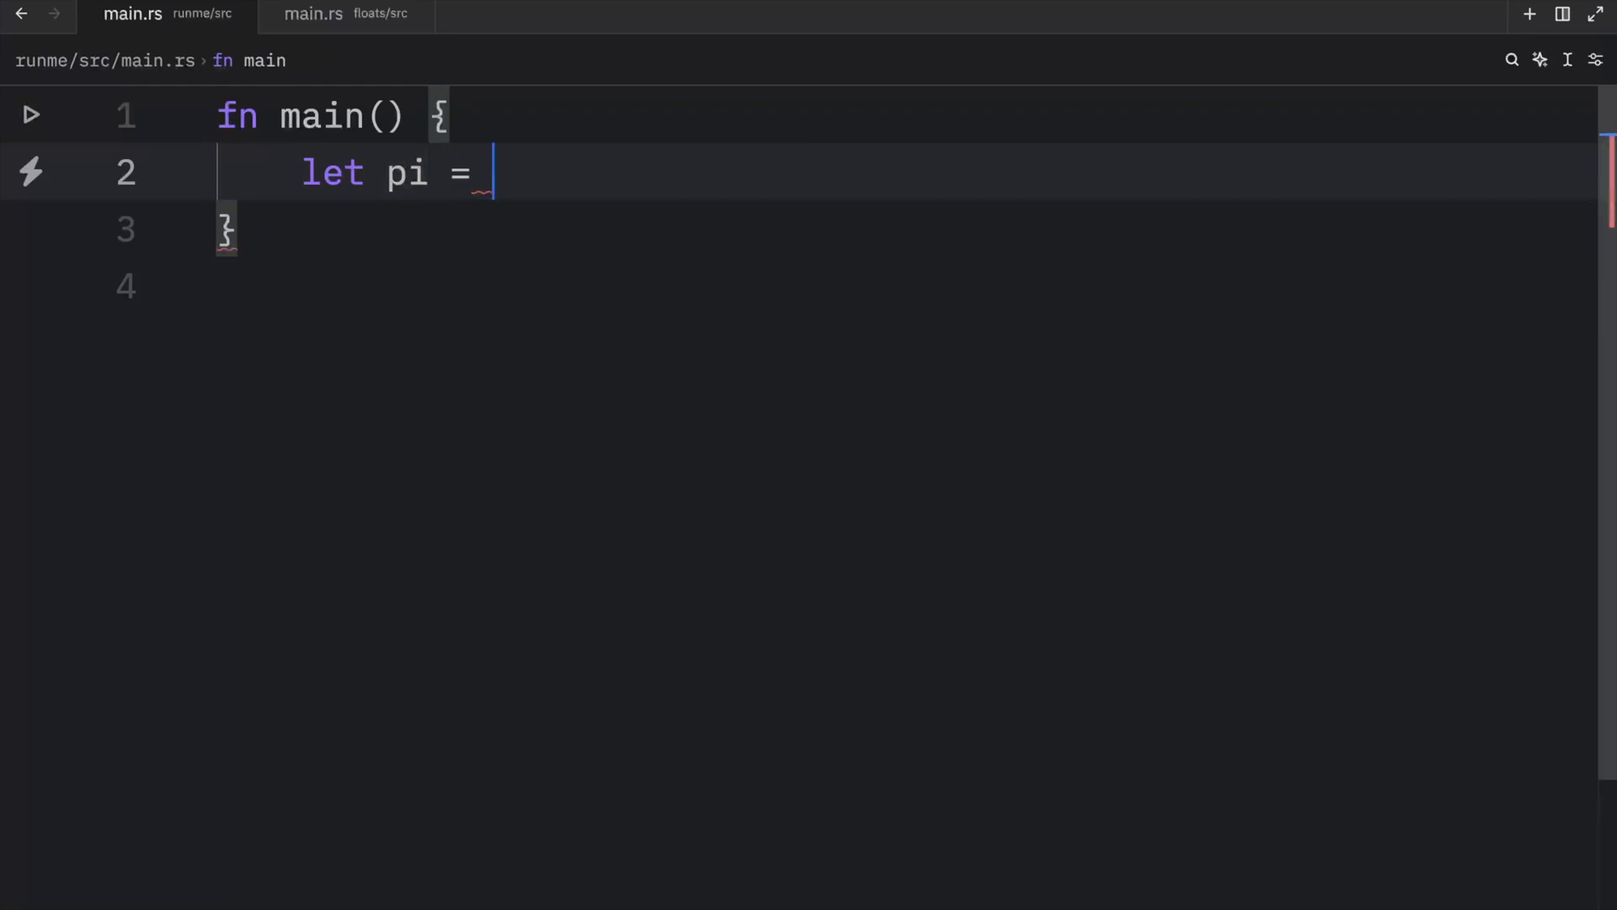
text(3.1)
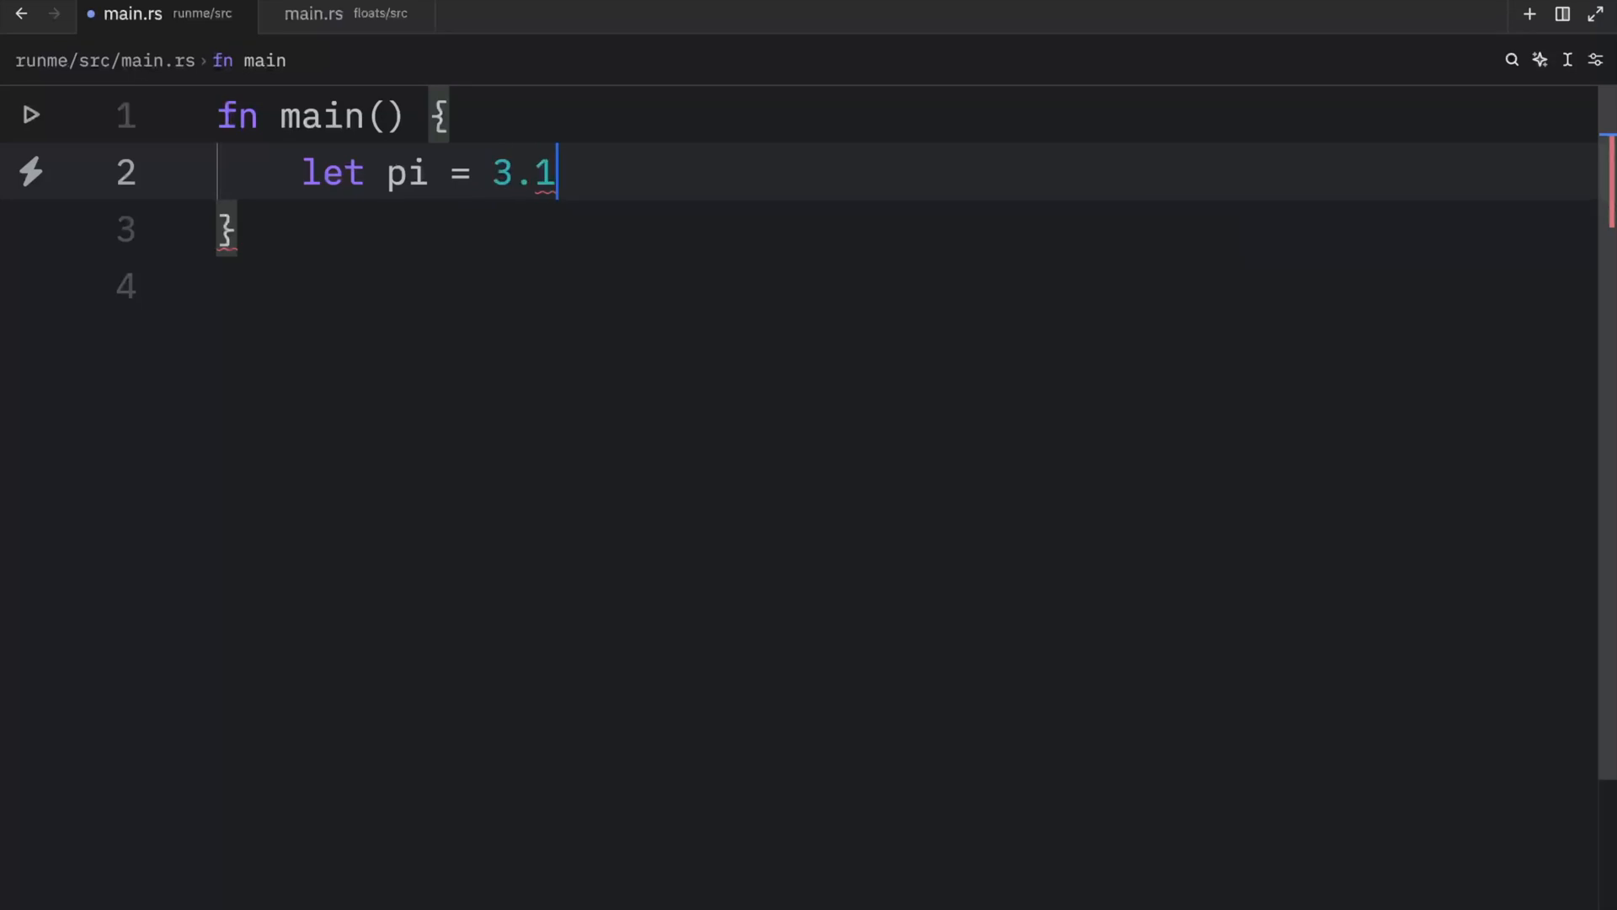
text(415;)
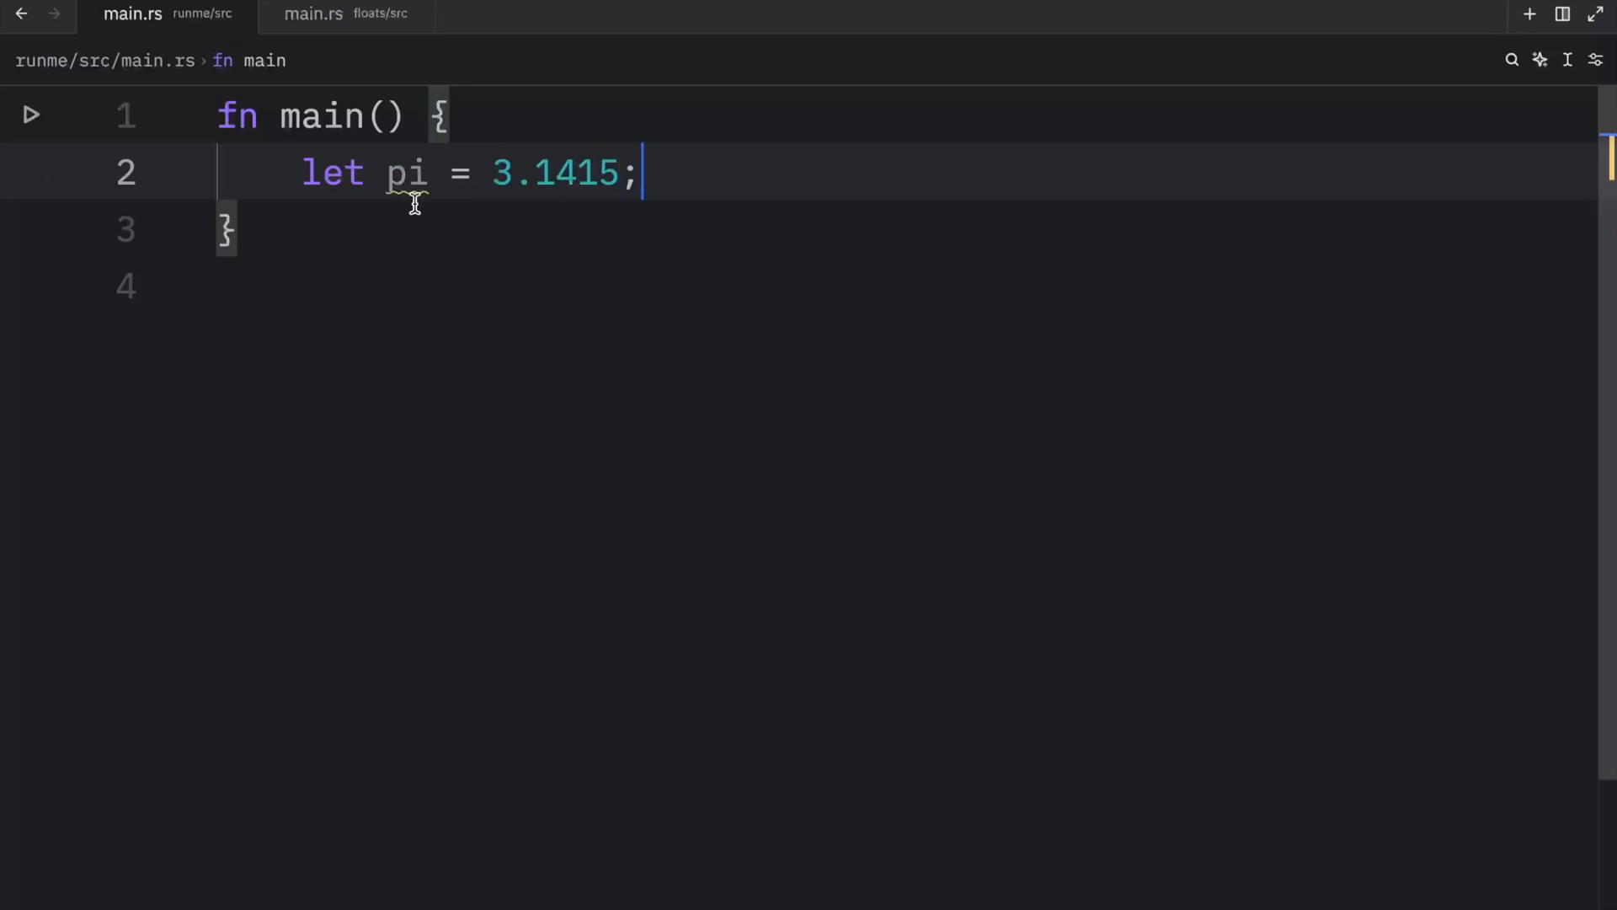
mouse_move(408, 172)
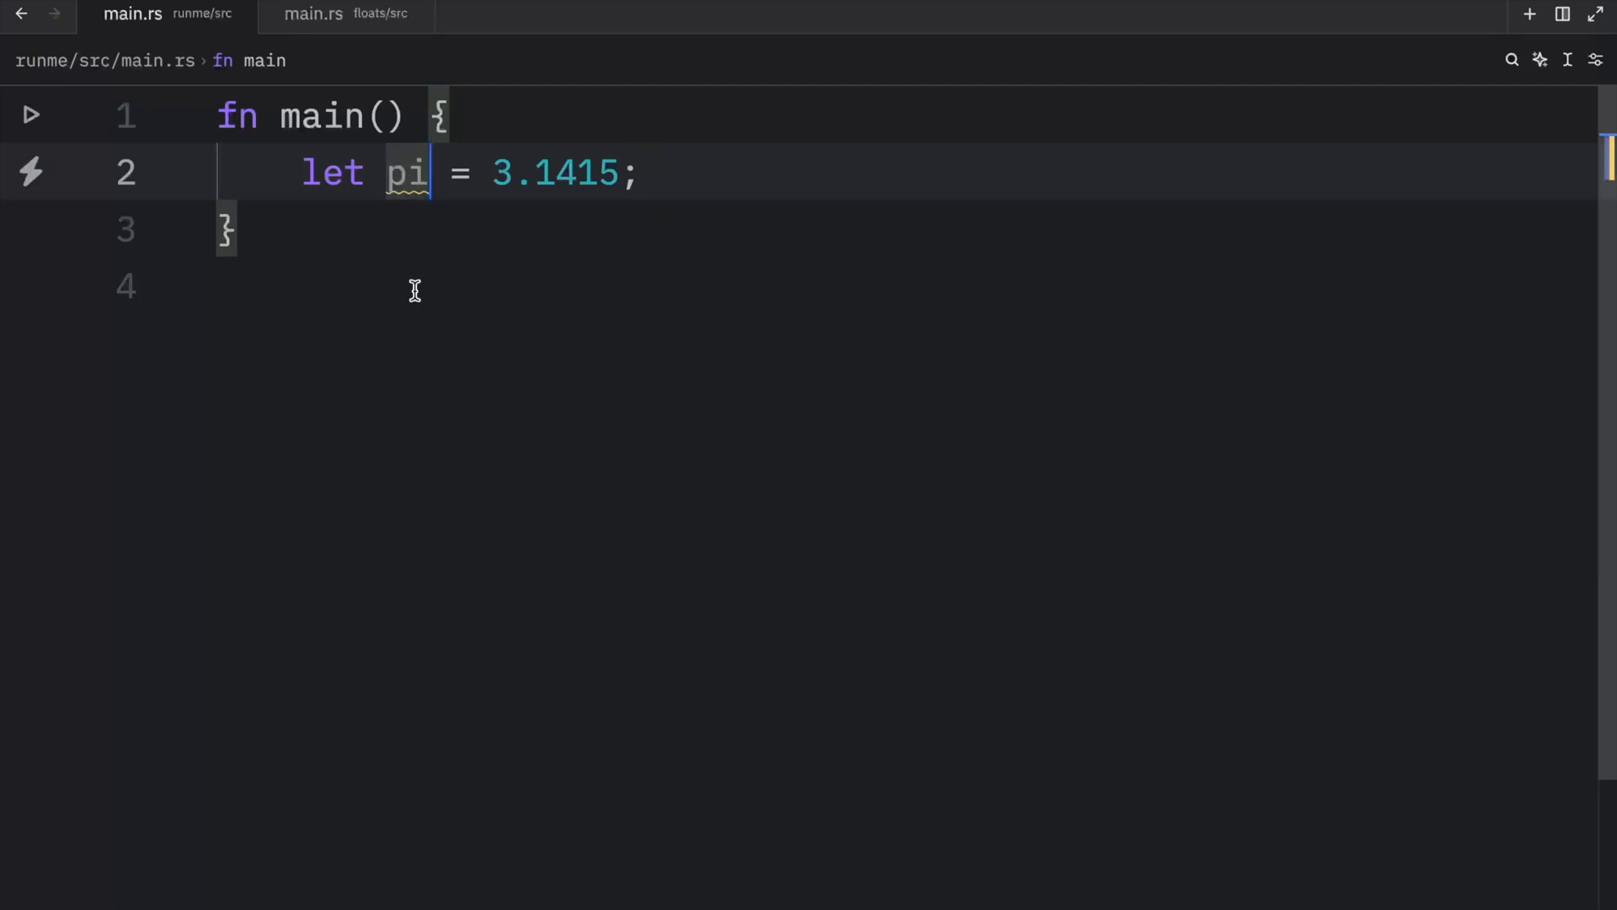
click(432, 172)
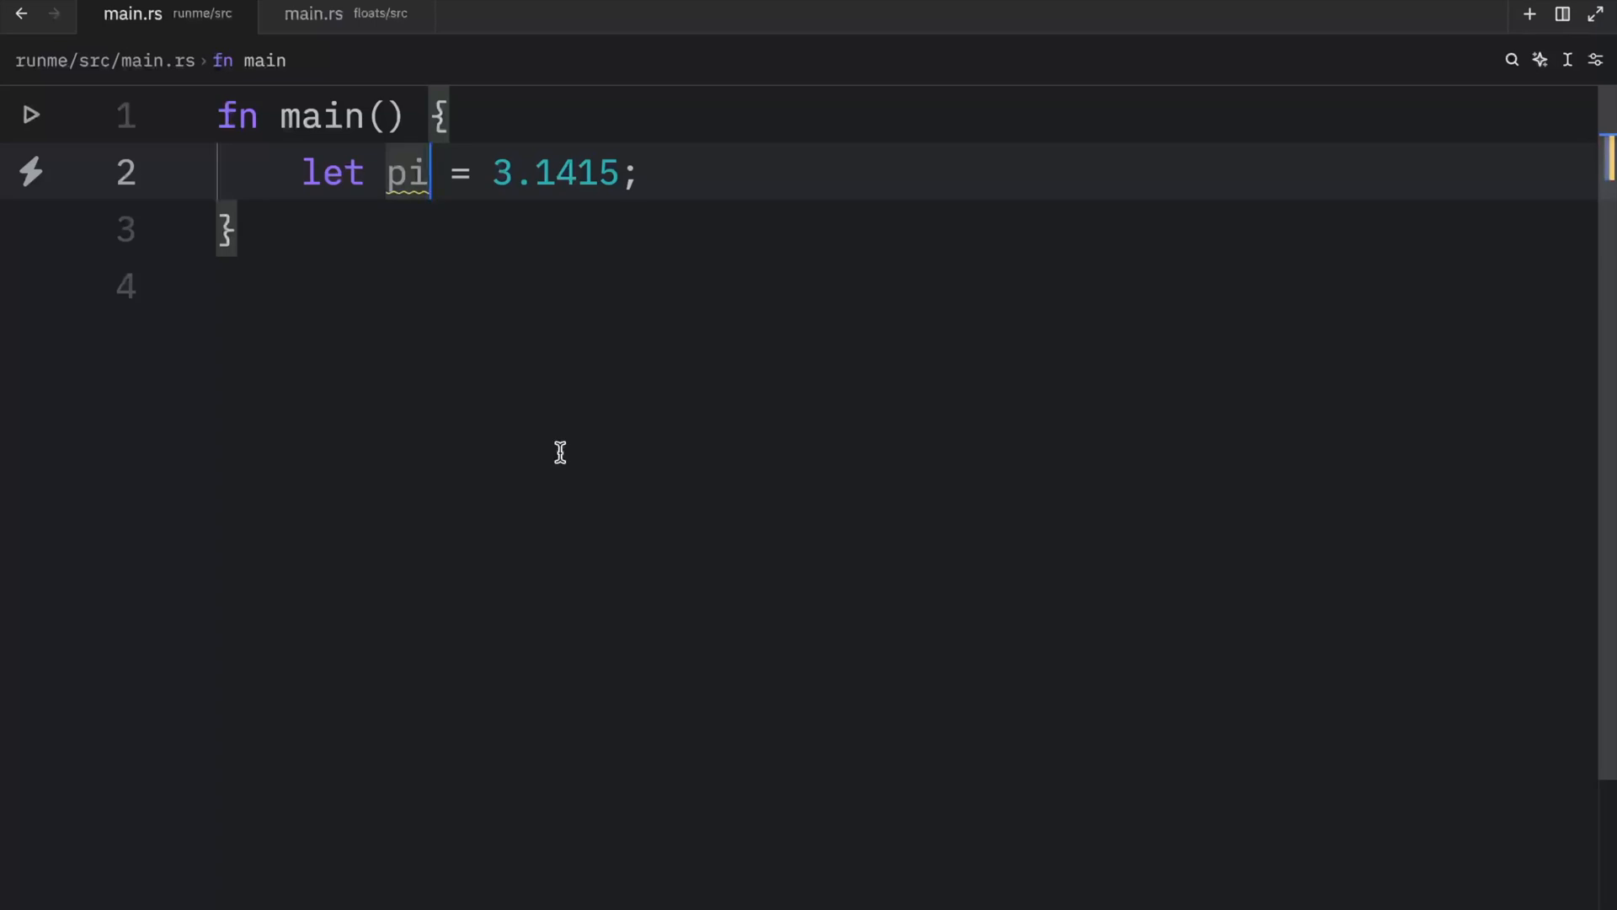
- Annotate pi as f32, extend its literal to 3.1415927, and begin another let line
text(:)
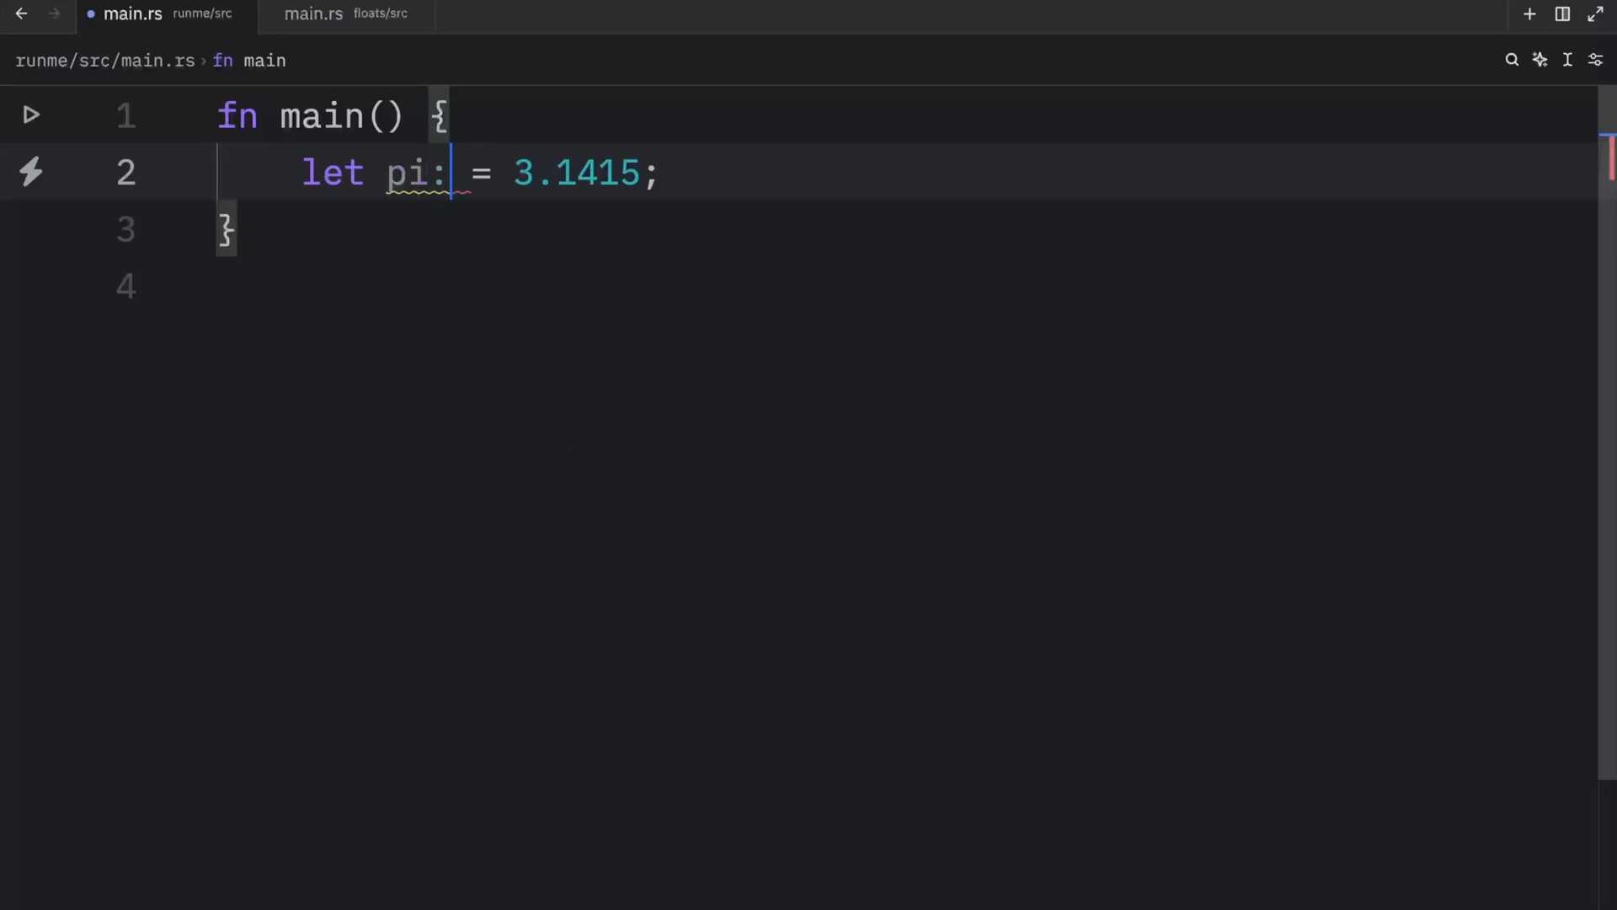
text(f32)
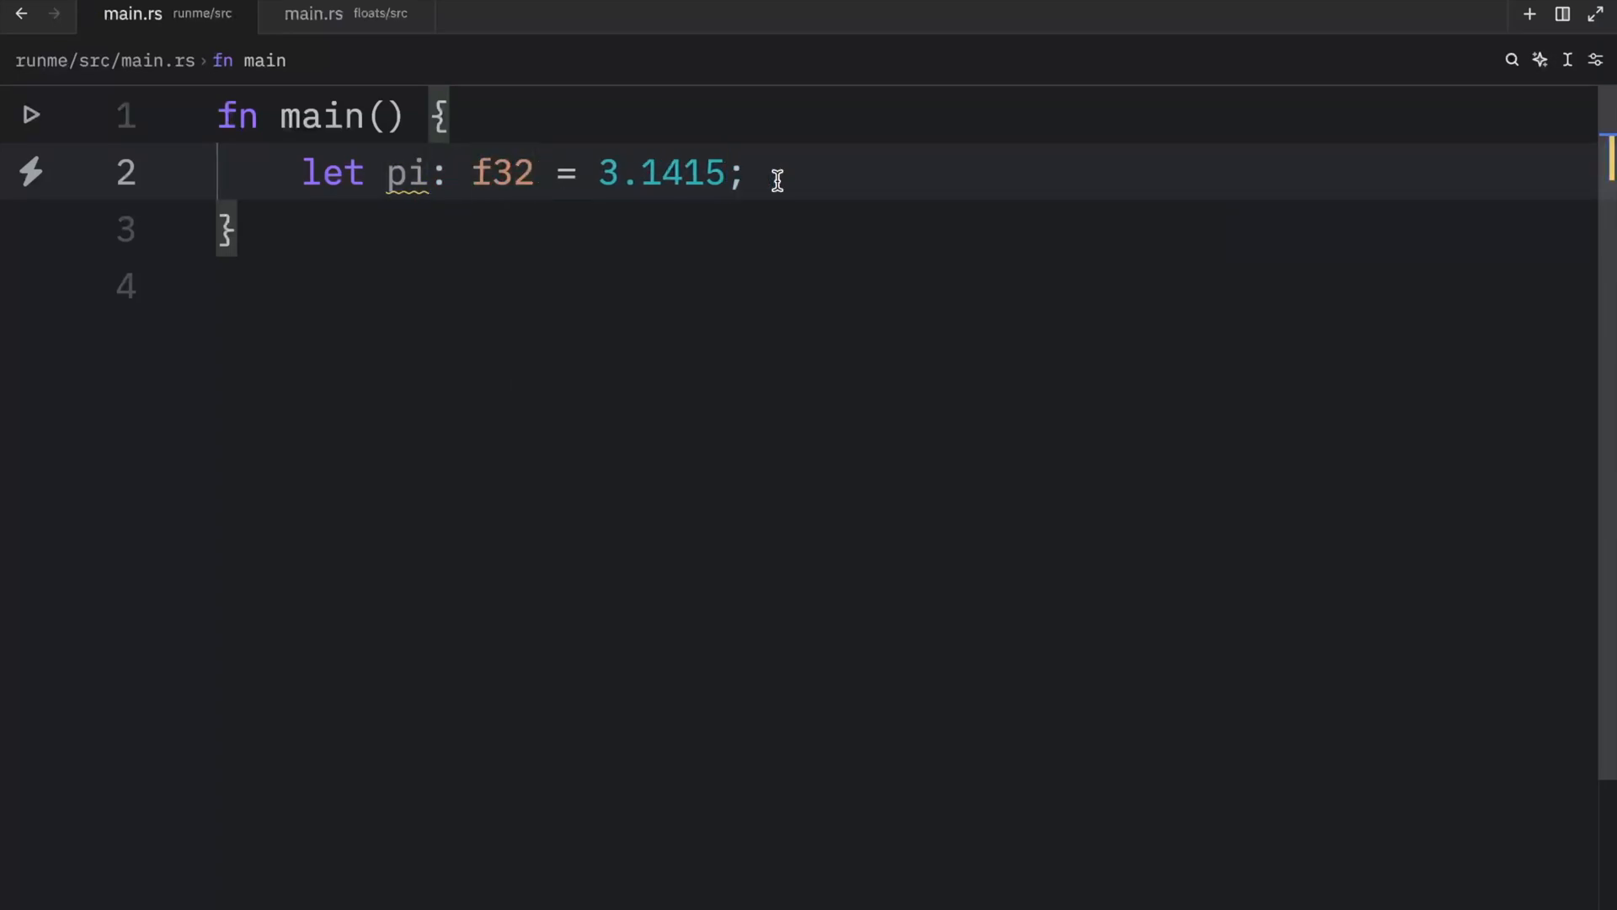
mouse_move(788, 176)
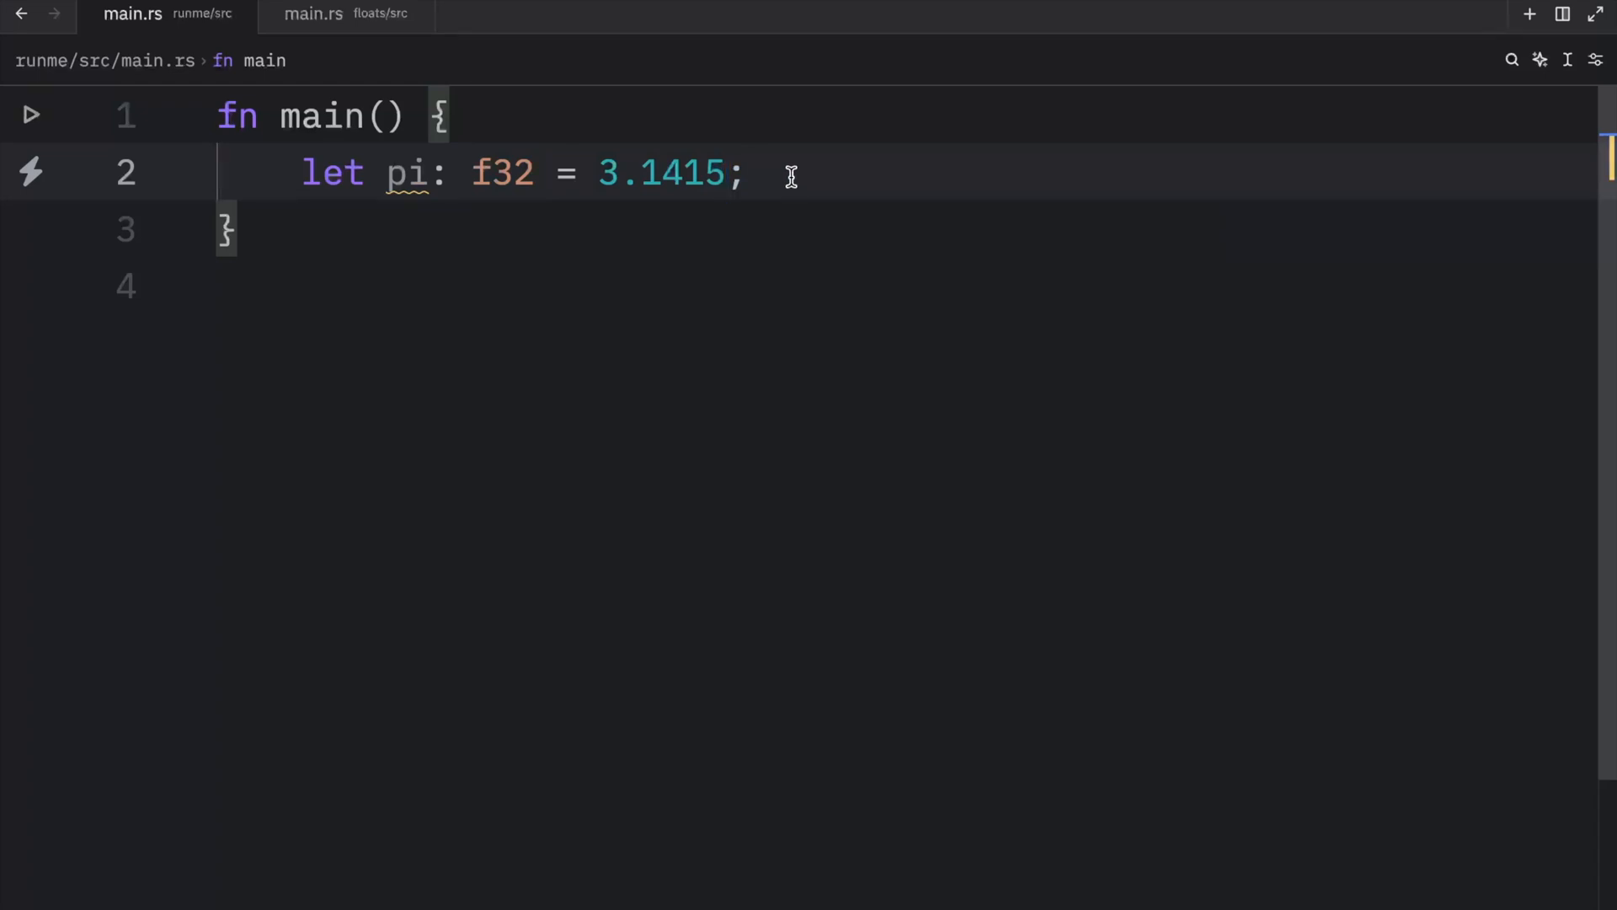
mouse_move(775, 184)
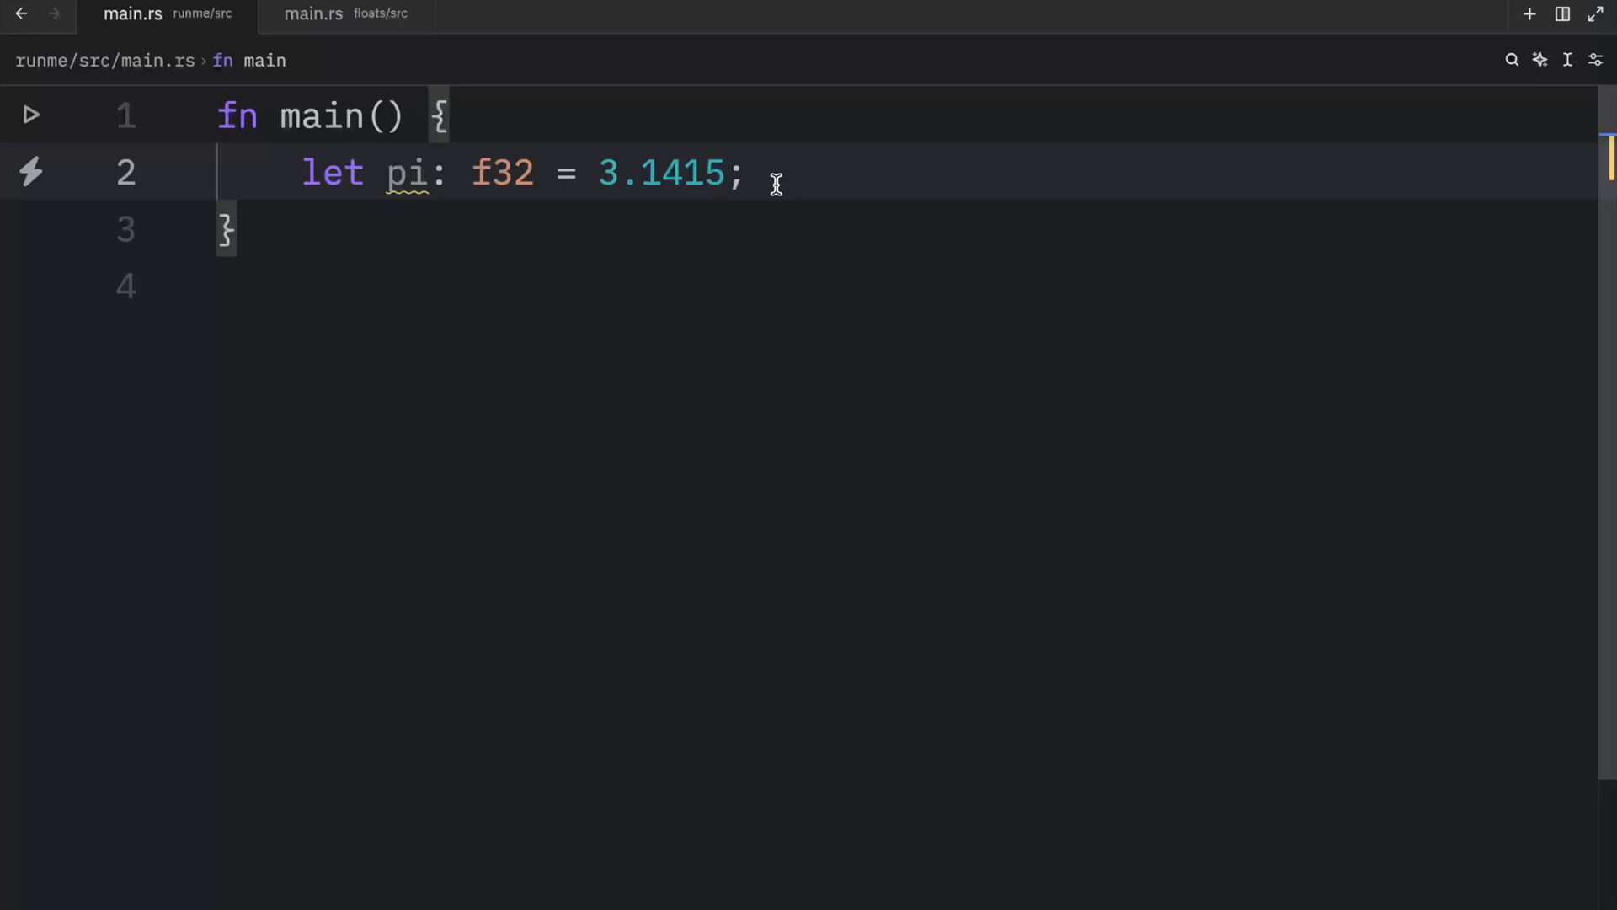
text(927)
text(let)
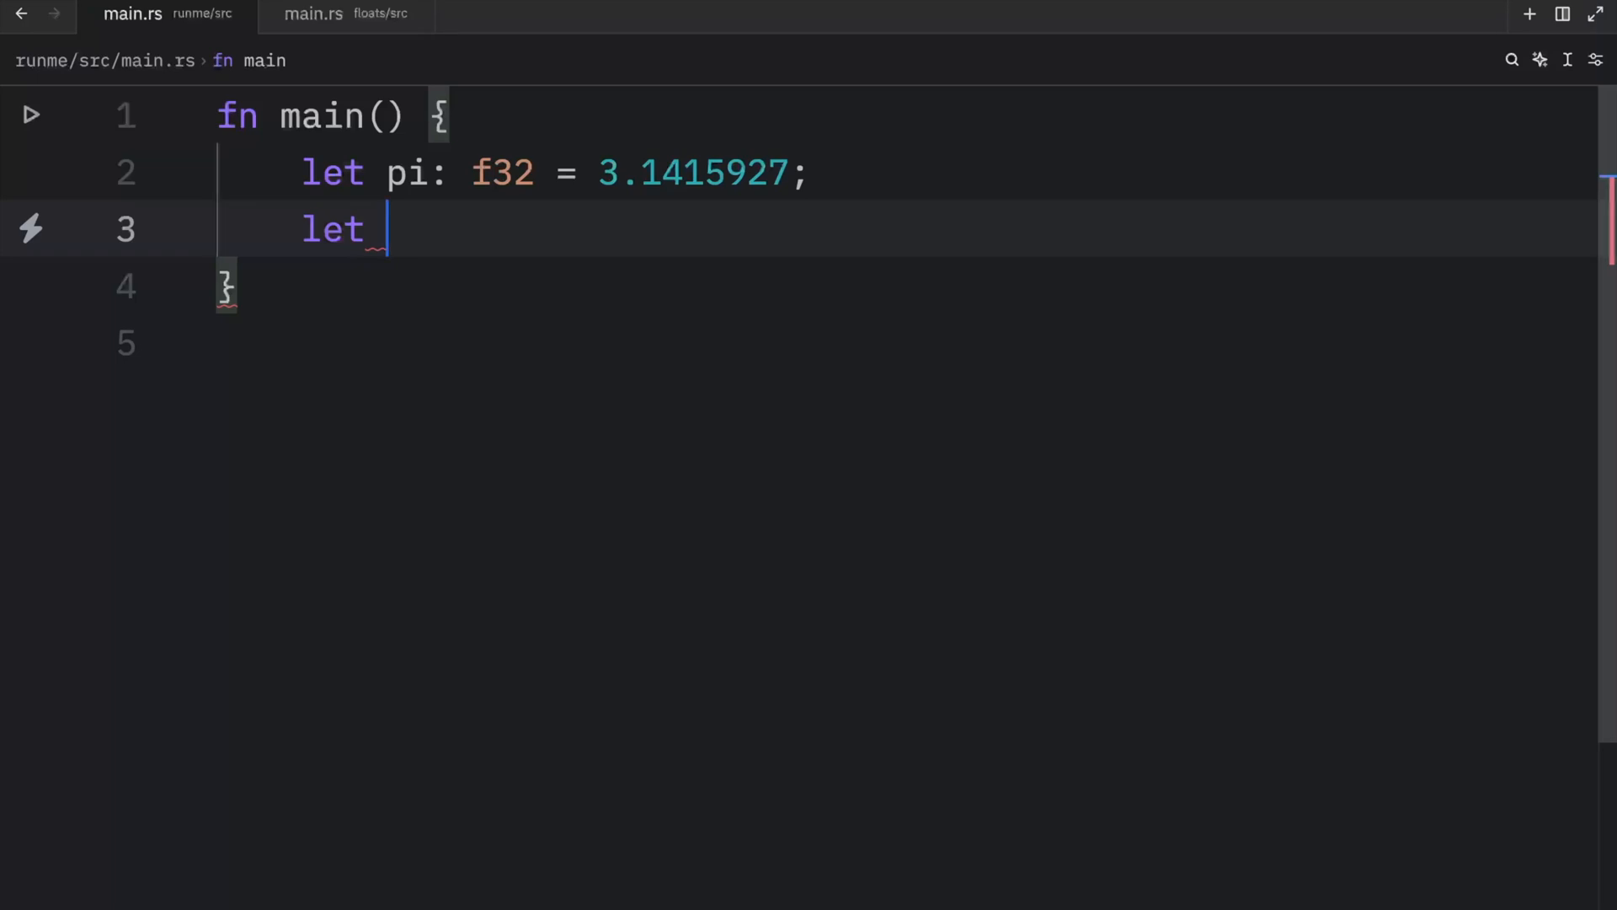
- Declare `let decimal: f64 = 2.718281828459045;` and start a print statement below it
text(decimal:)
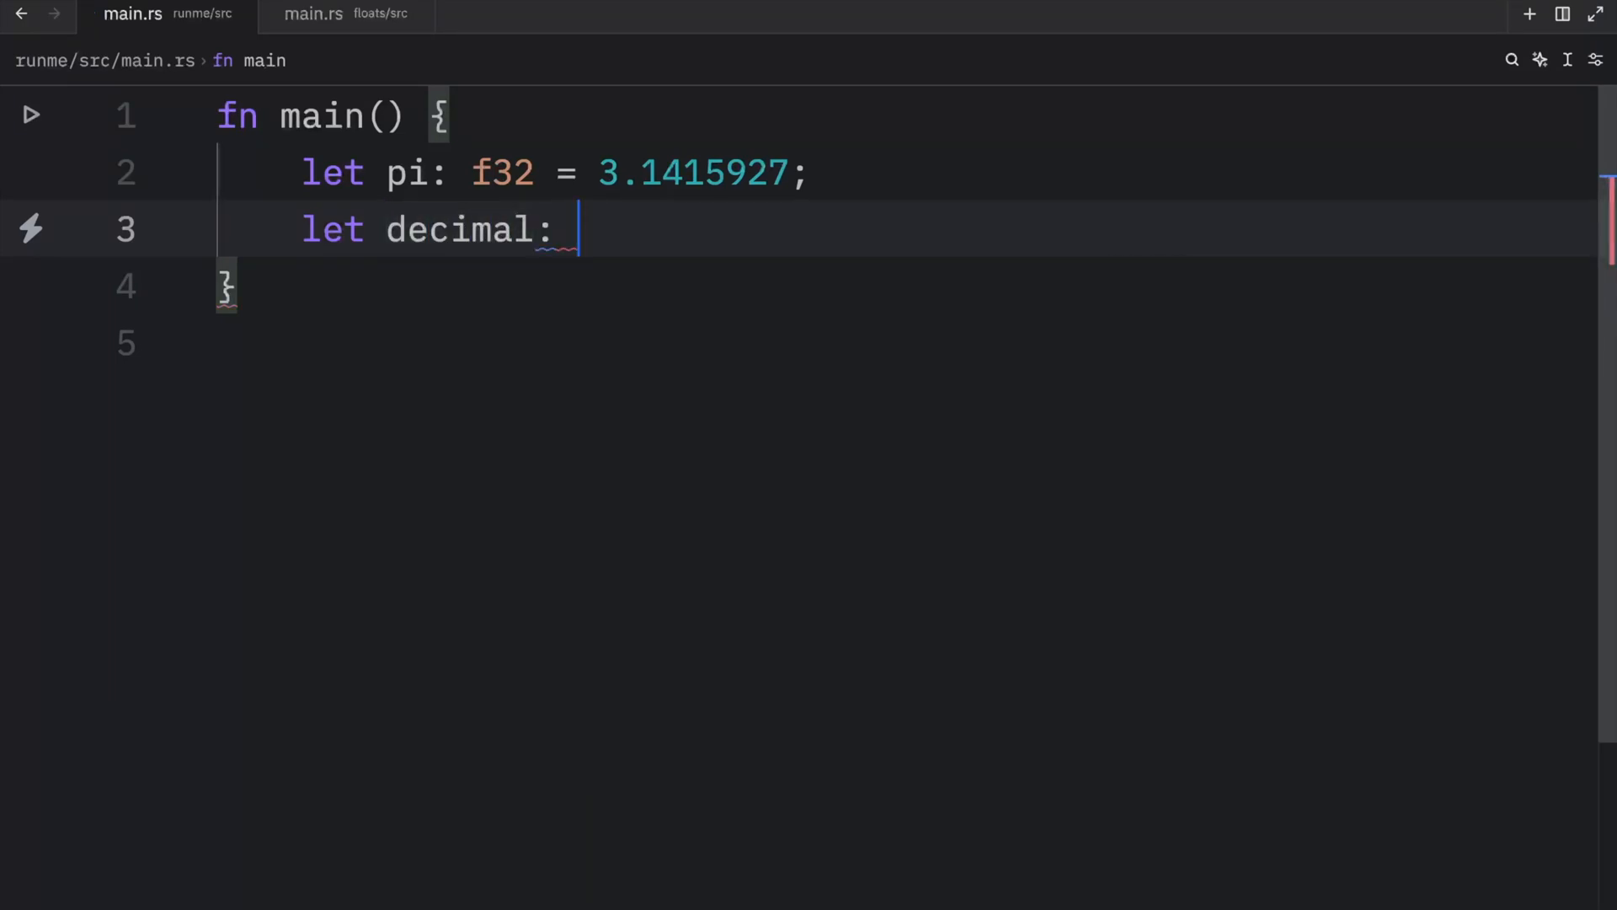
text(f64 =)
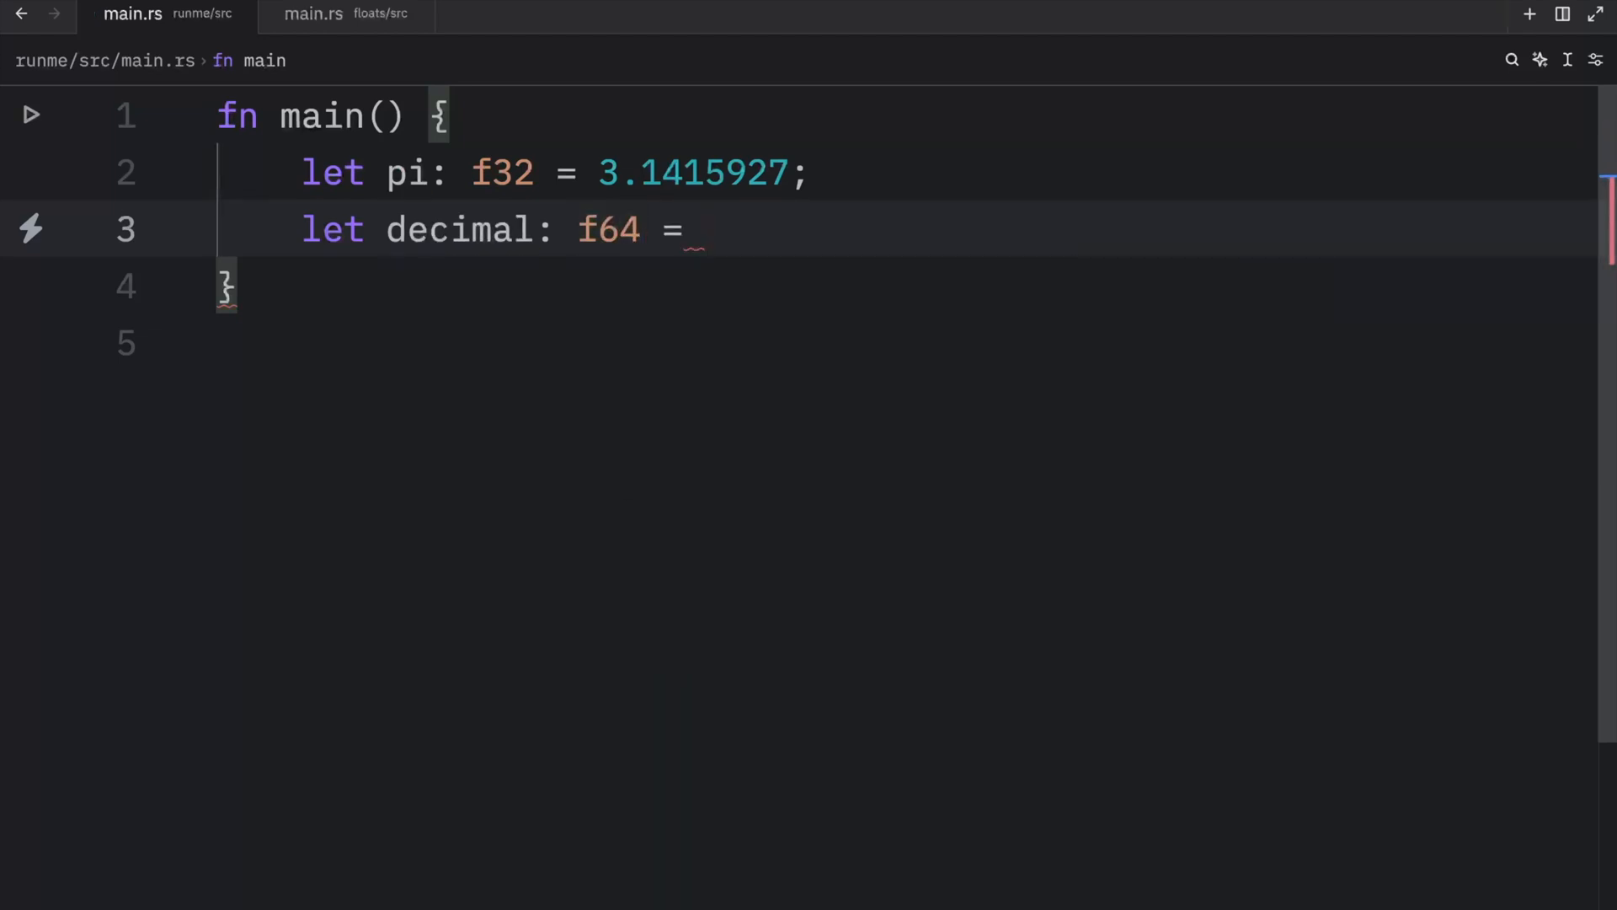
text(2.718)
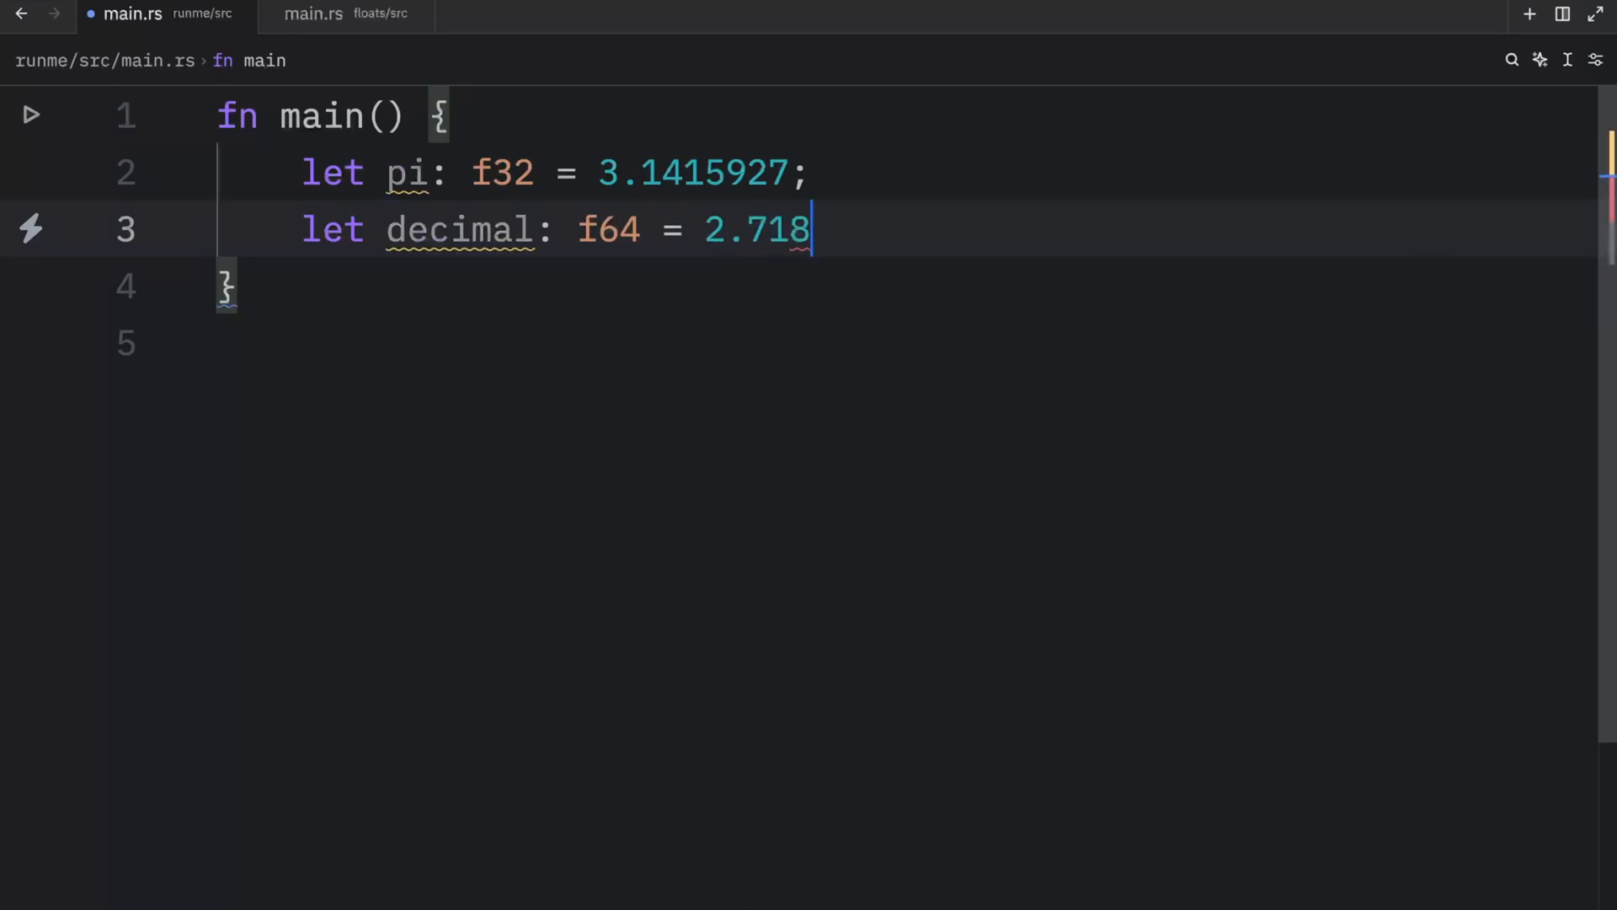
text(2818)
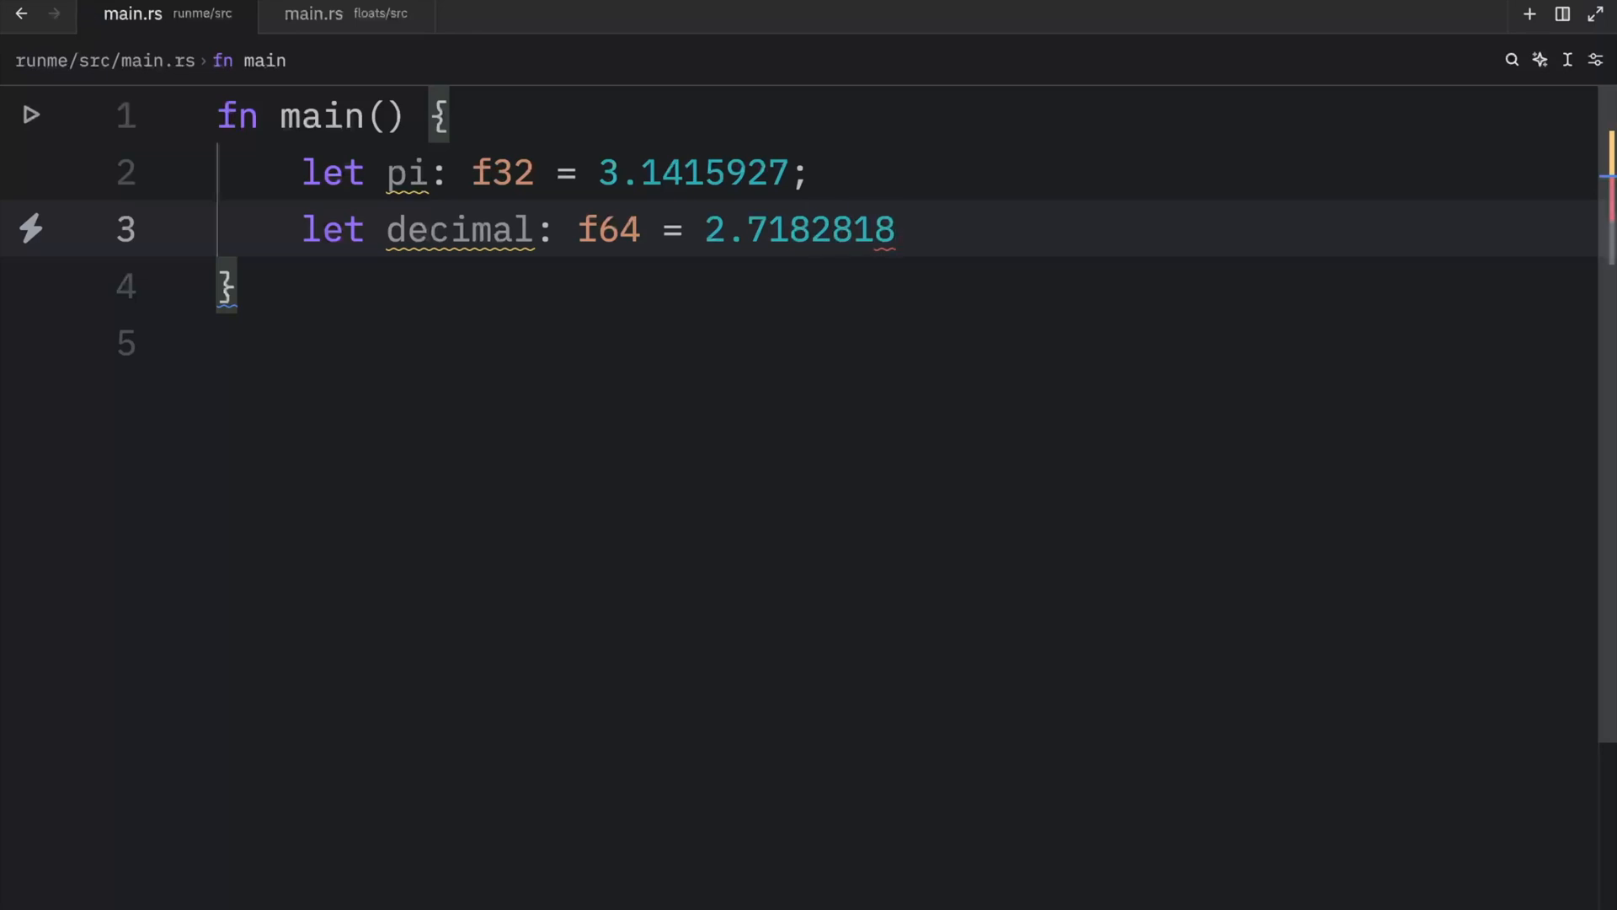
text(284590)
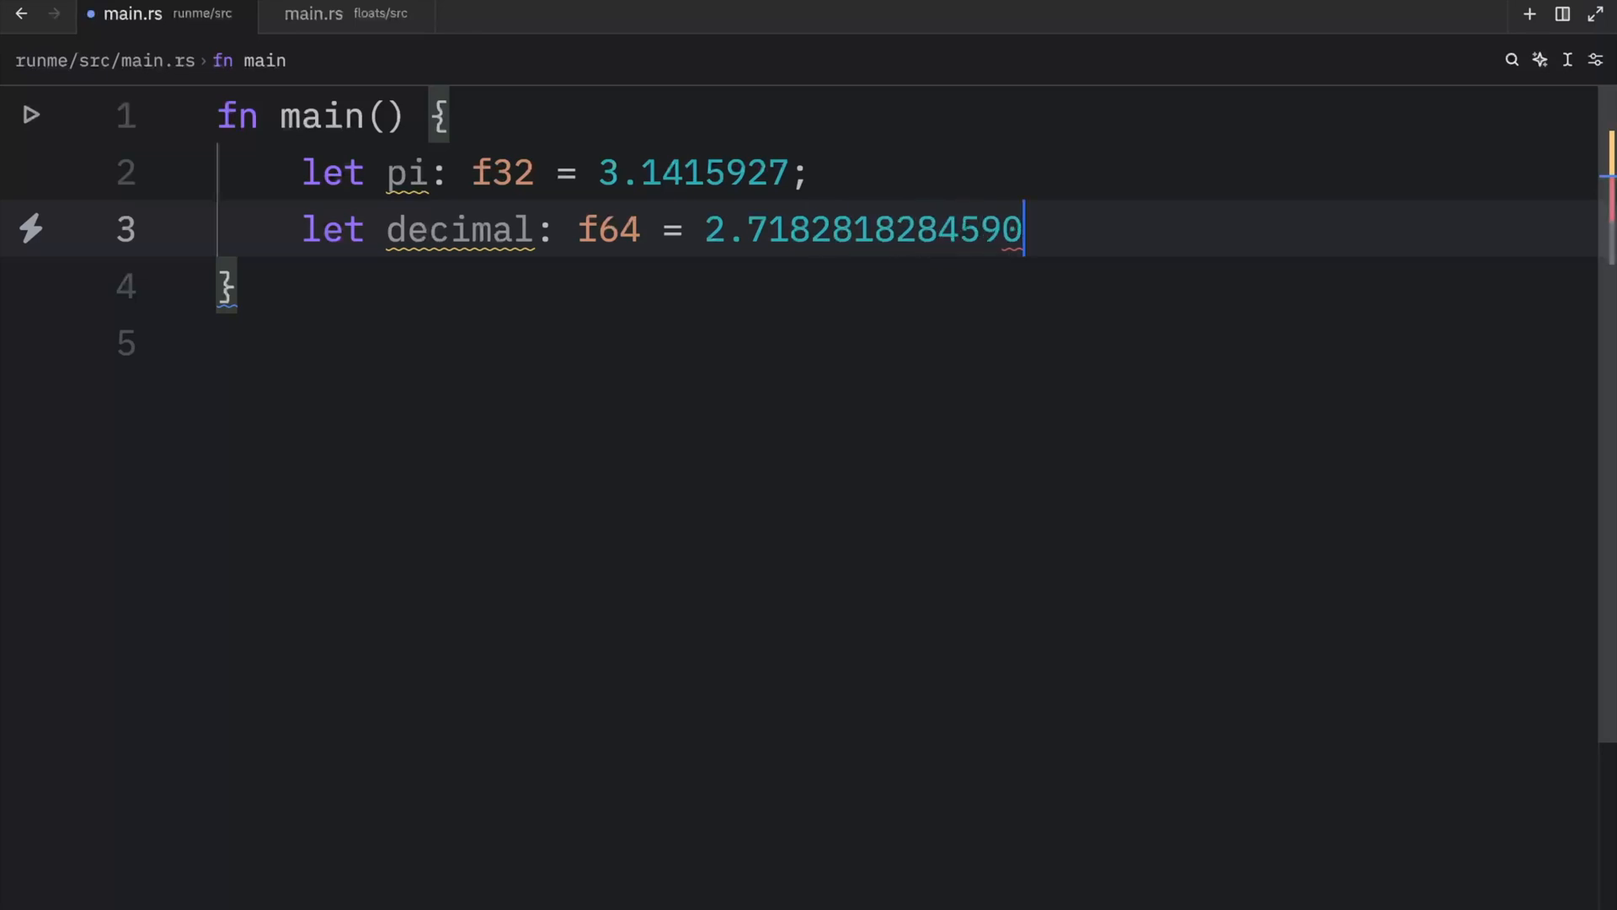
text(45;)
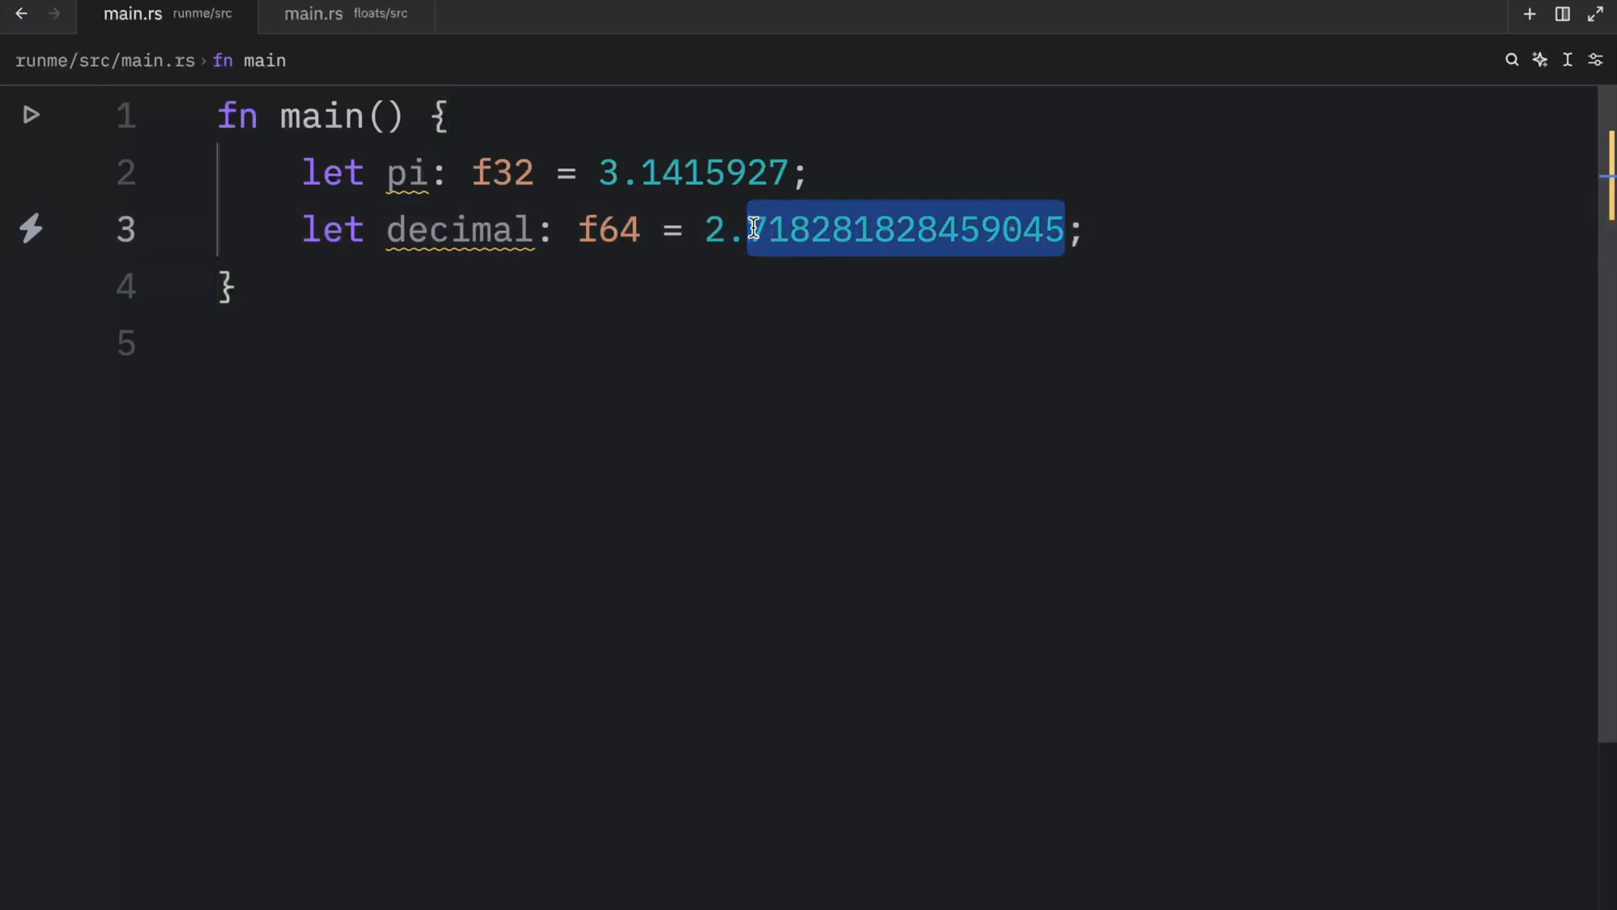
mouse_move(876, 229)
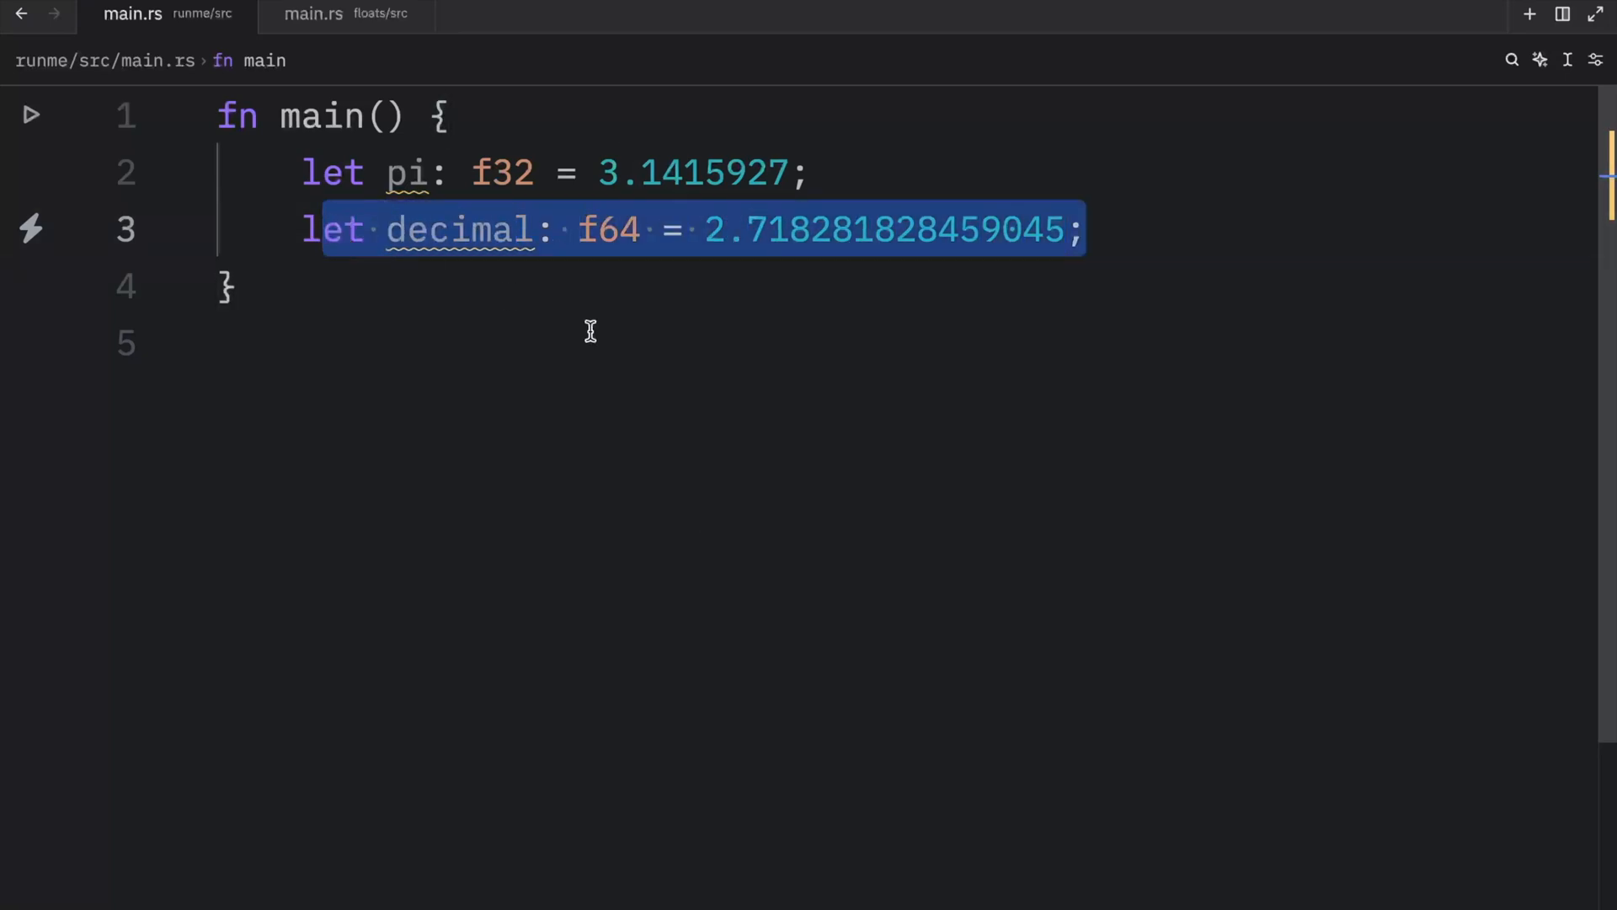
text(pr)
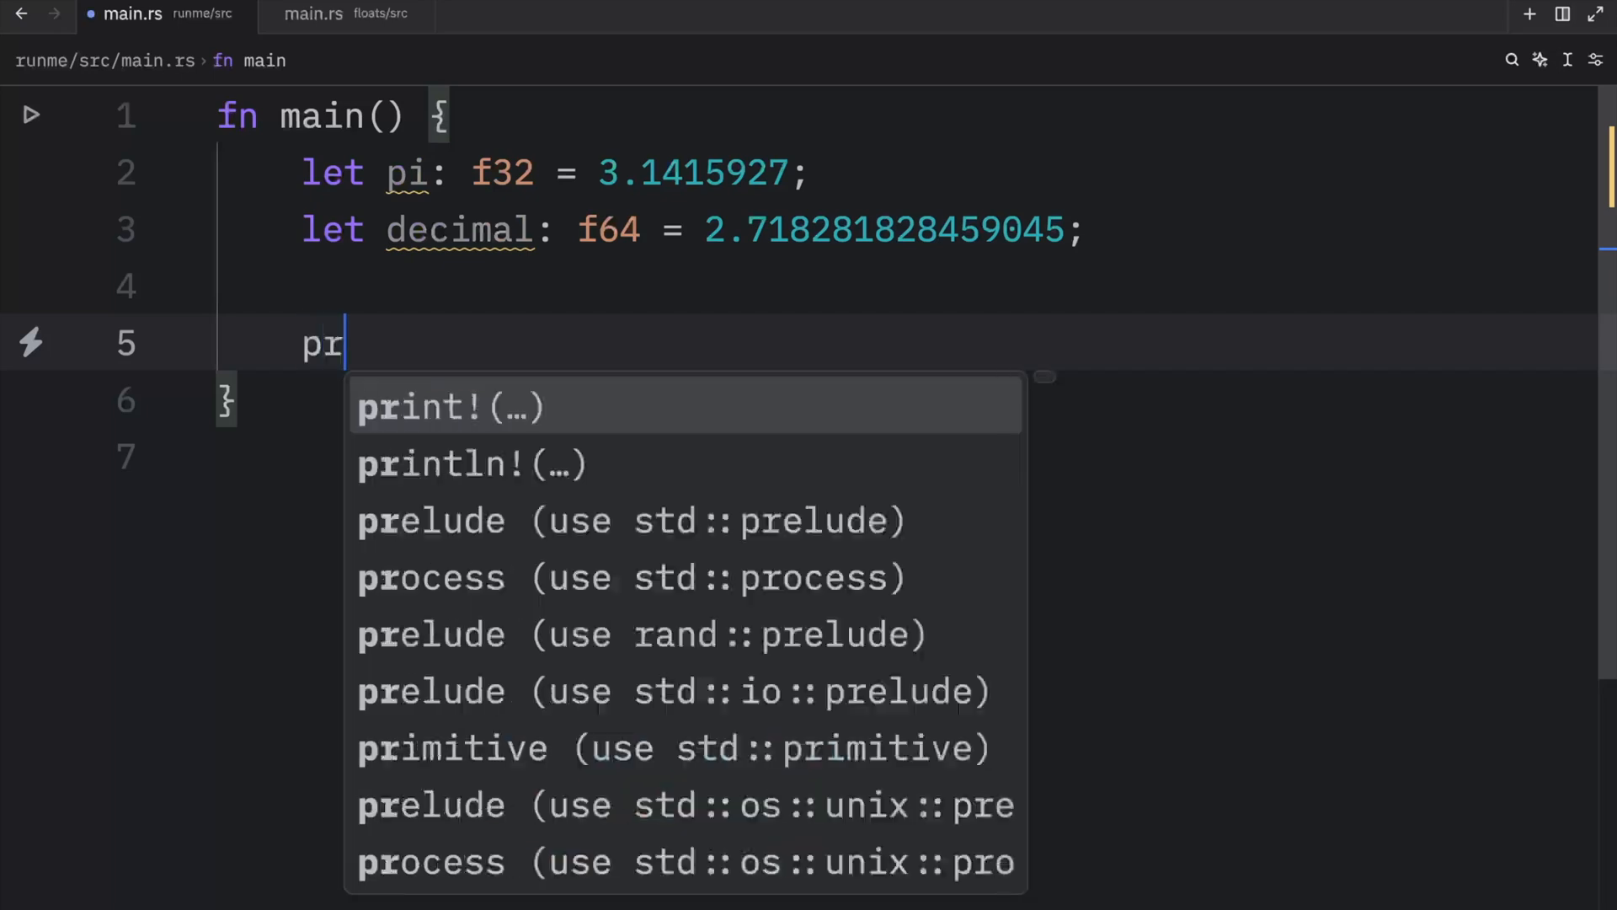
- Insert println! lines for pi and decimal and run `cargo run -q` to print both values
click(470, 465)
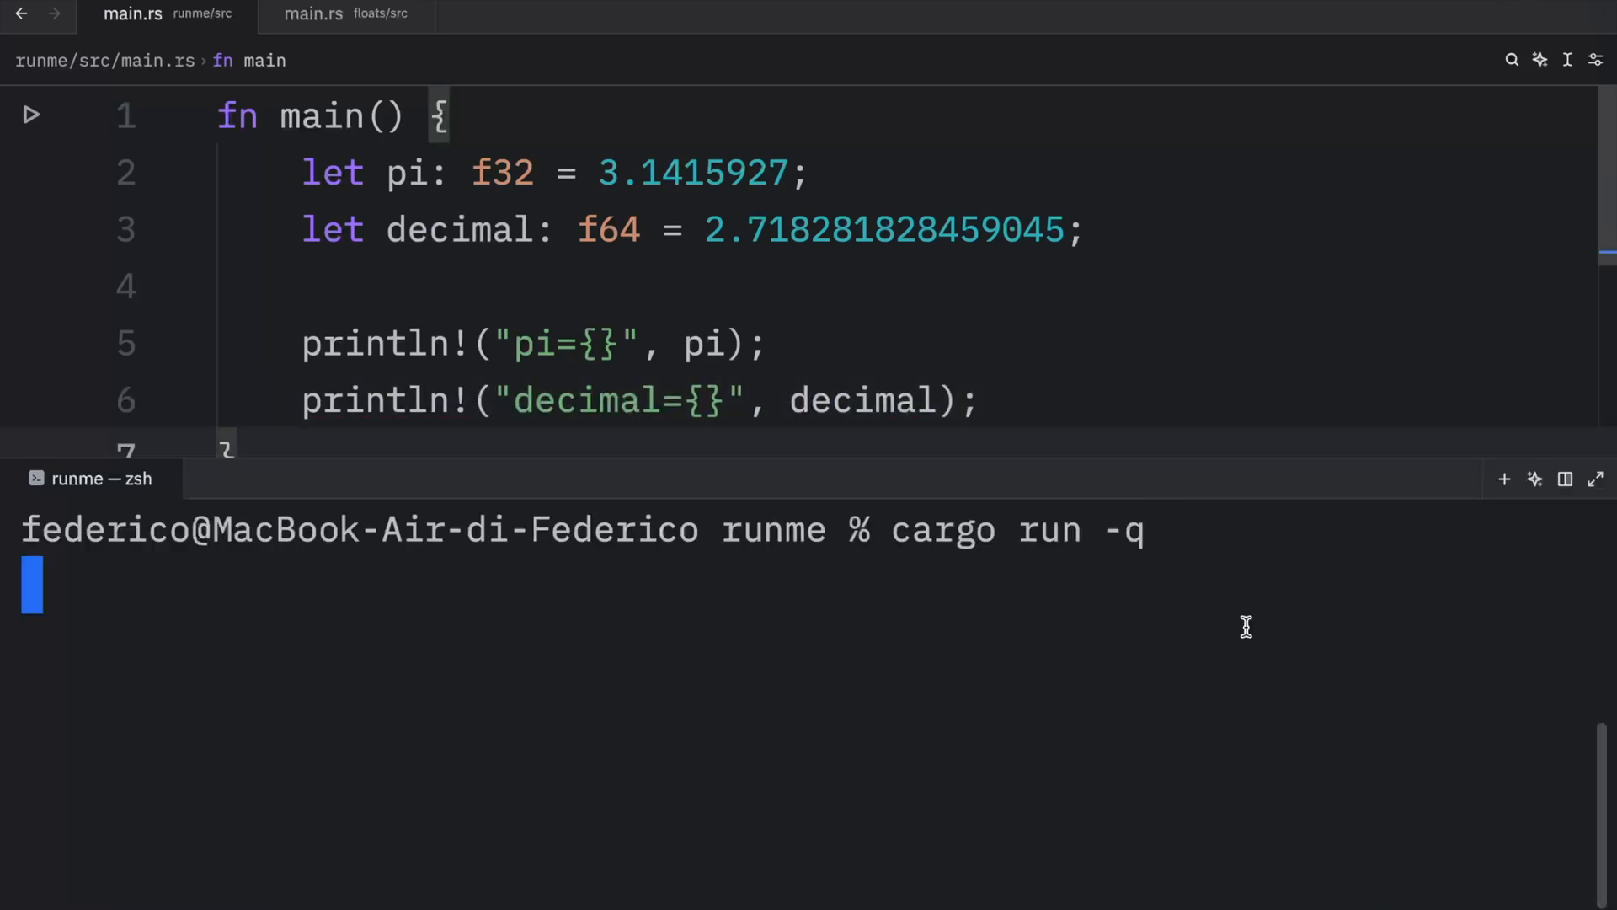
key(Return)
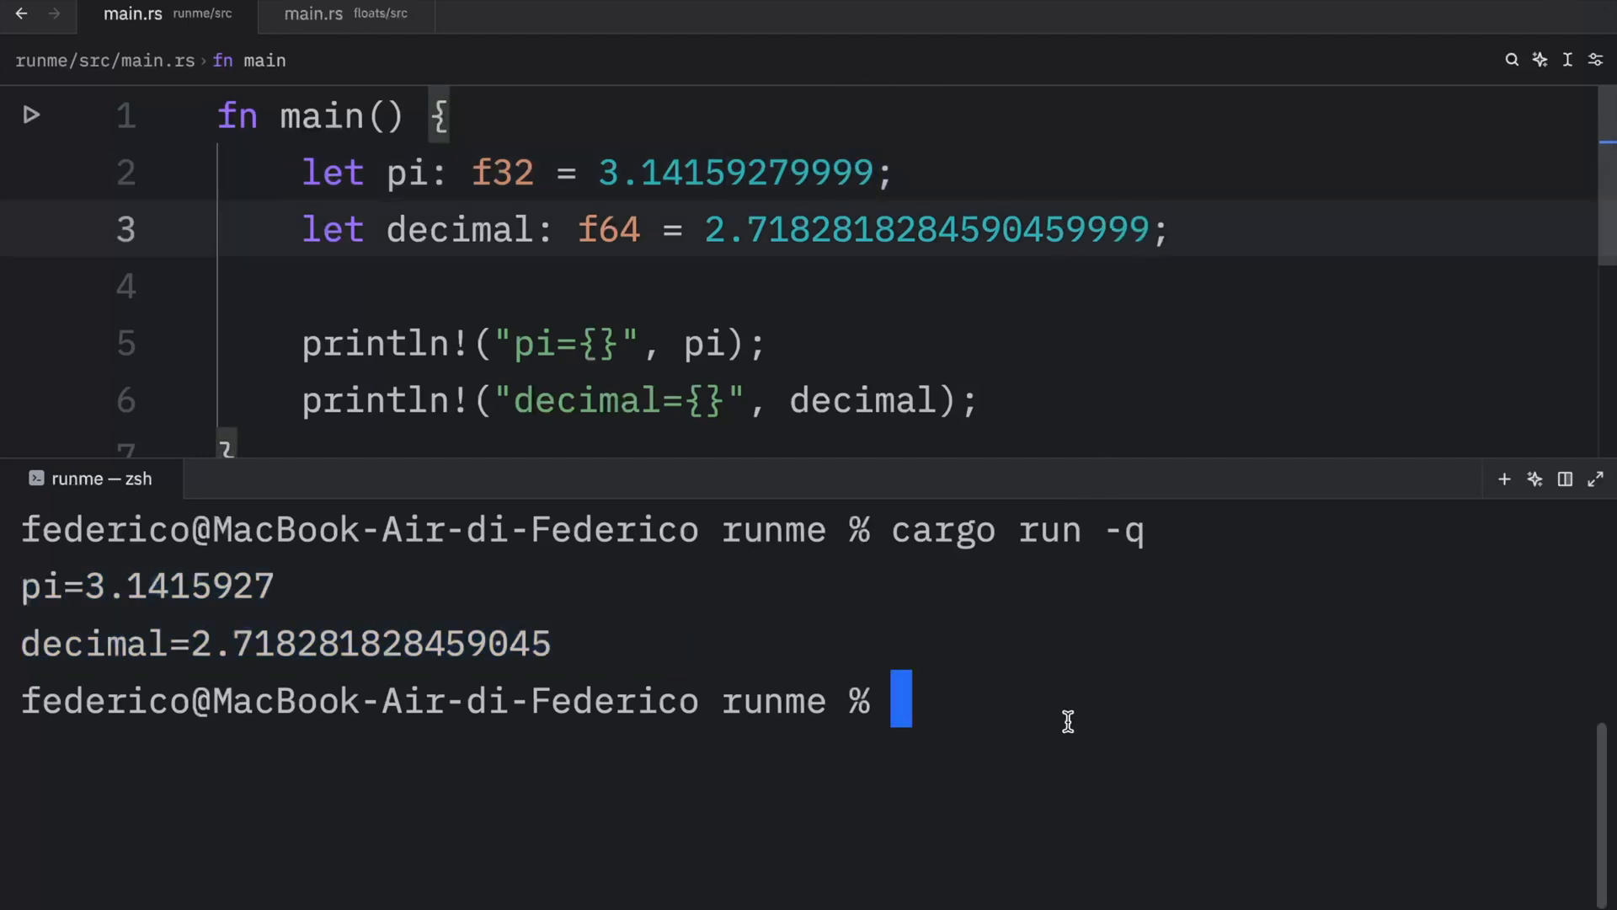
- Rerun `cargo run -q` and highlight decimal's rounded final digit 6 in the output
text(cargo run -q)
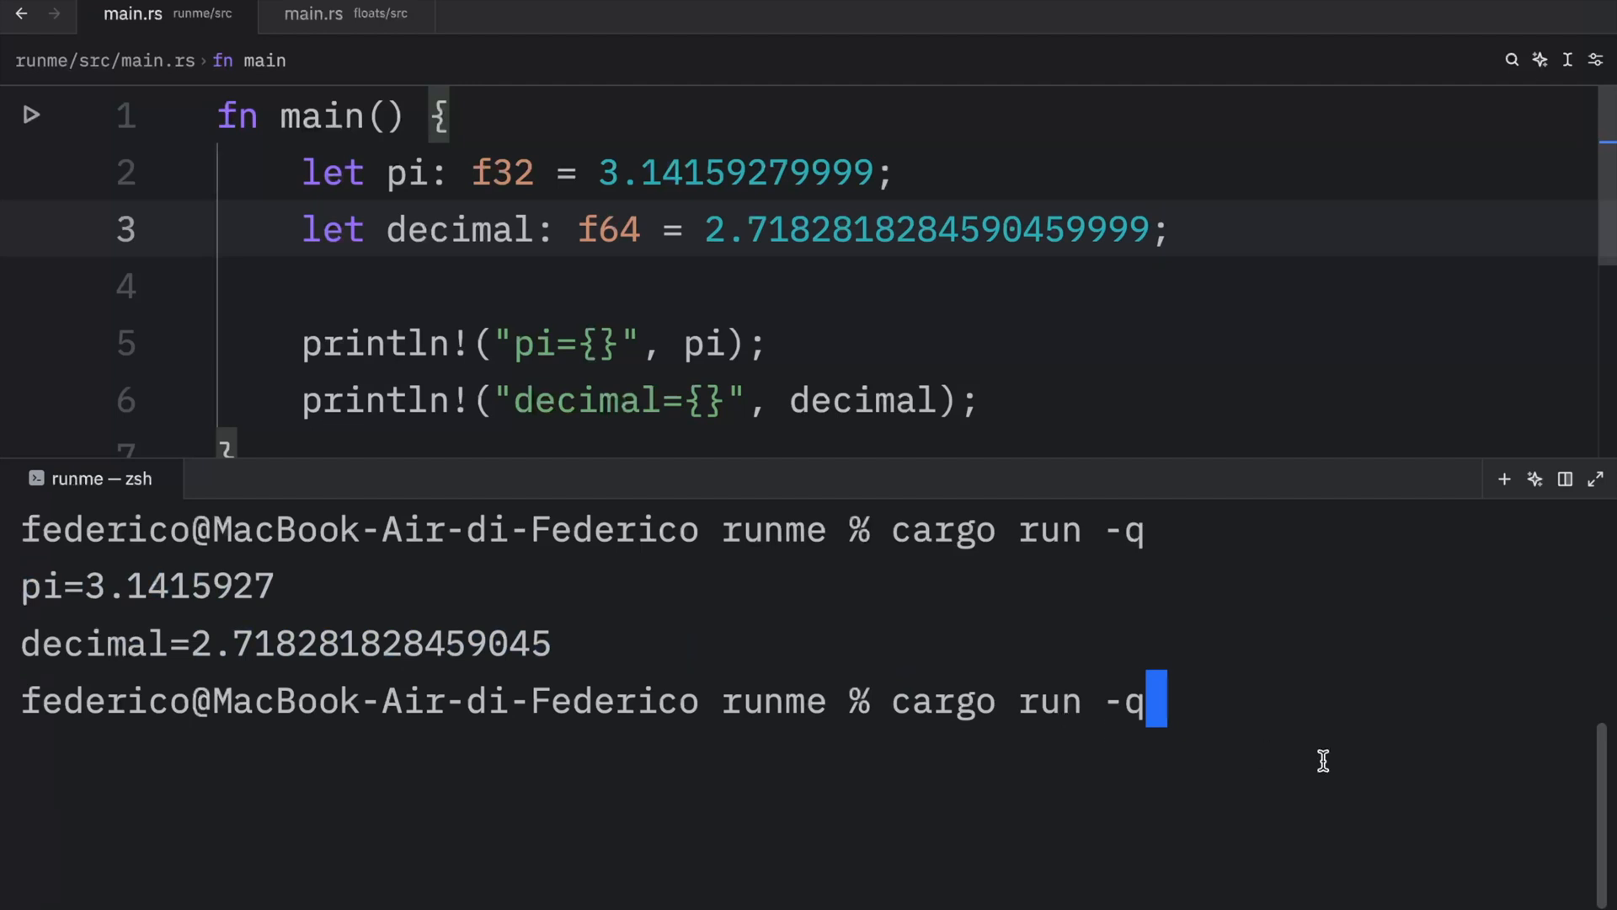
key(Return)
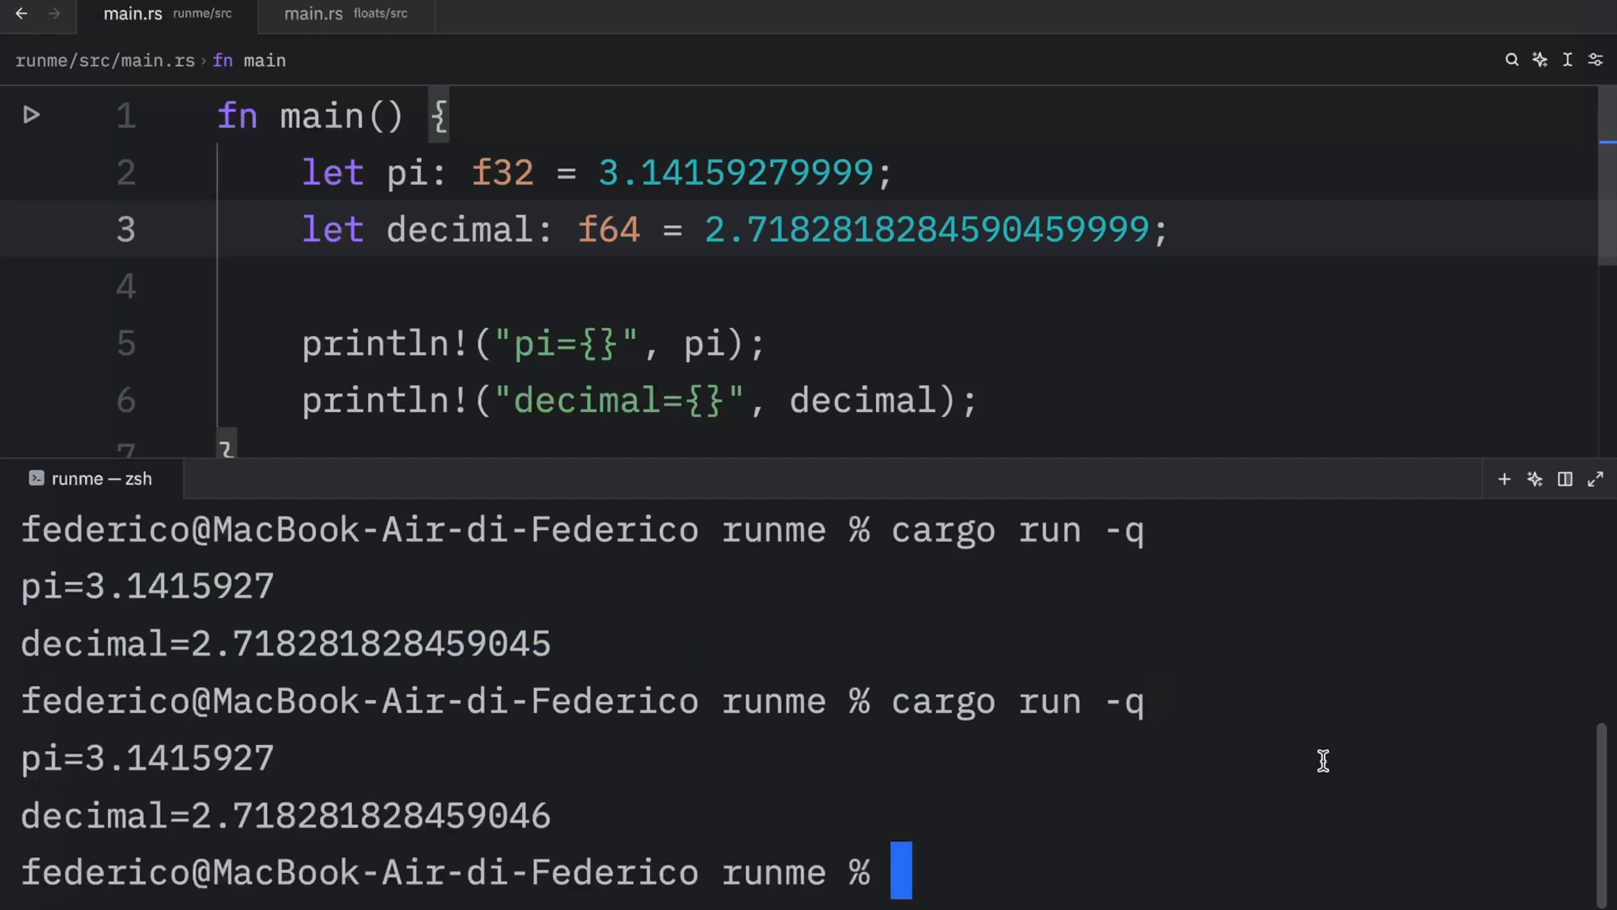
mouse_move(608, 793)
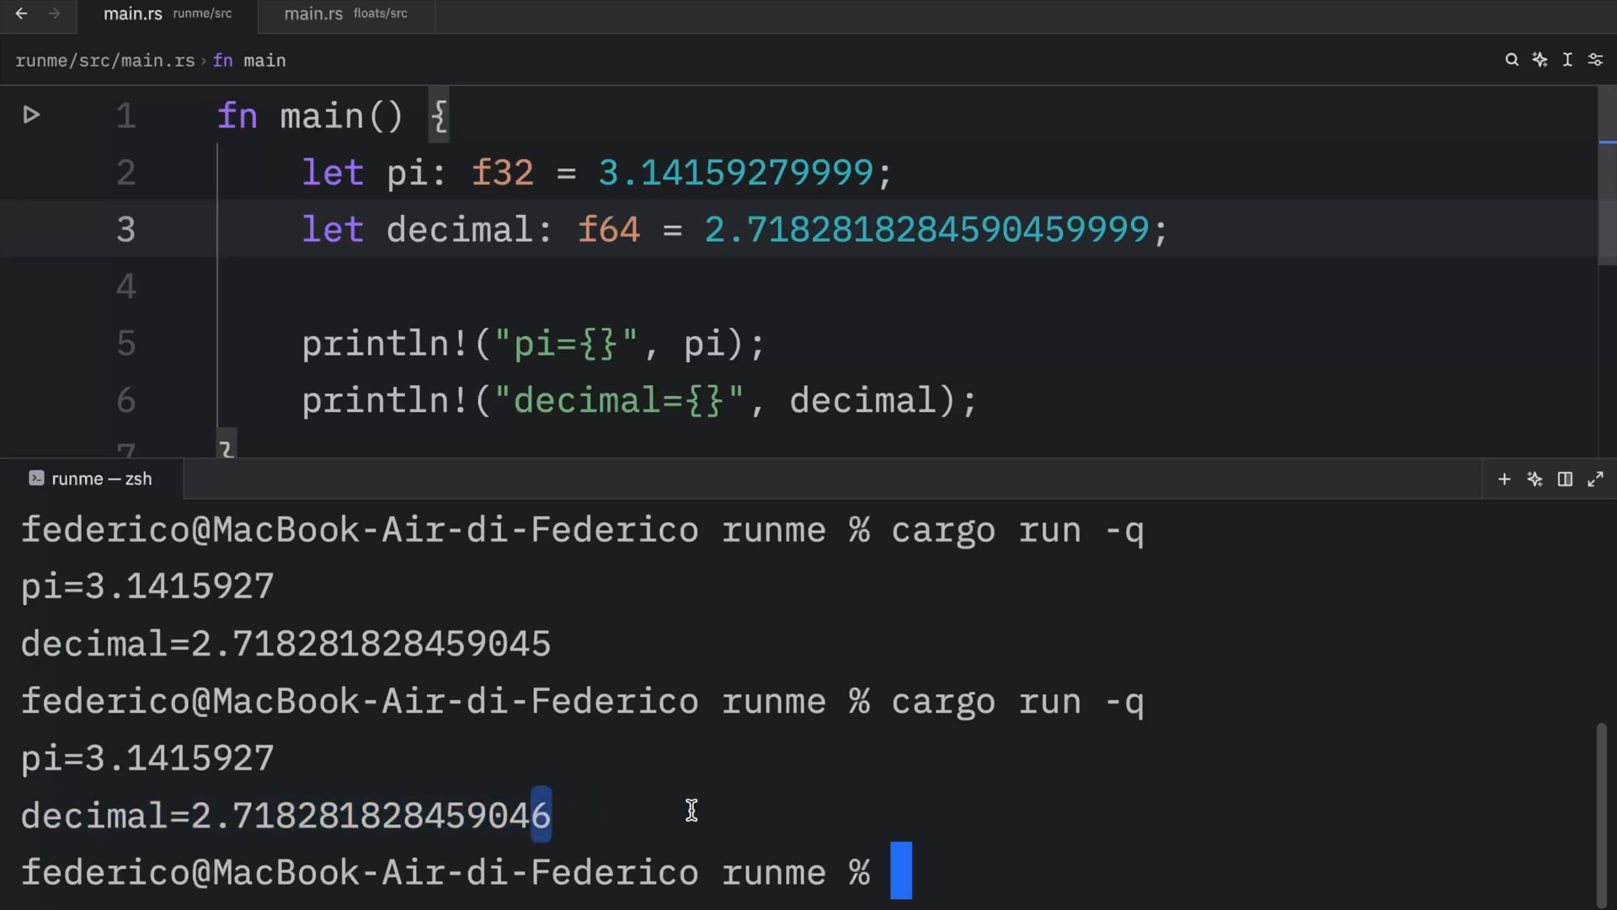
double_click(145, 758)
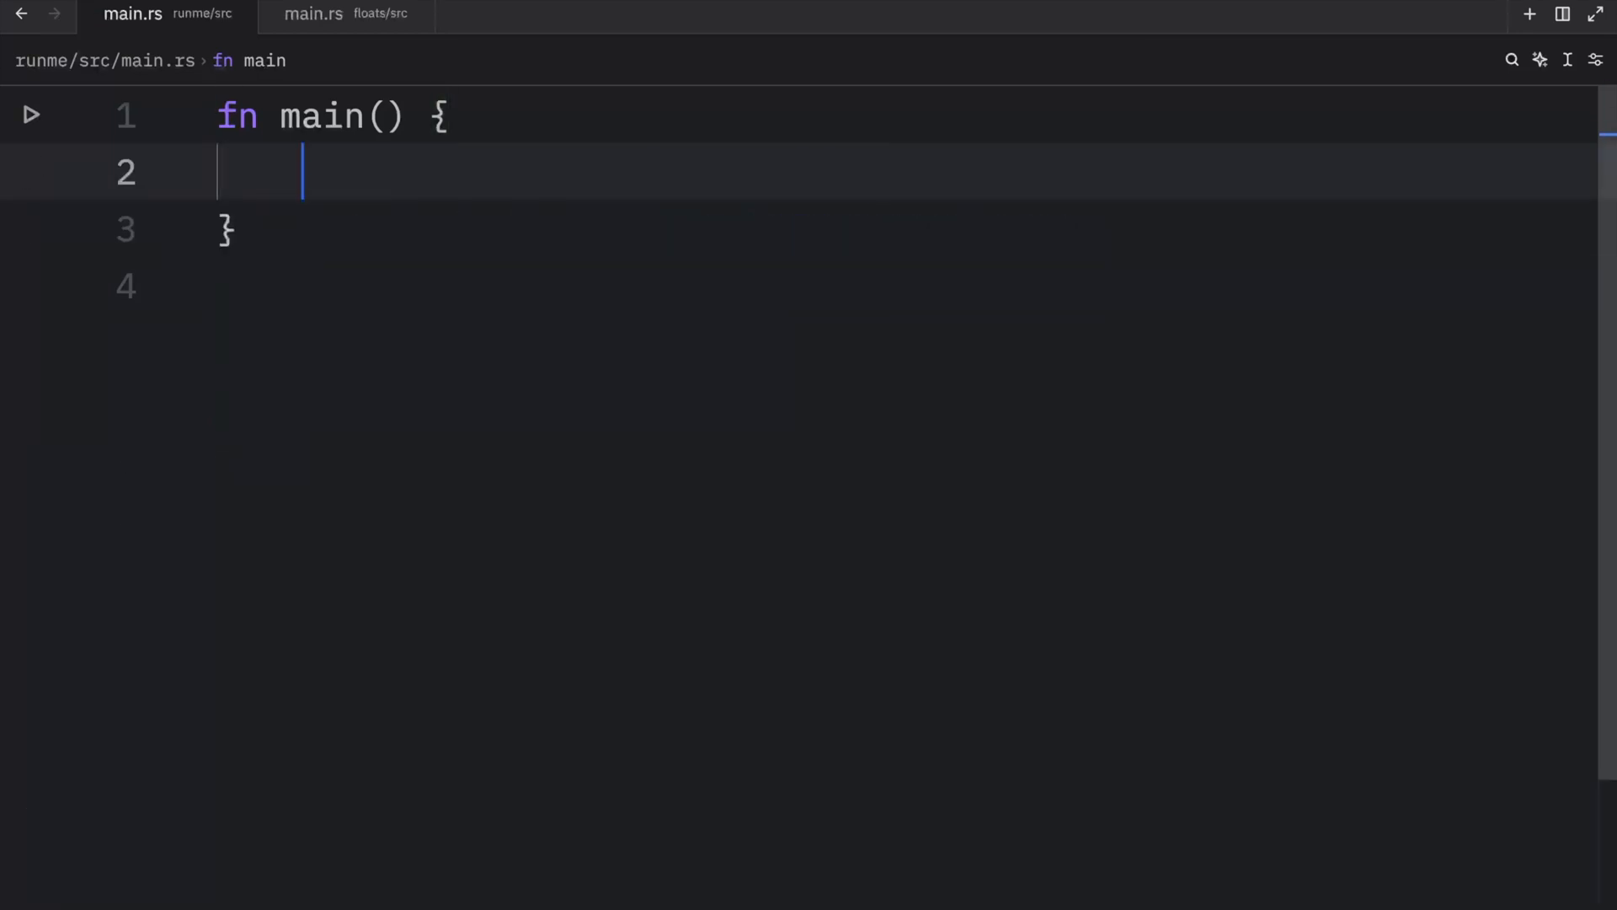
- Declare `let a: f64 = 0.1;` and `let b: f64 = 0.2;` inside main
text(let)
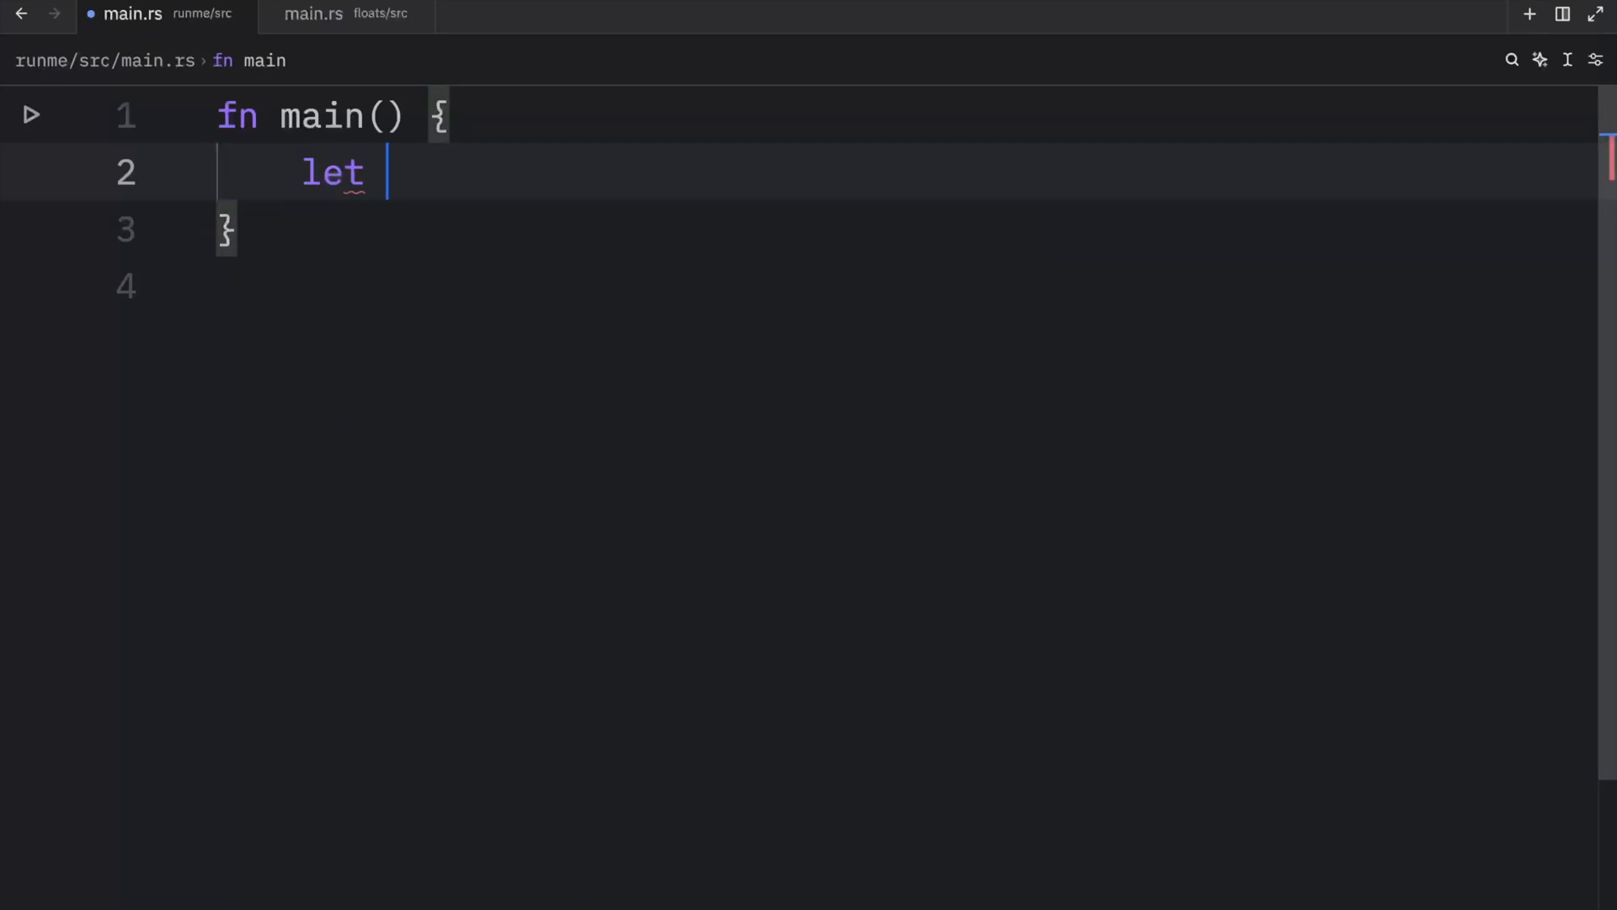
text(a)
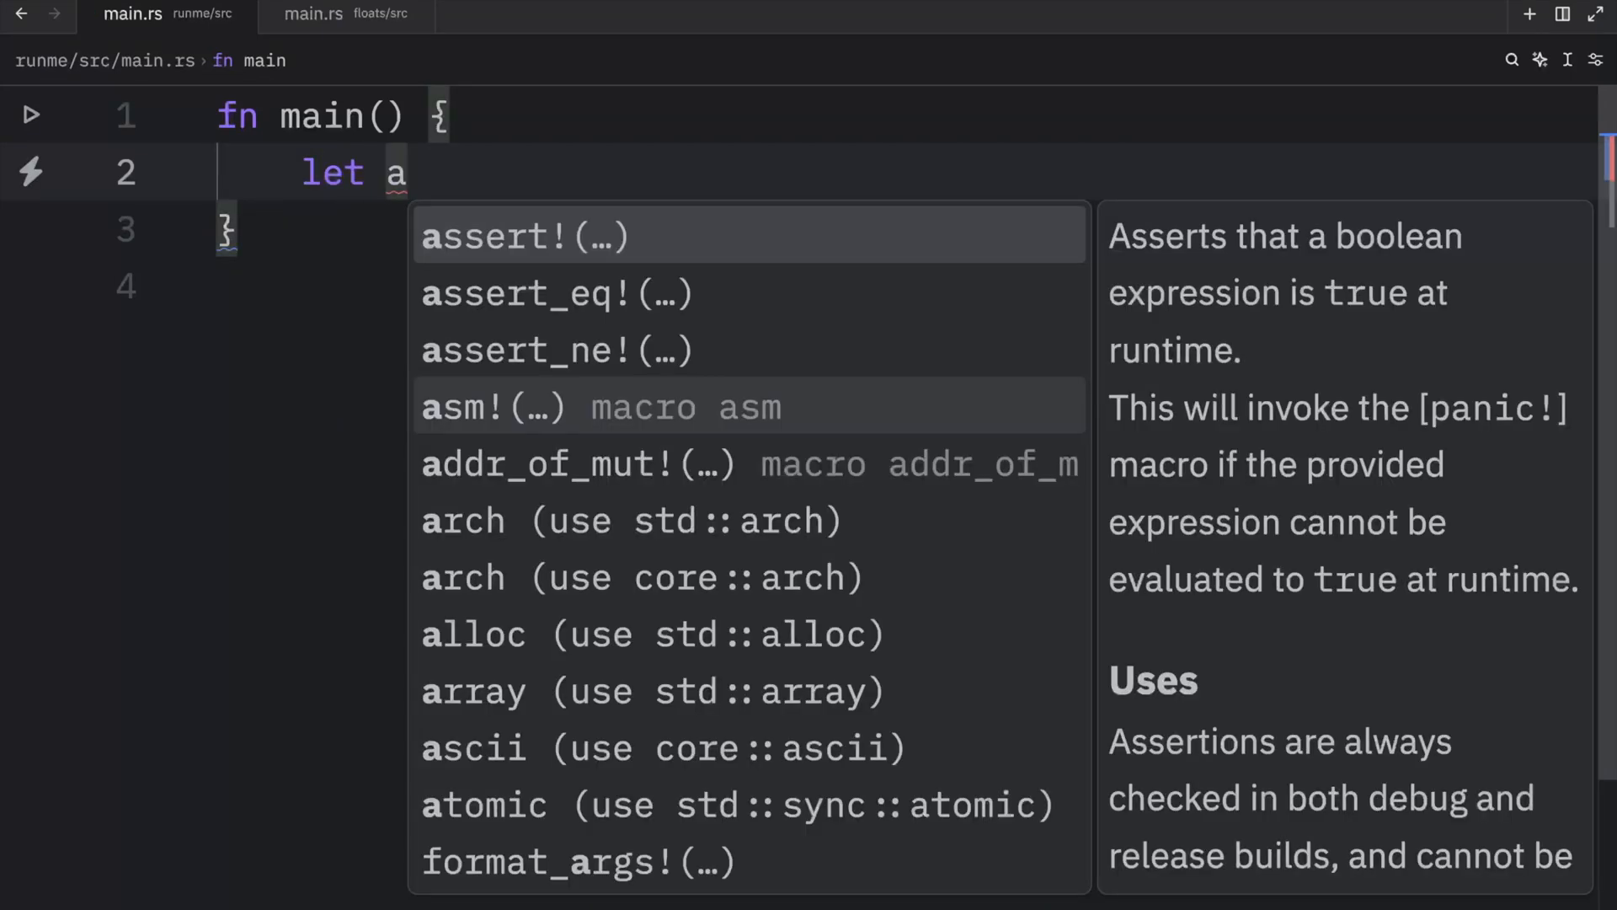
text(: fl)
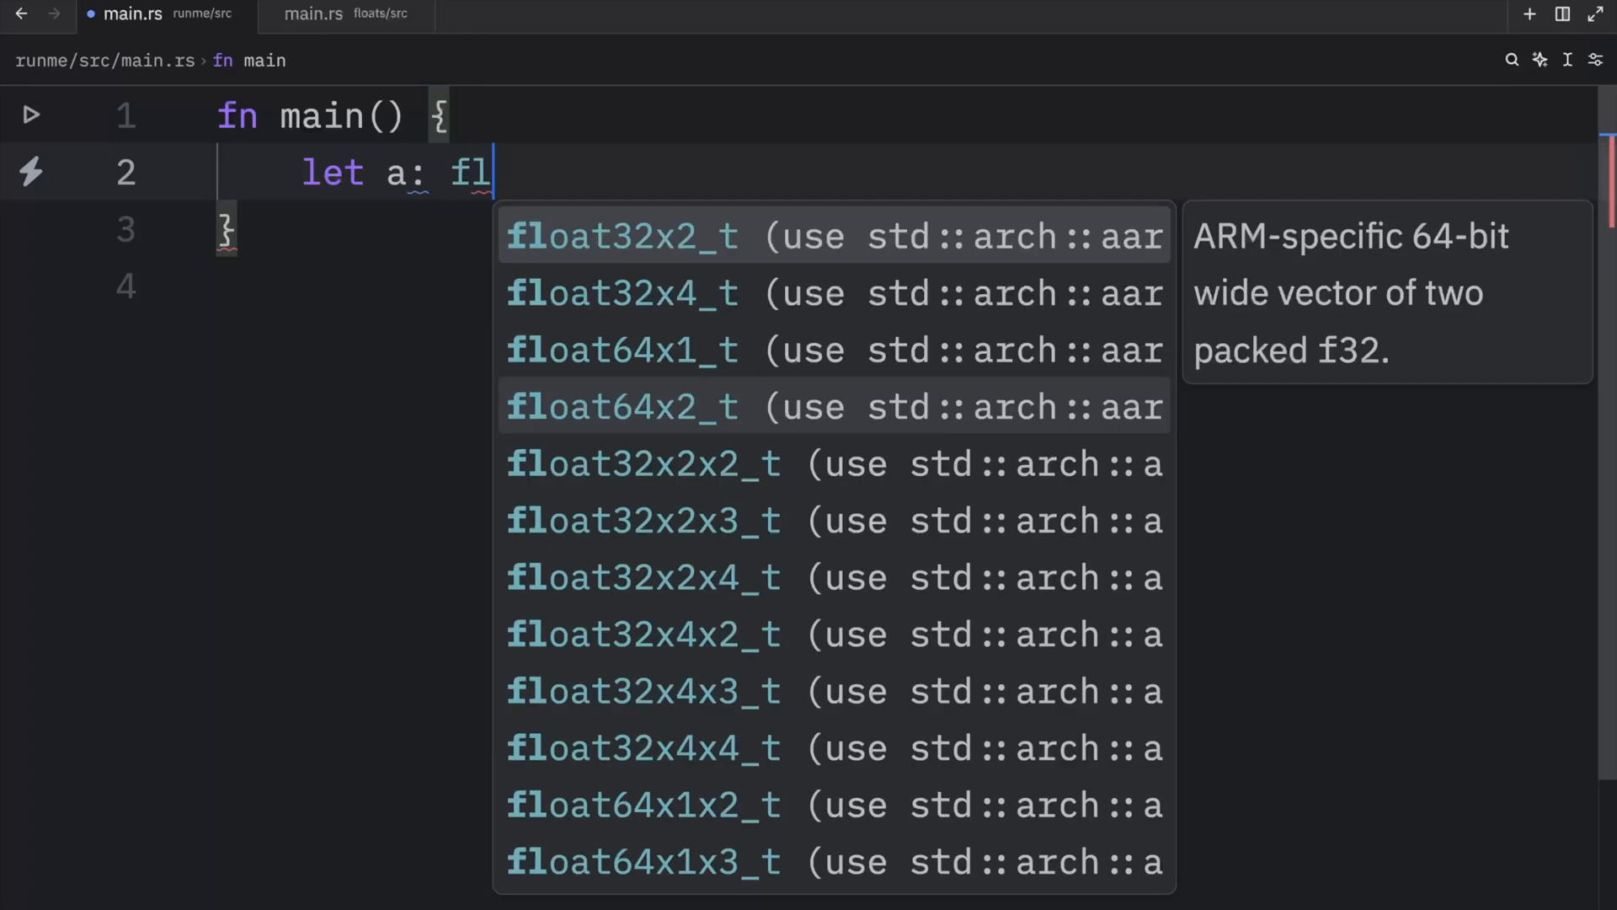
text(64 = 0.1)
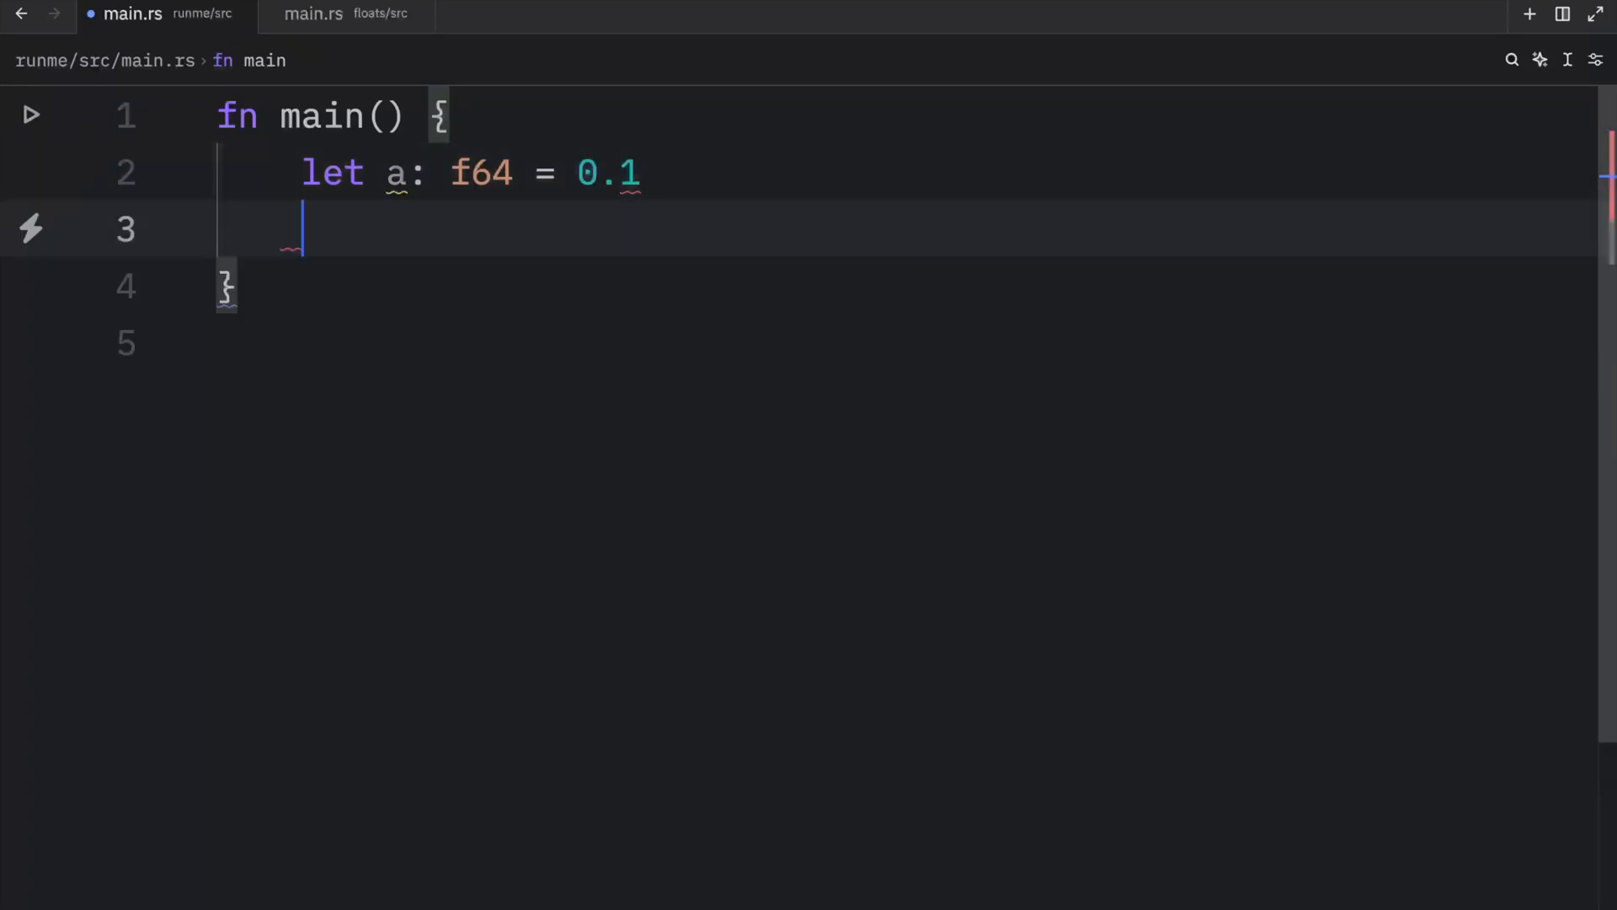
text(let b: f64 = 0)
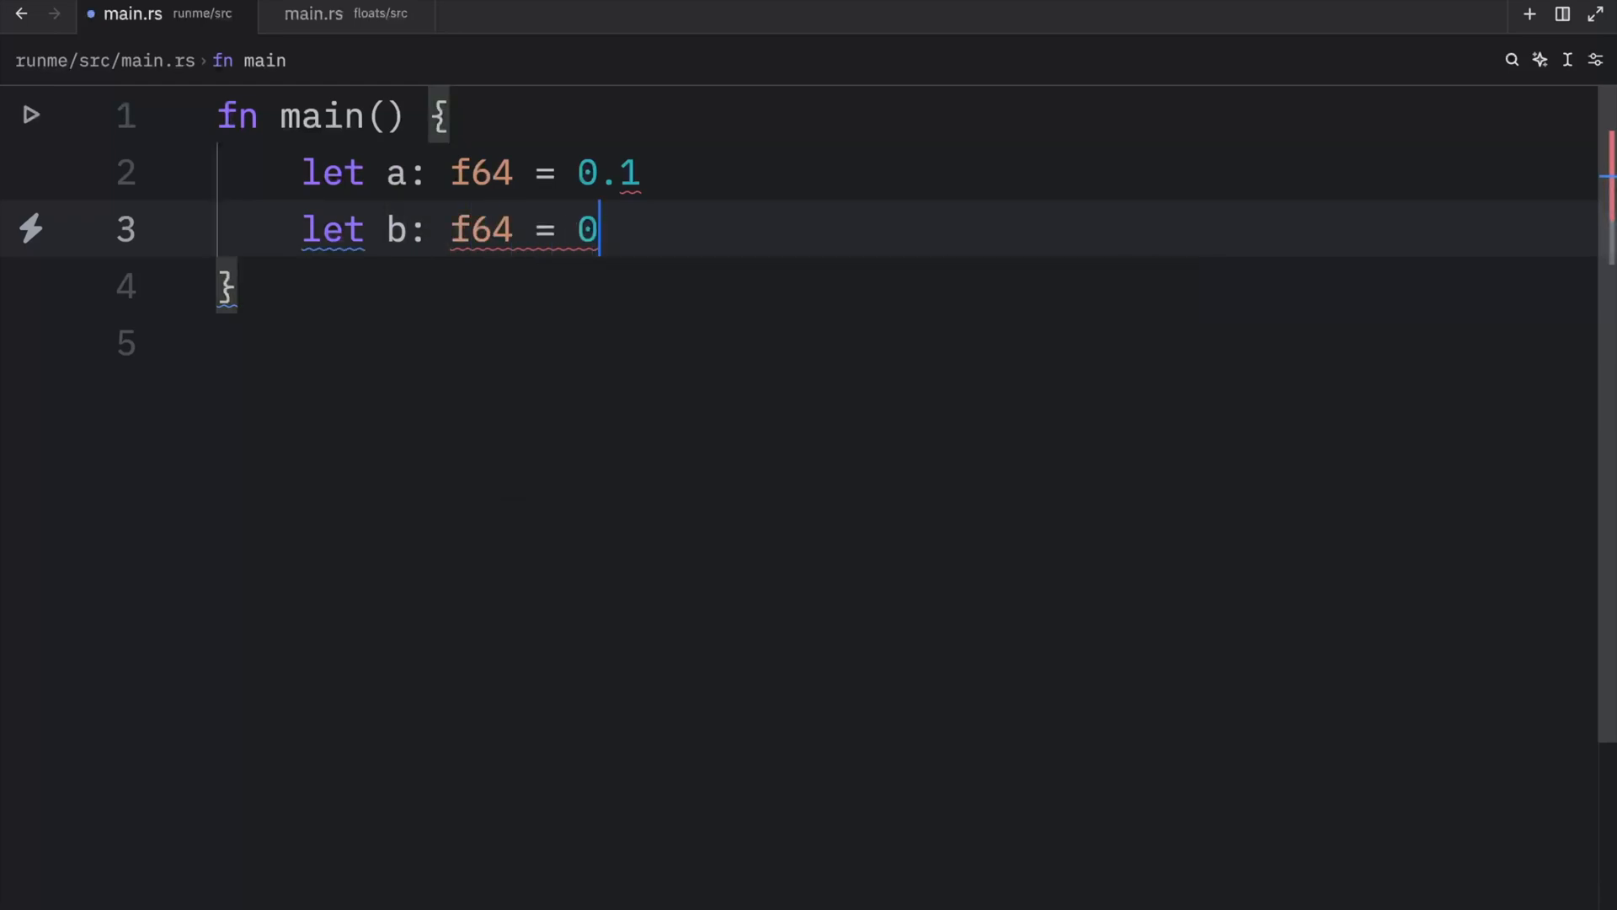
text(.2\nlet su)
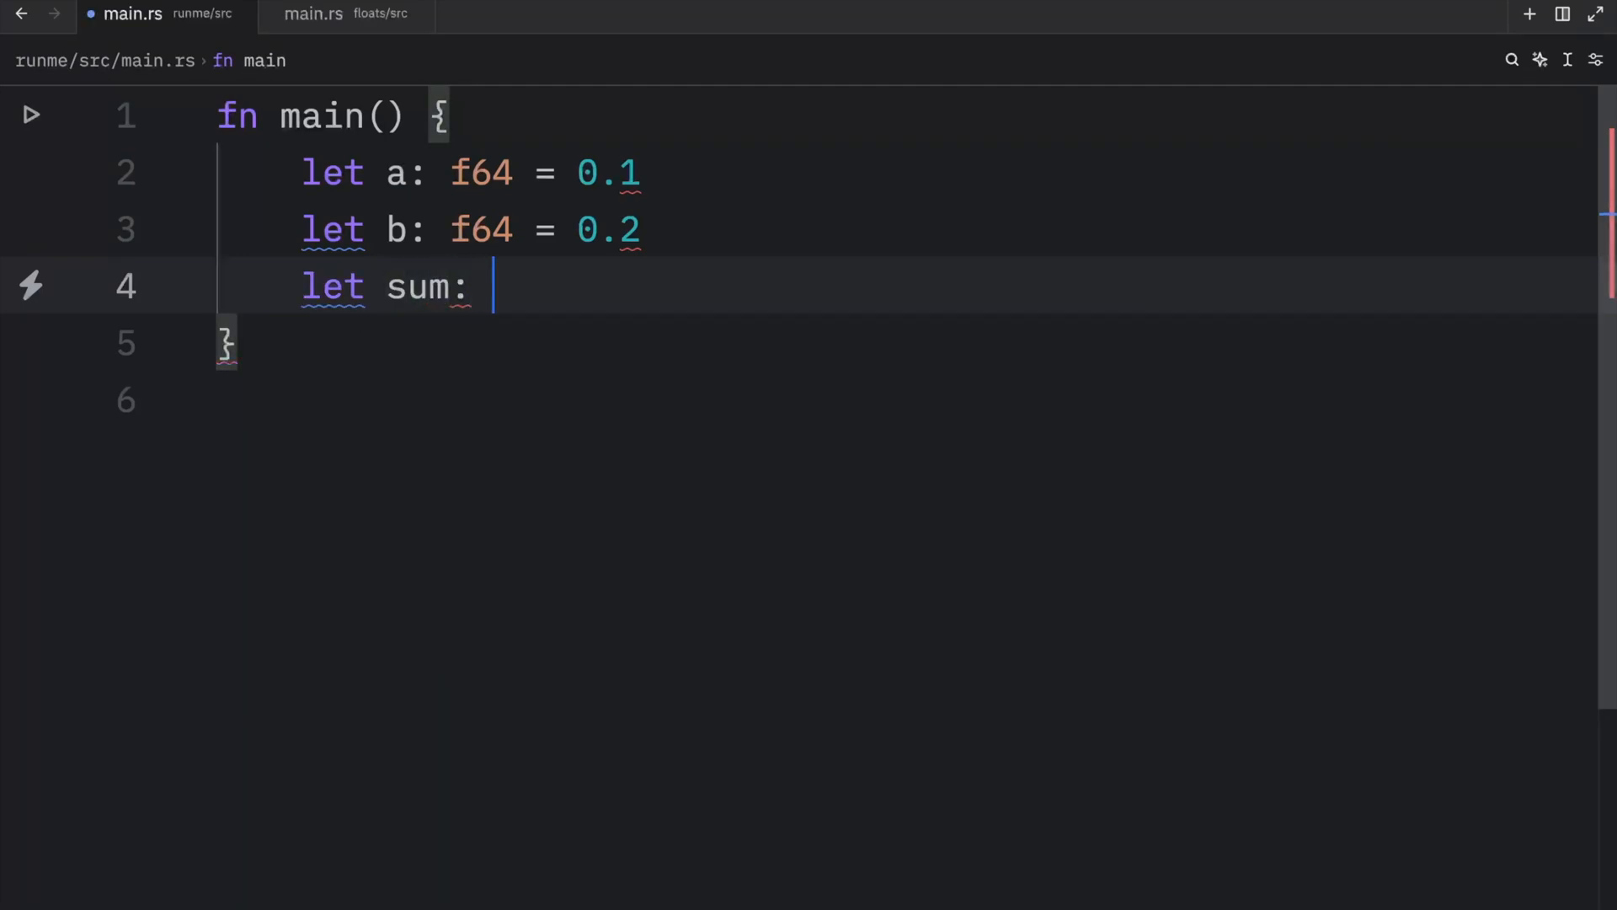
- Declare `let sum: f64 = a + b;`, fix missing semicolons, and begin a print statement
text(f64 =)
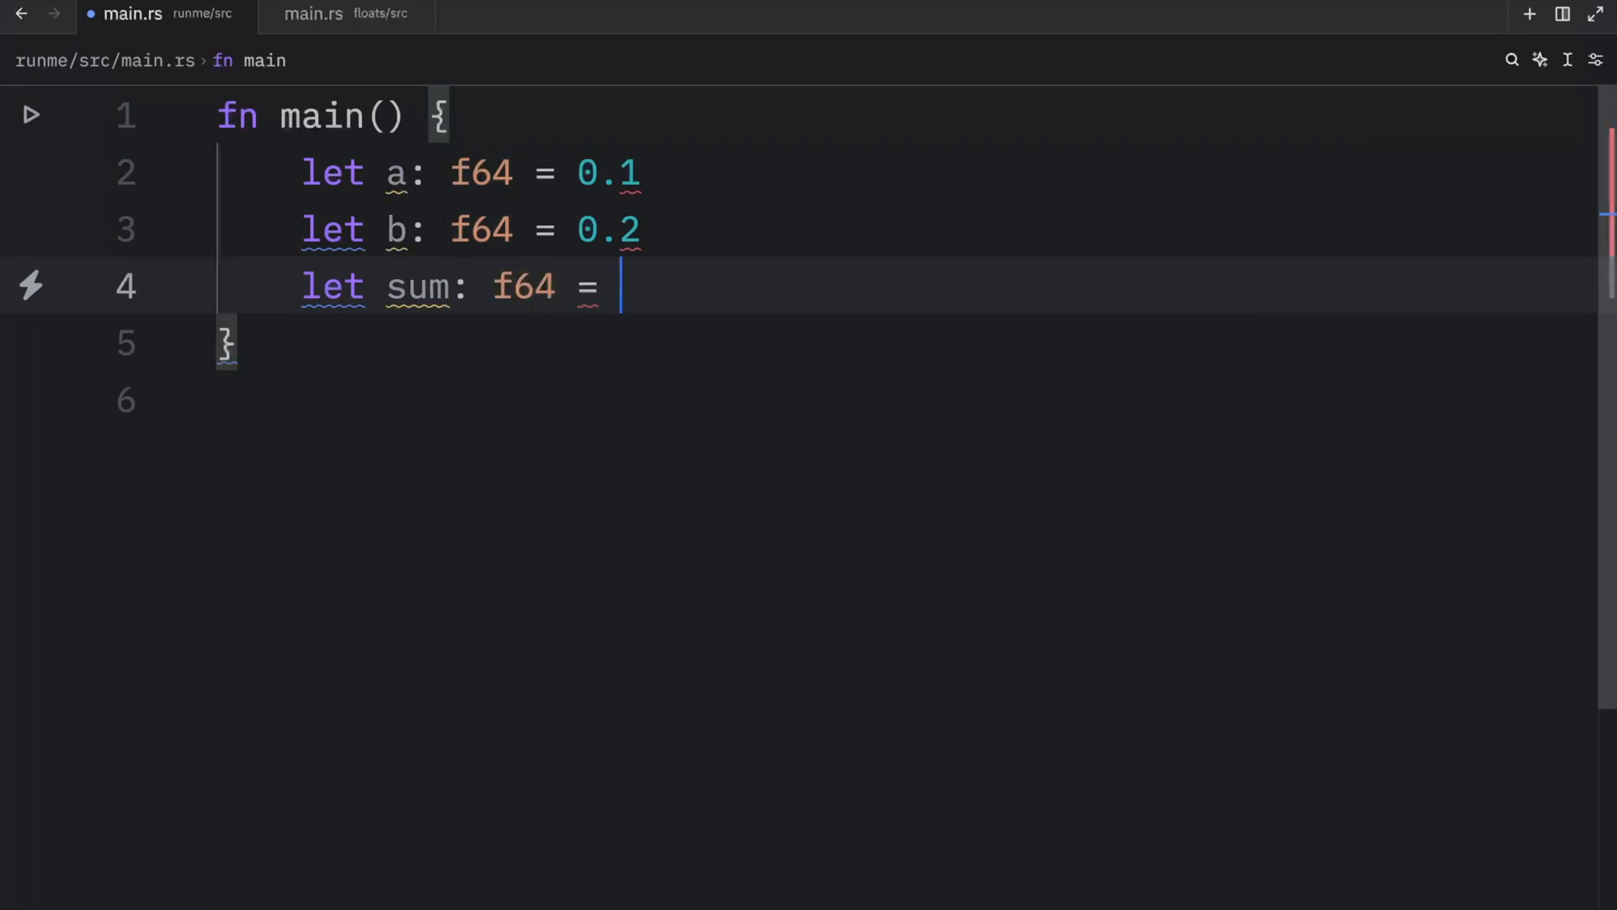
text(a)
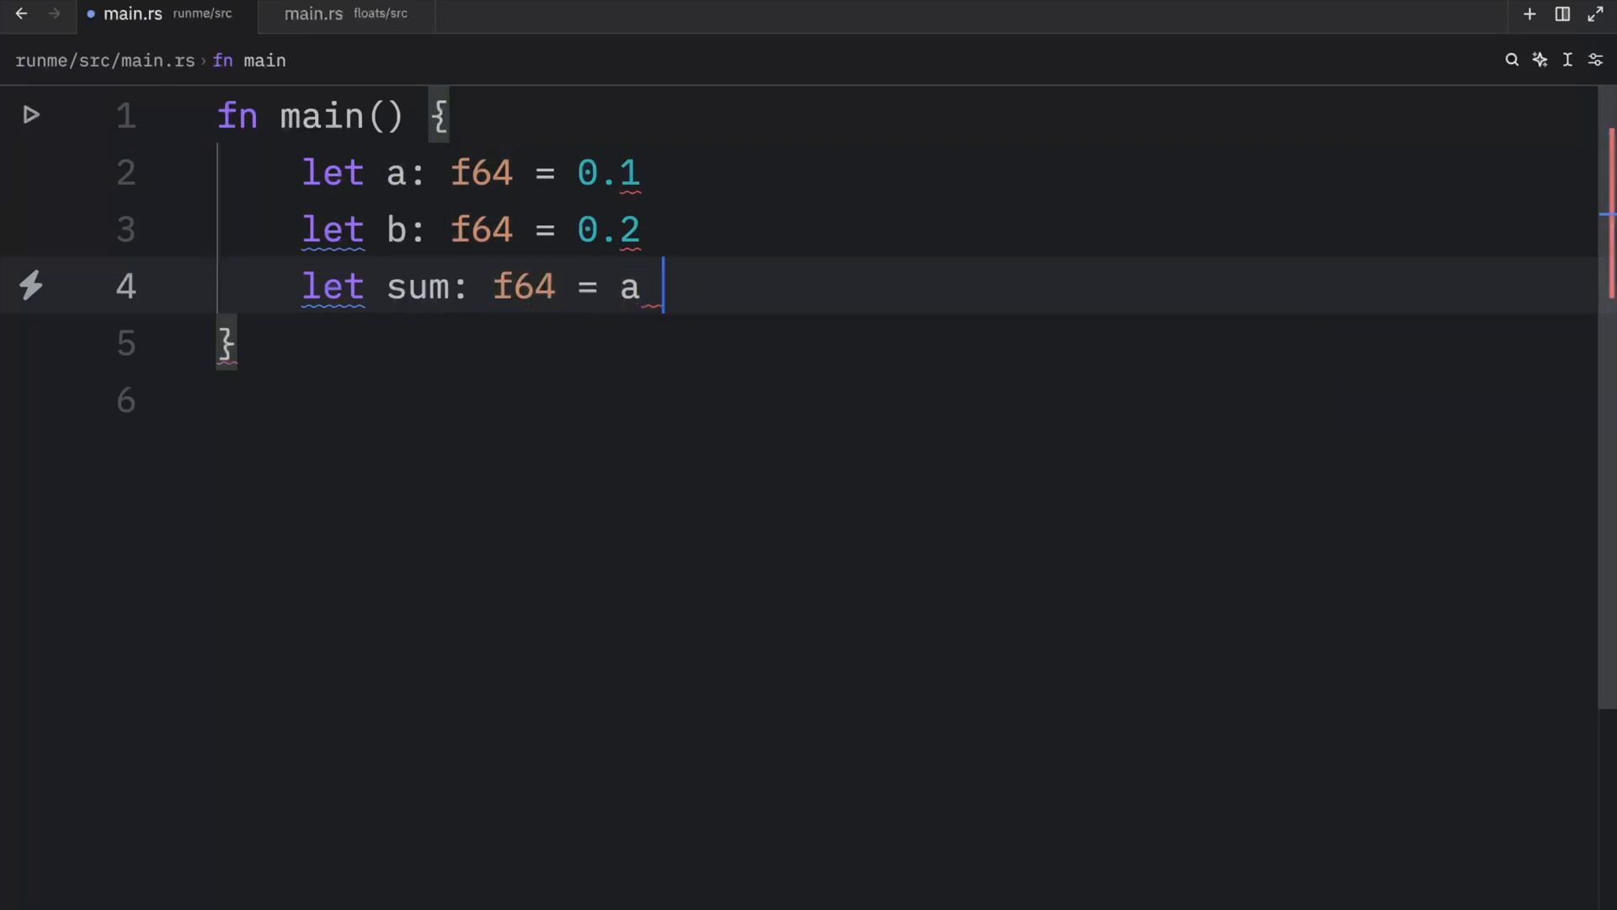
text(+ b)
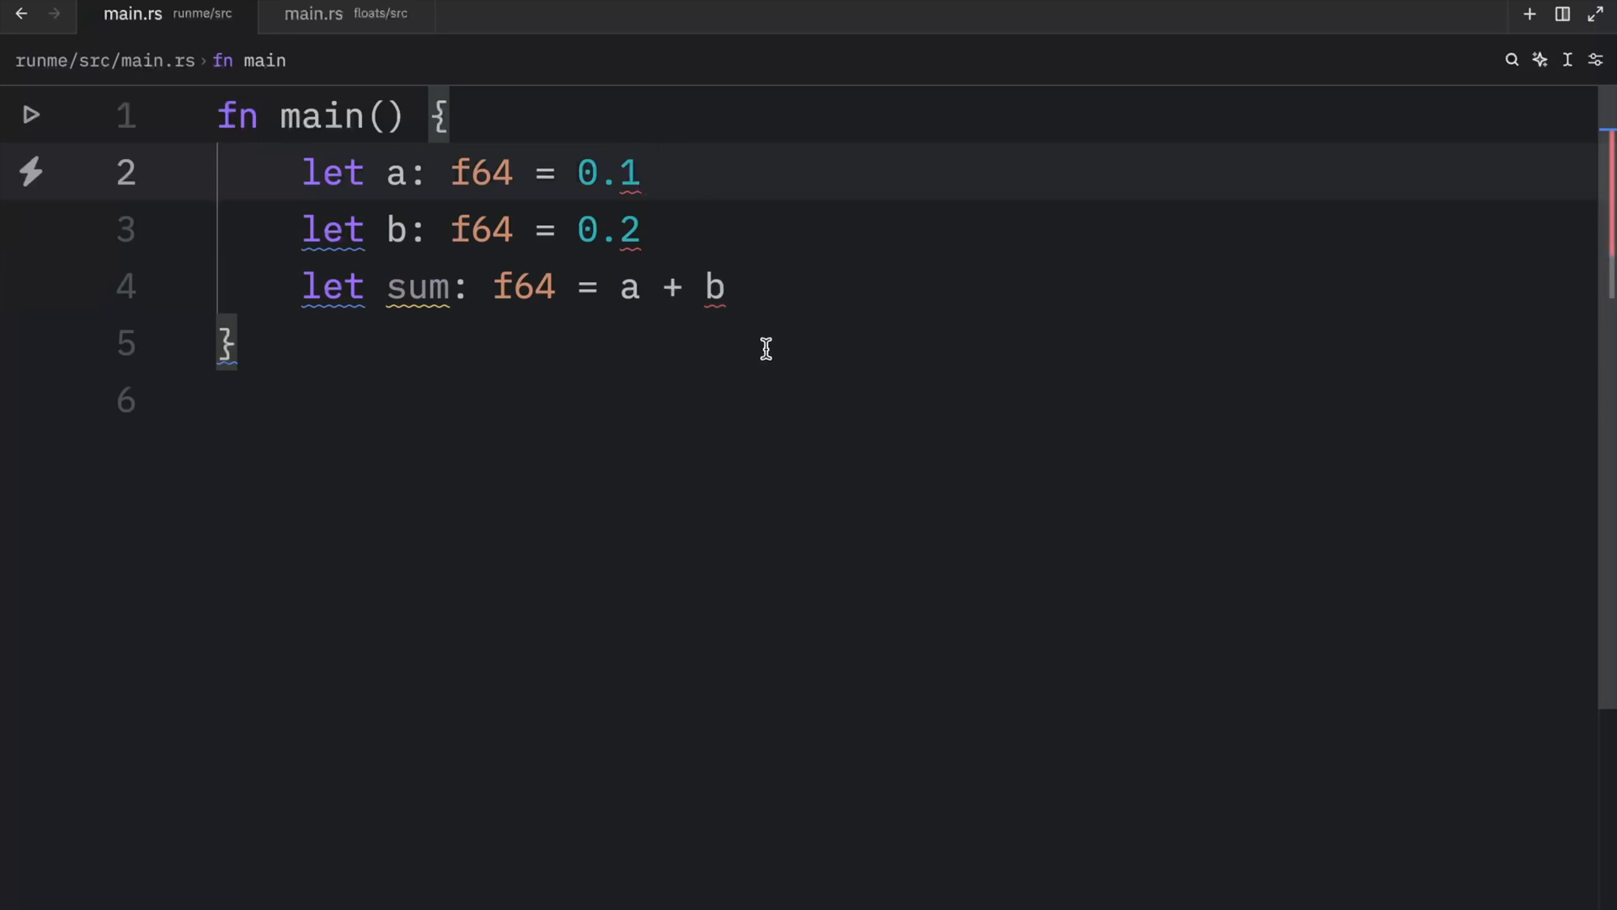
text(;)
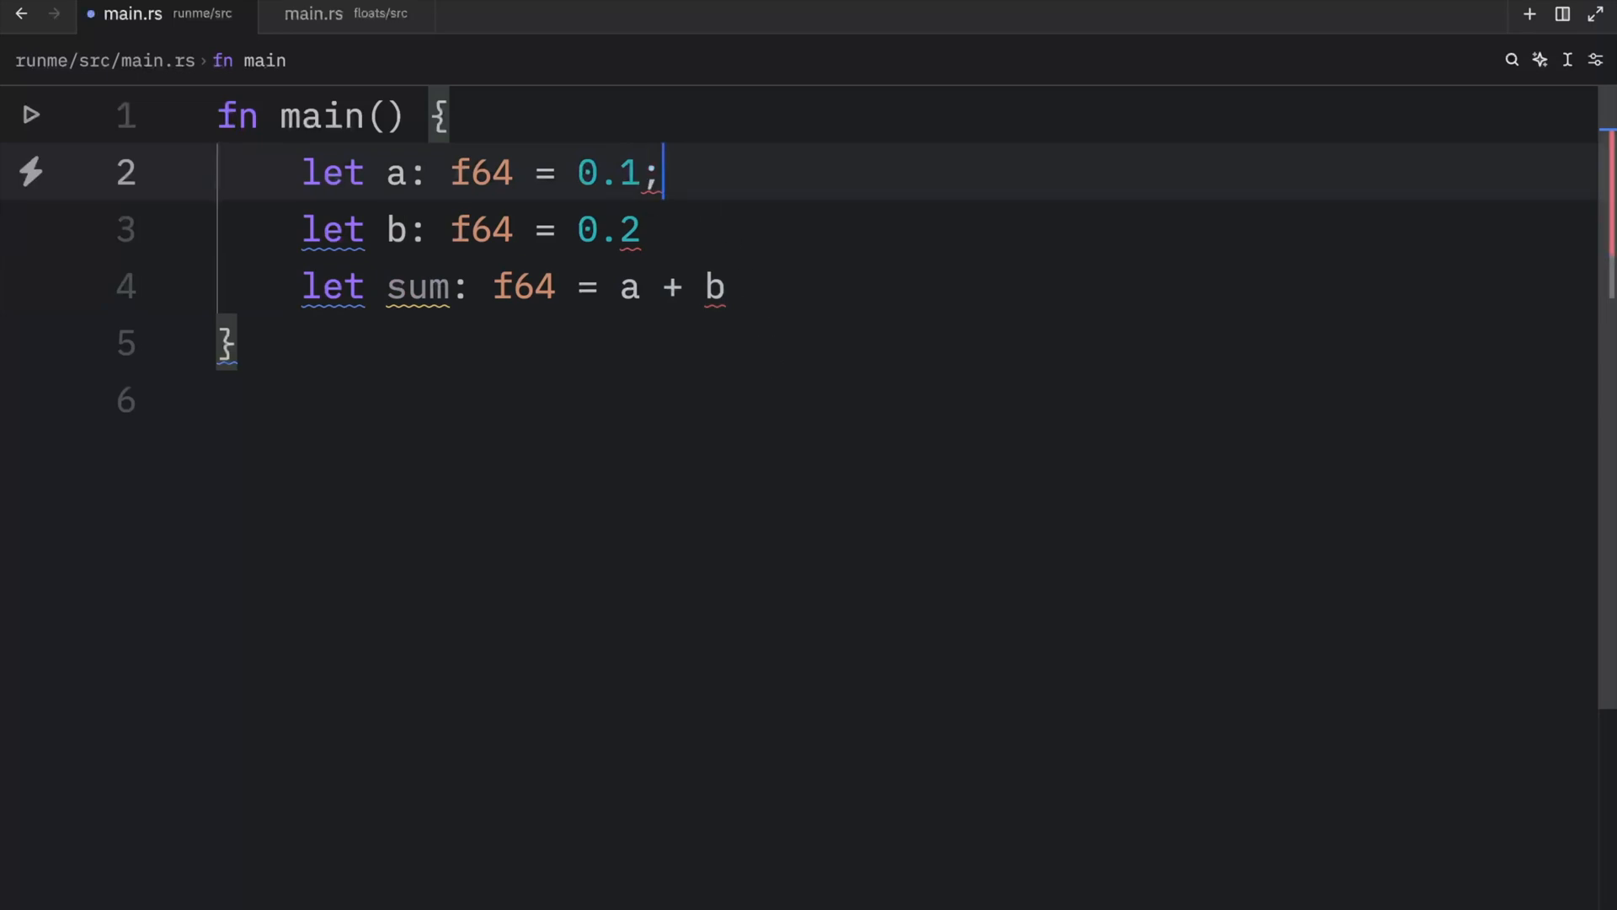
text(;)
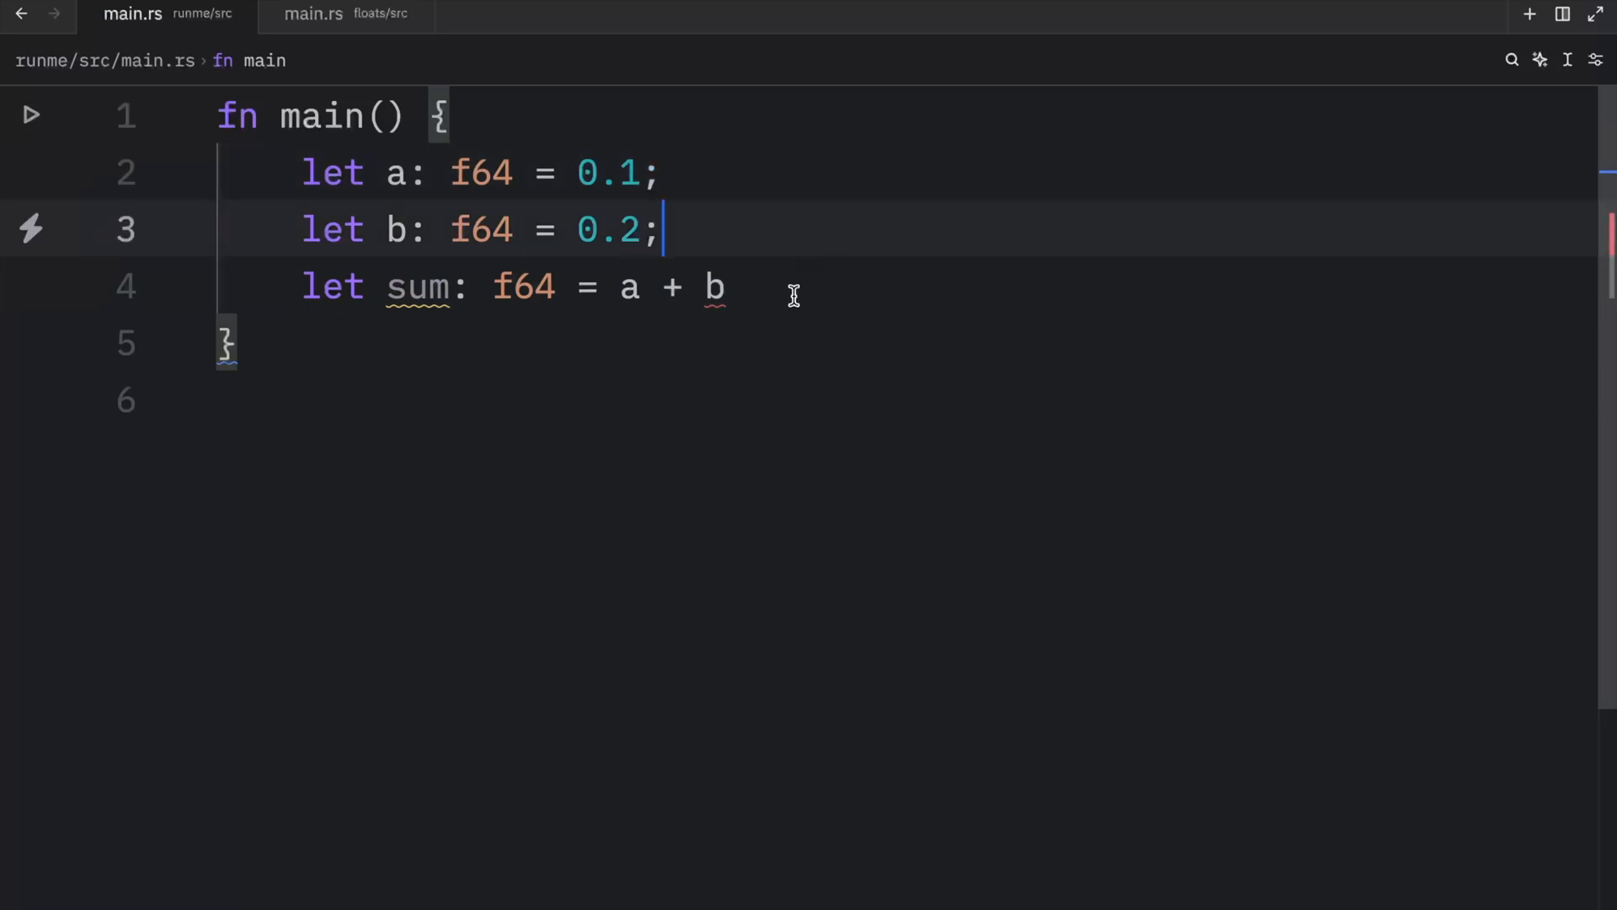
text(print)
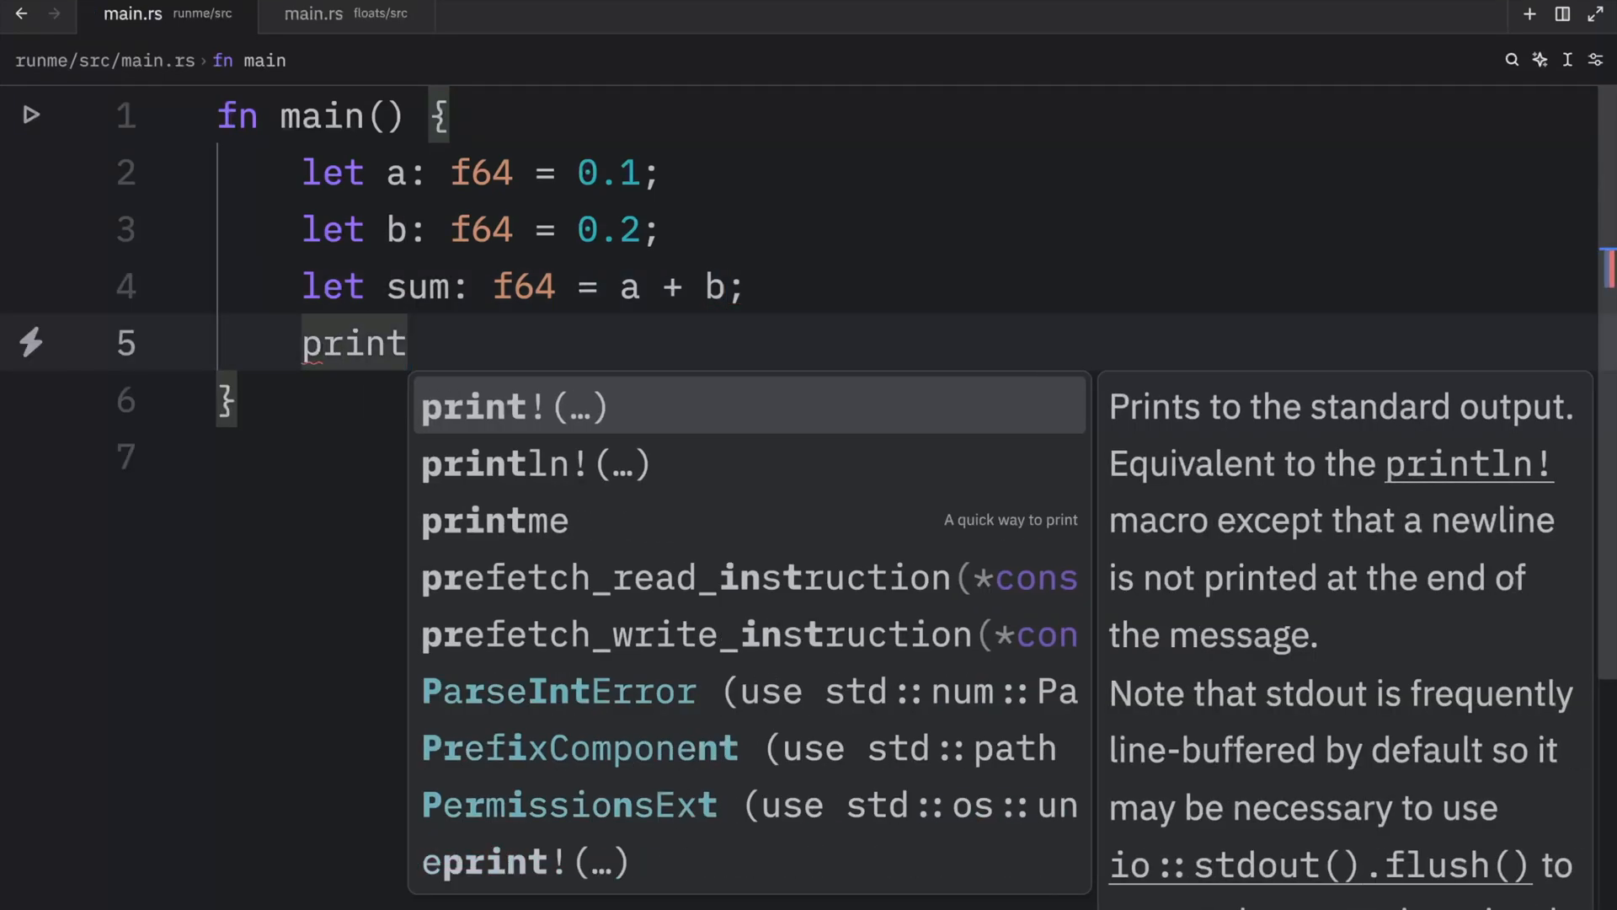
- Print sum with println!, run the program, and highlight the output 0.30000000000000004
text(ln!("su={}", sum);)
text(cargo run -q)
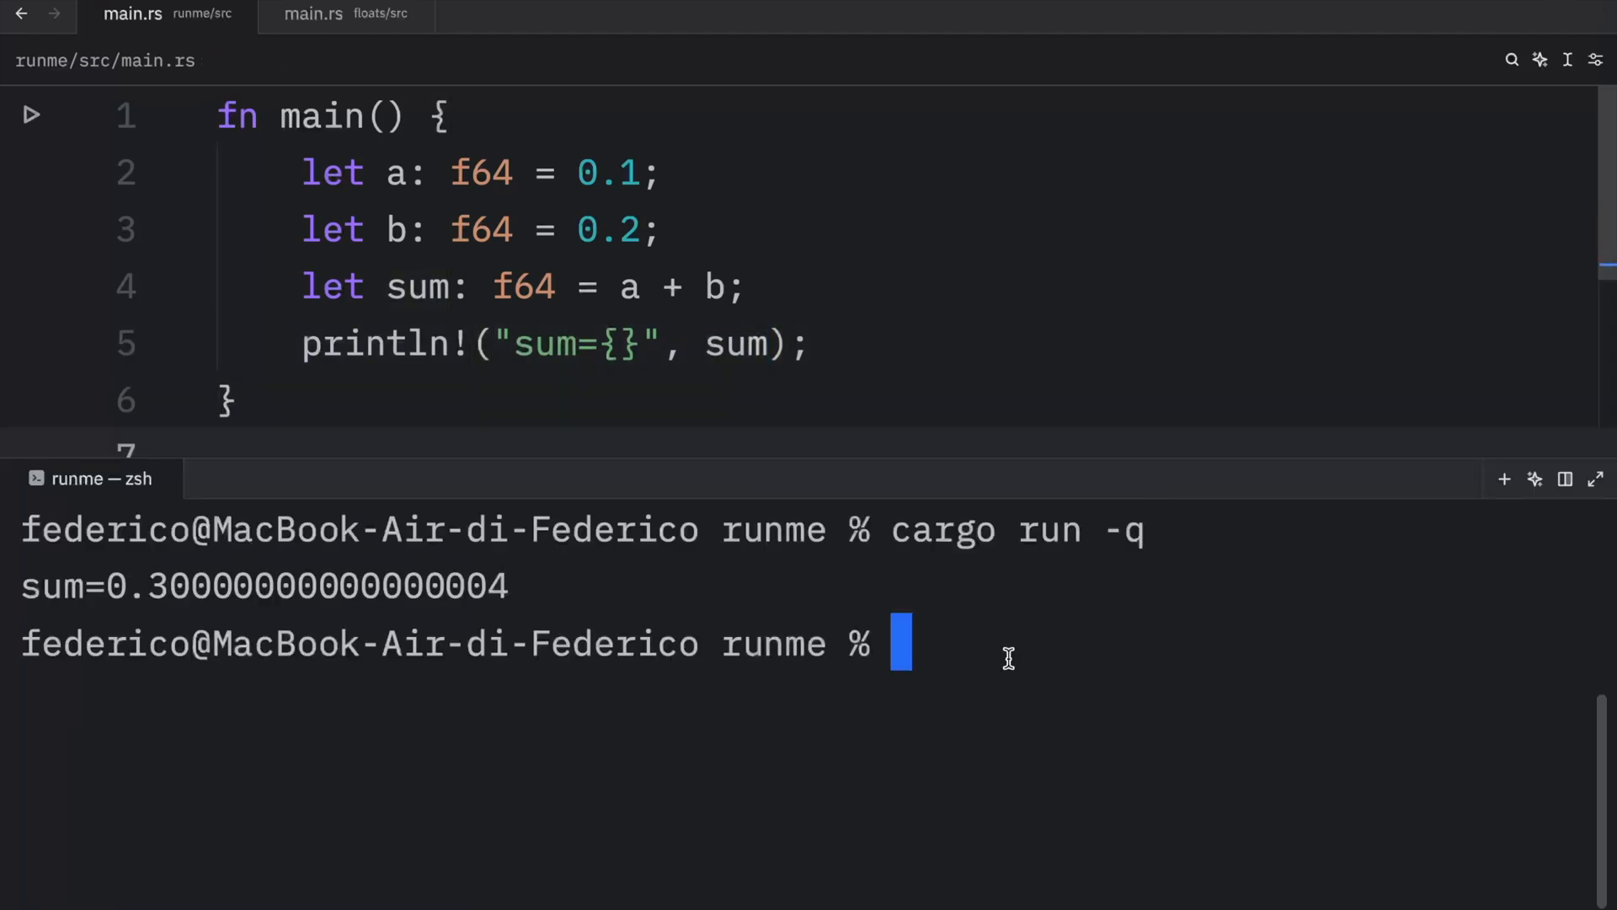
mouse_move(553, 587)
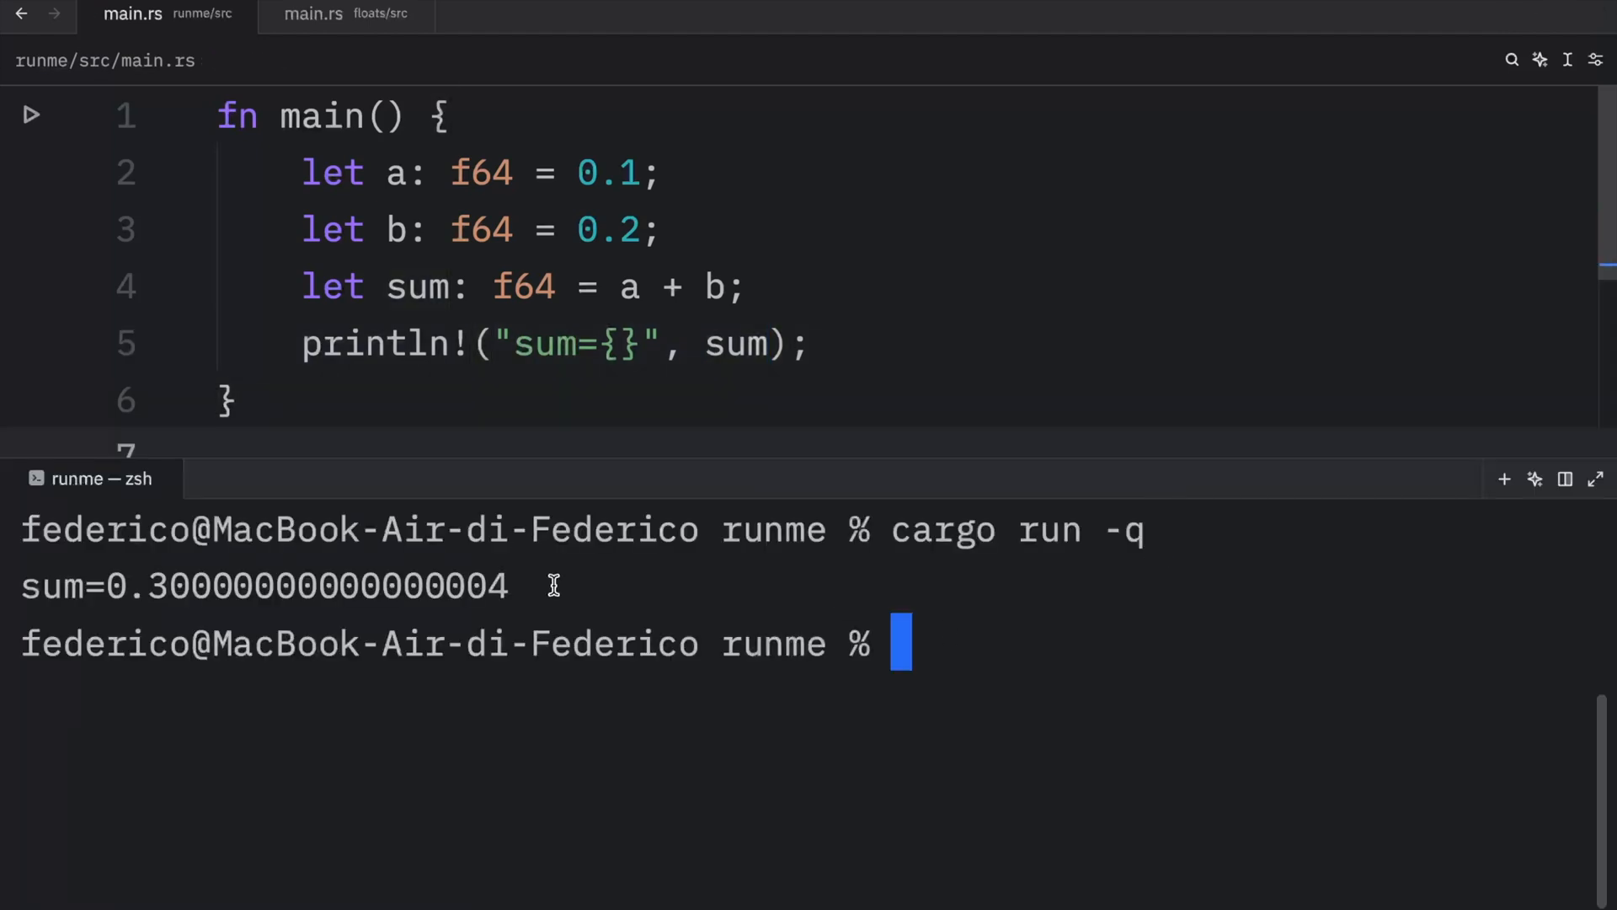
click(536, 344)
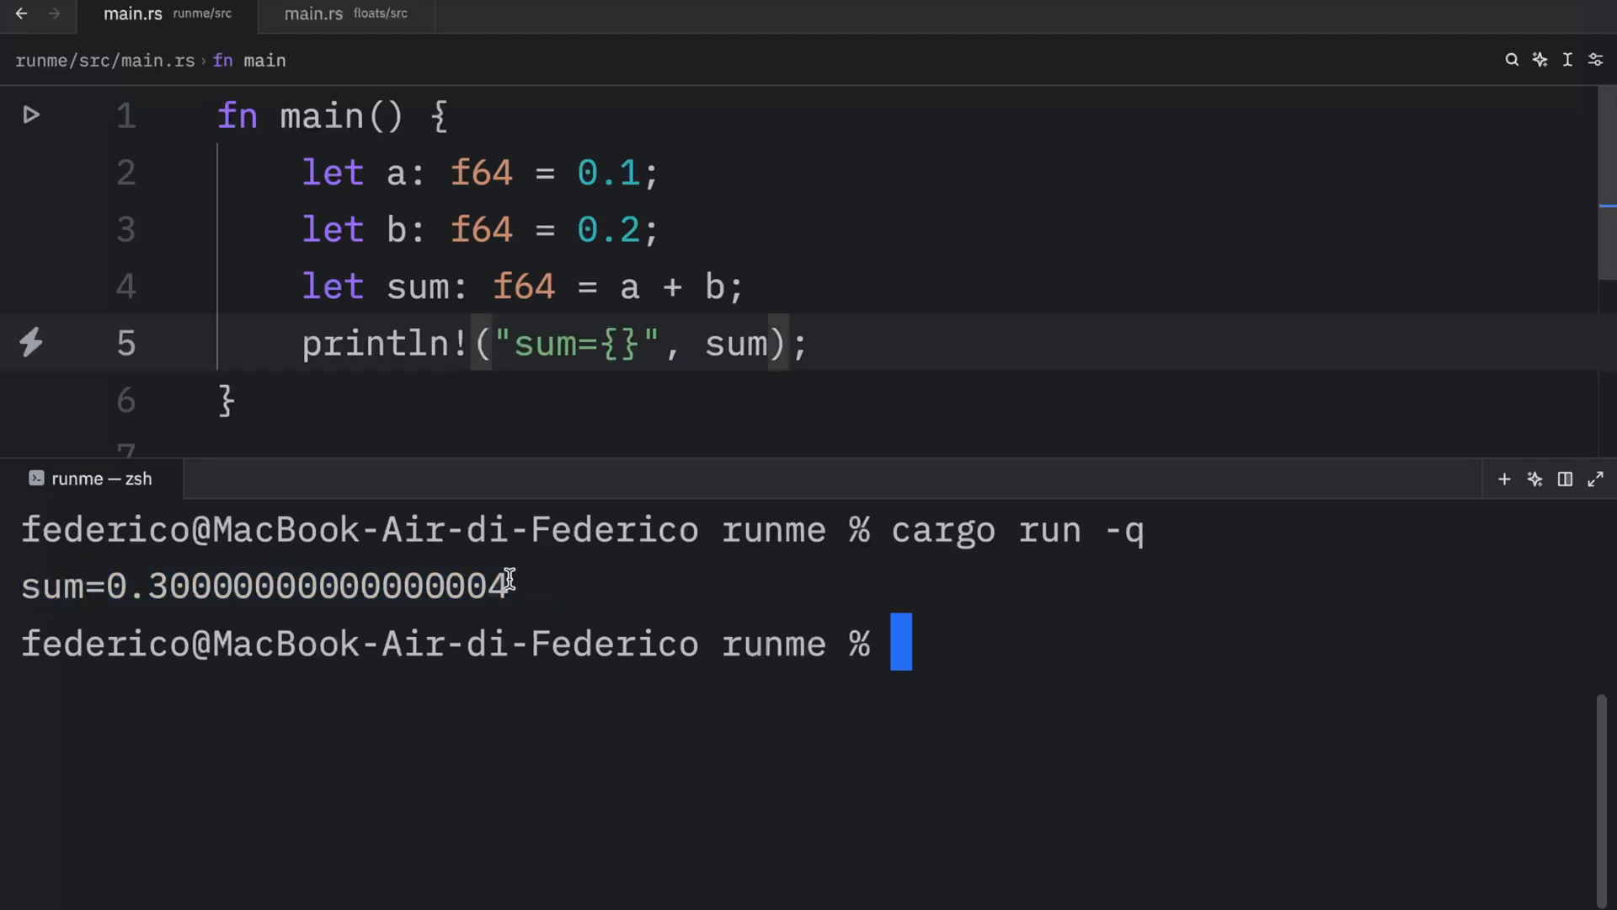
double_click(310, 587)
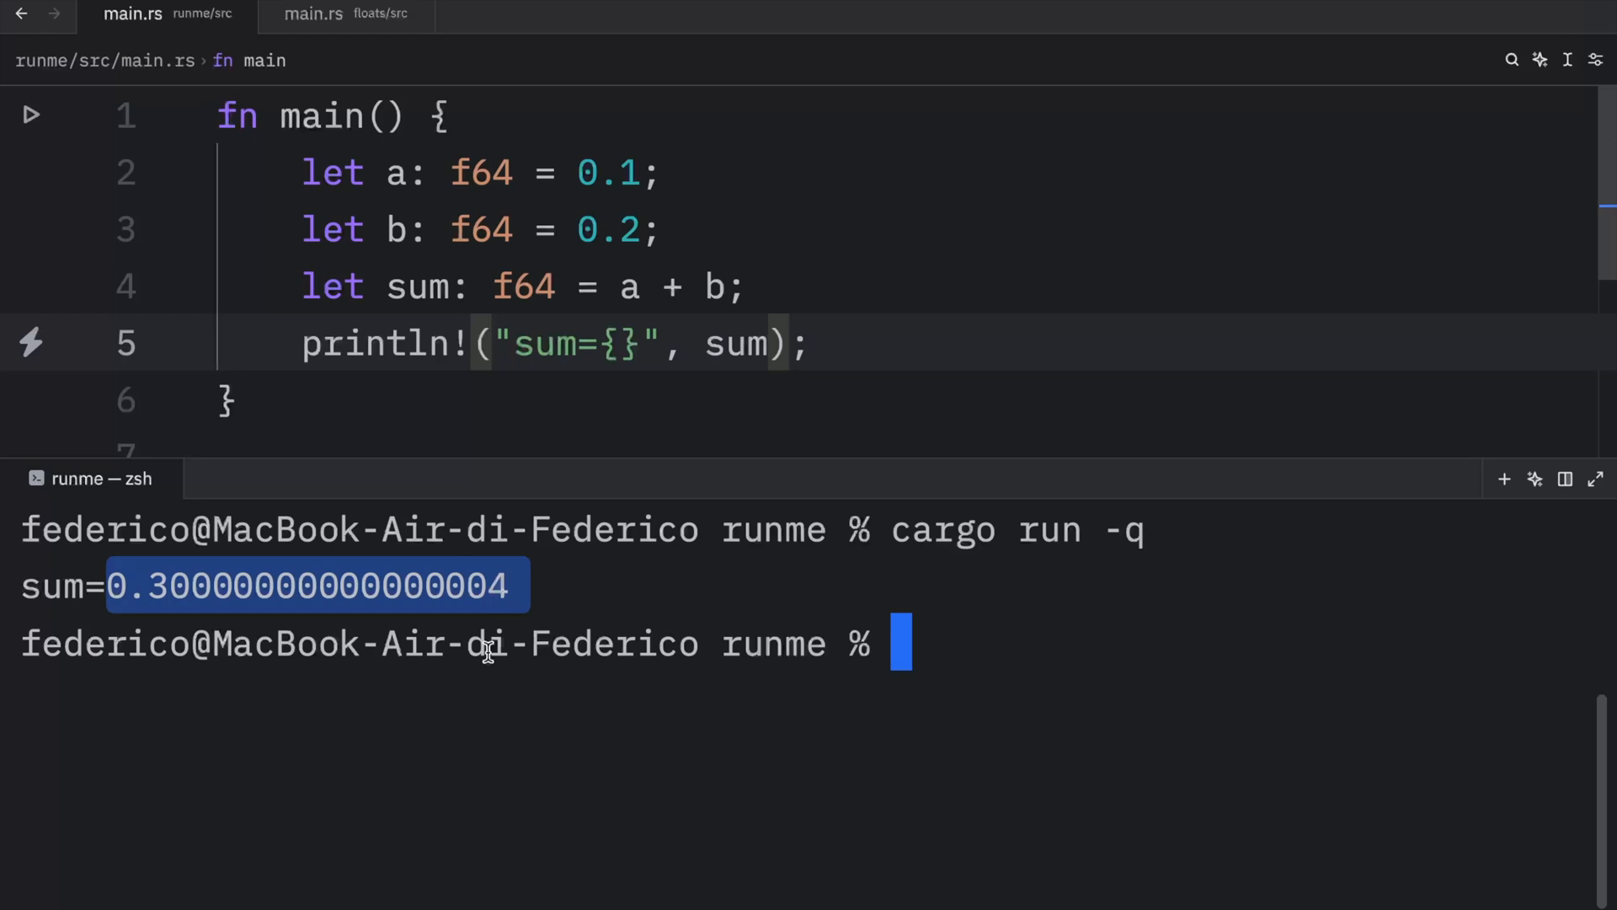
mouse_move(691, 366)
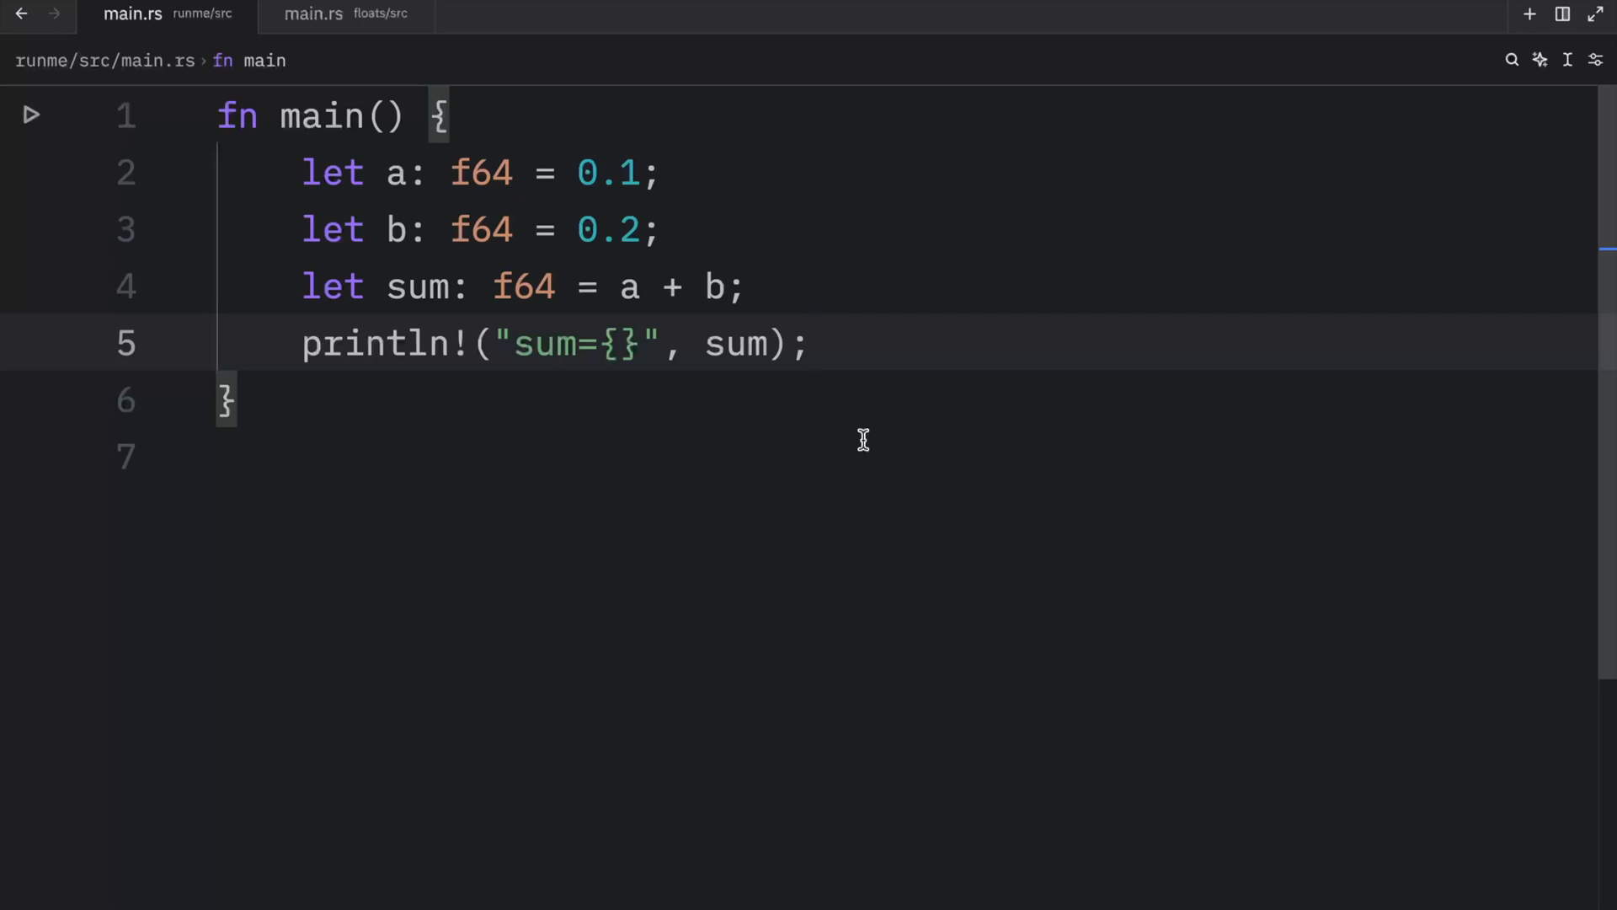
- Rewrite the print as println!("{}", sum) plus a line printing sum == 0.3, then clear the terminal
triple_click(515, 344)
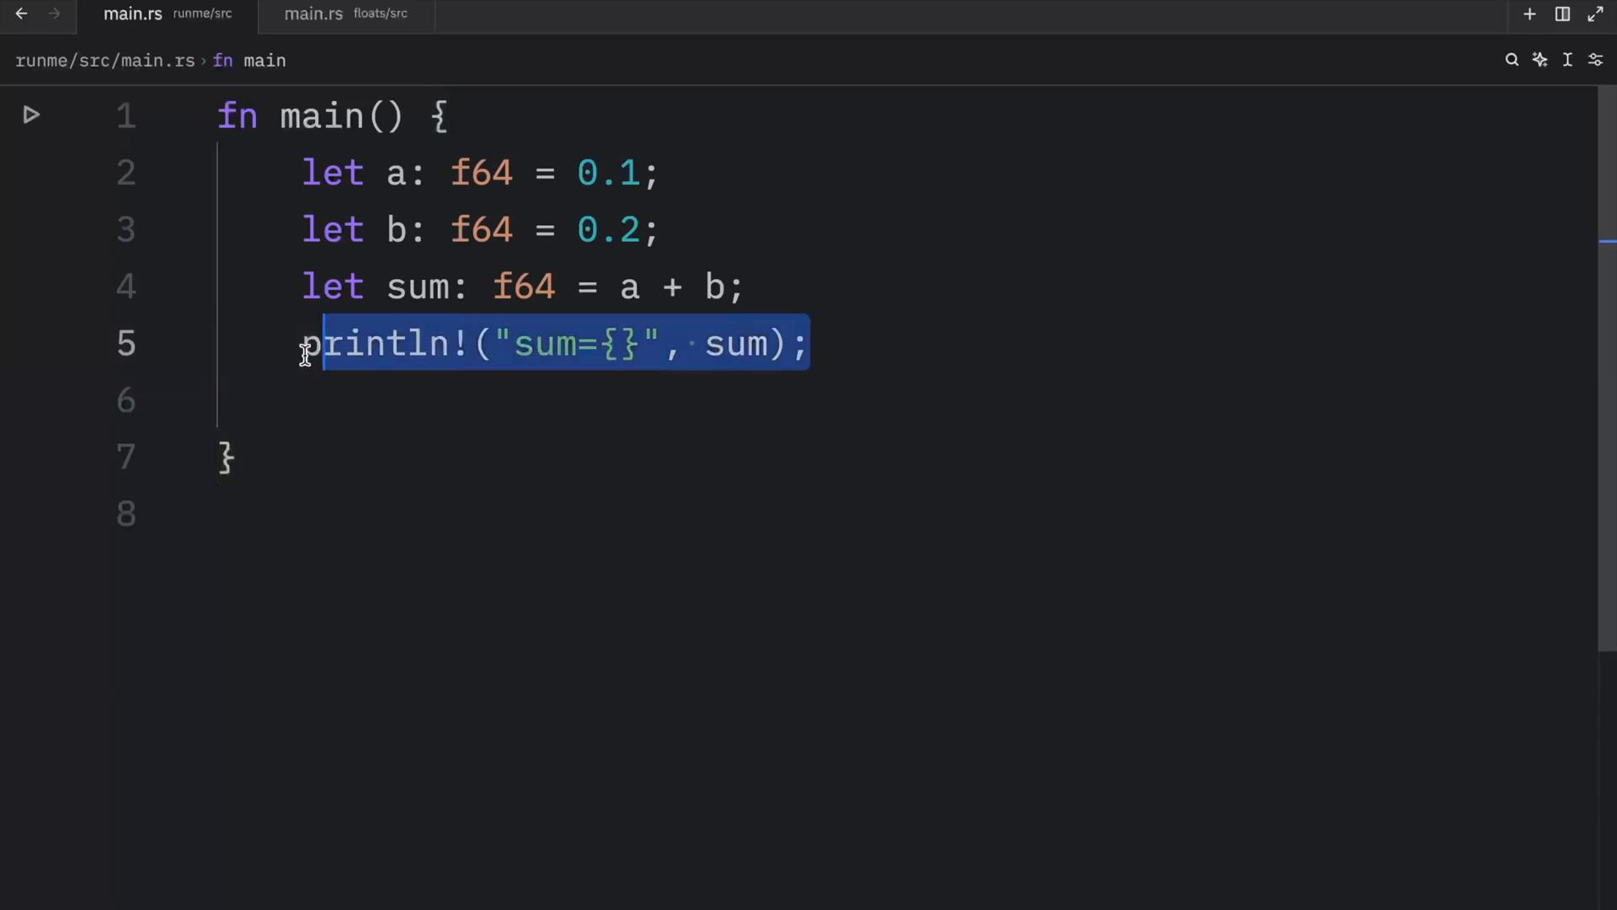
text(println)
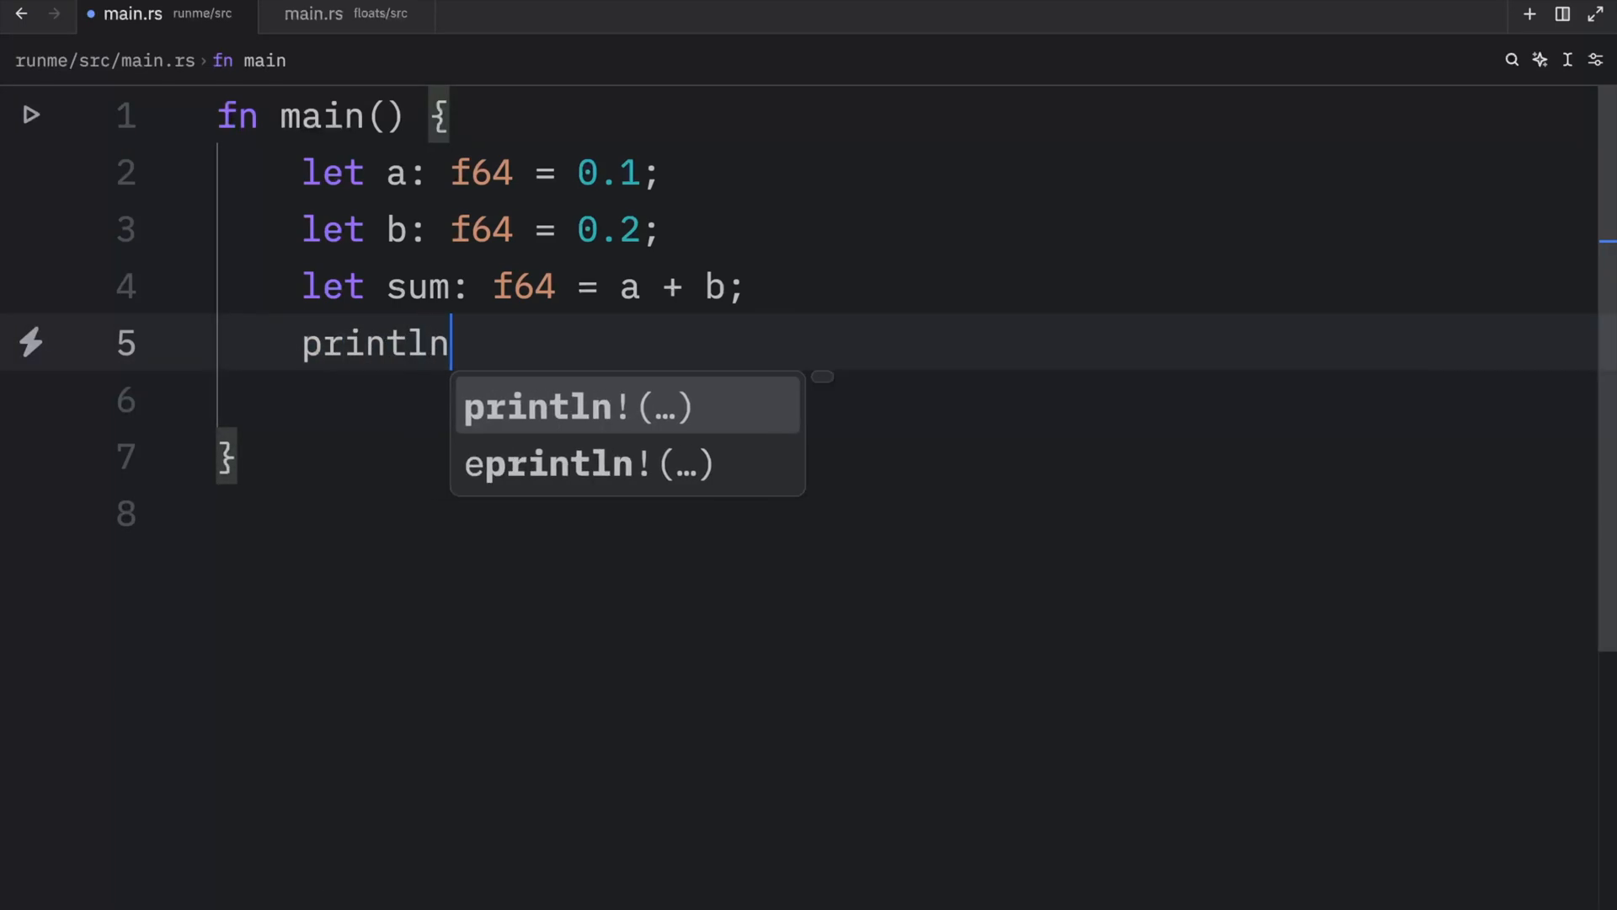
text(!("{}", s)
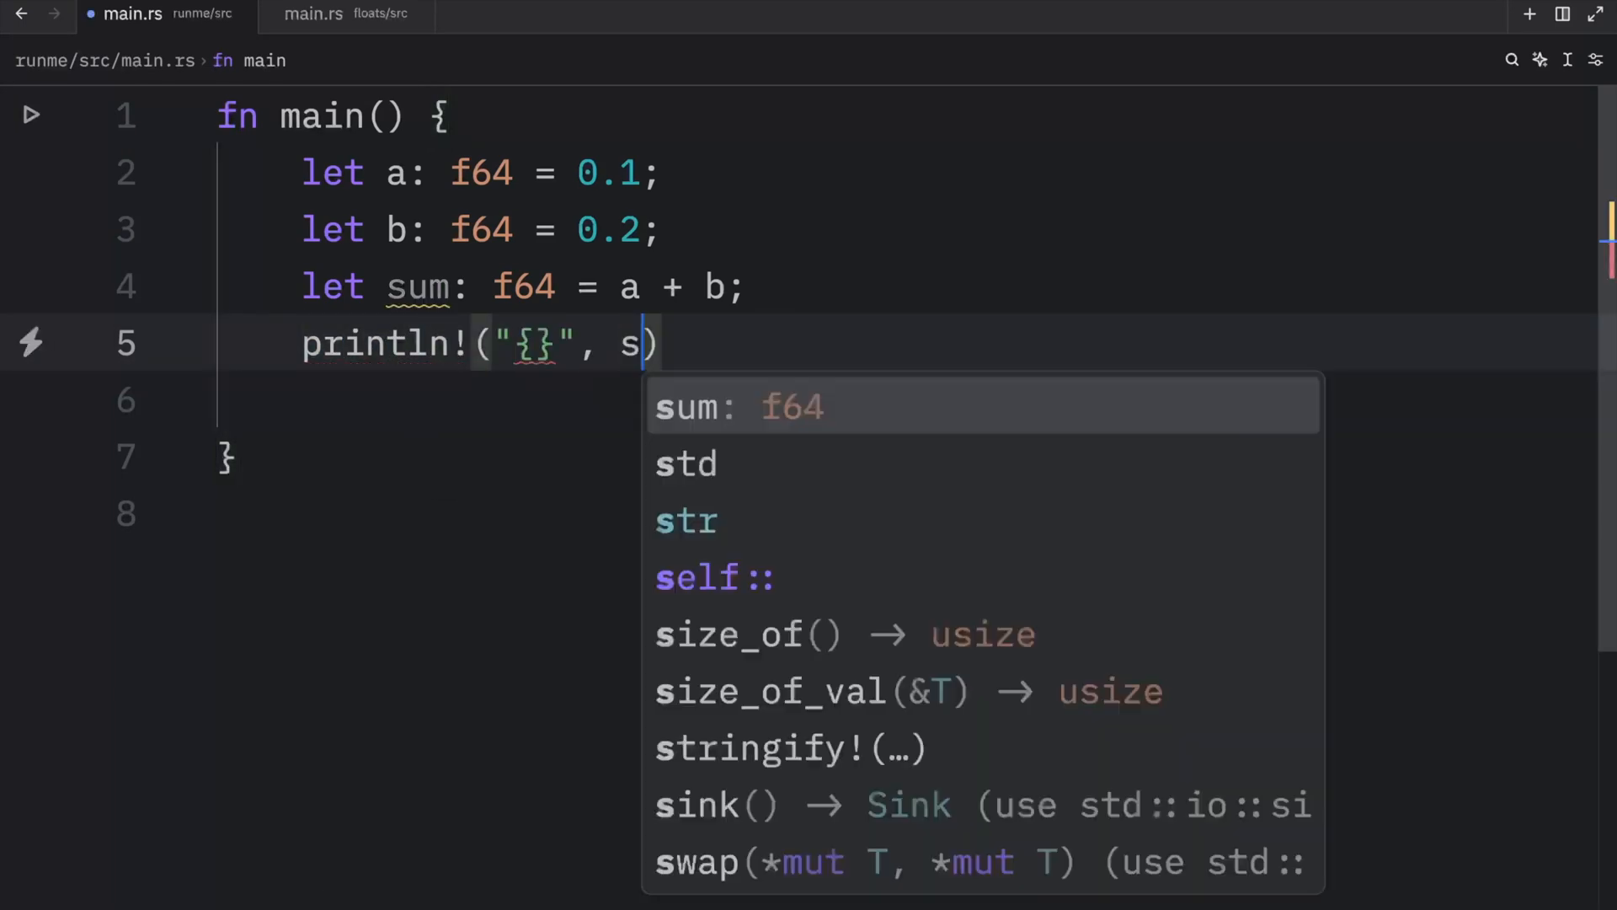
text(um == 0.3)
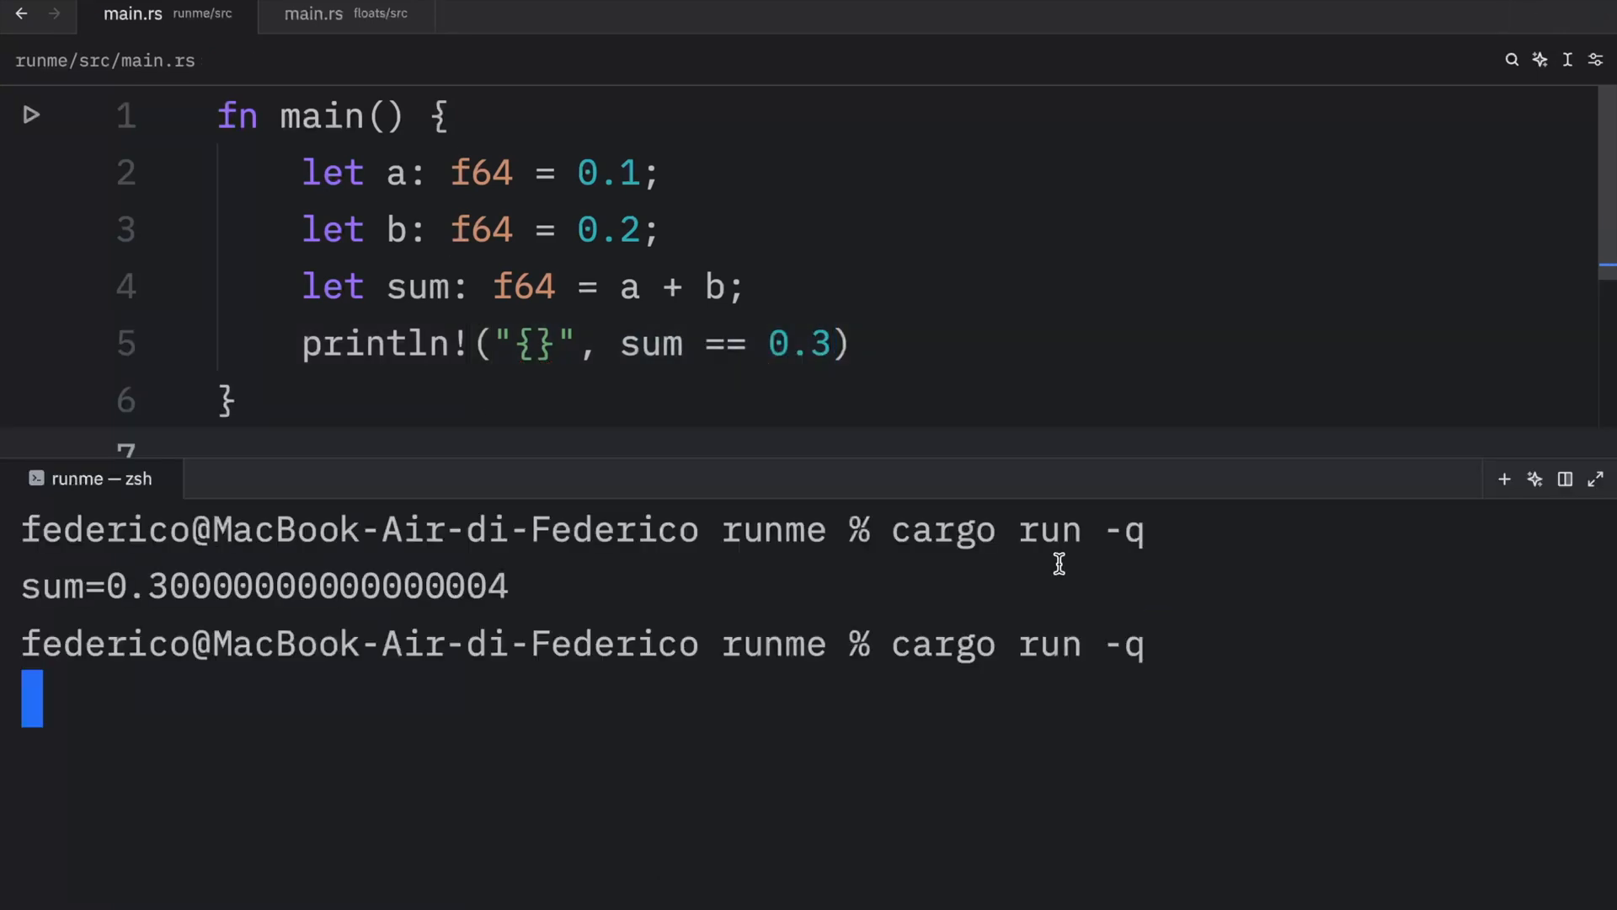
key(Return)
text(cargo run -q)
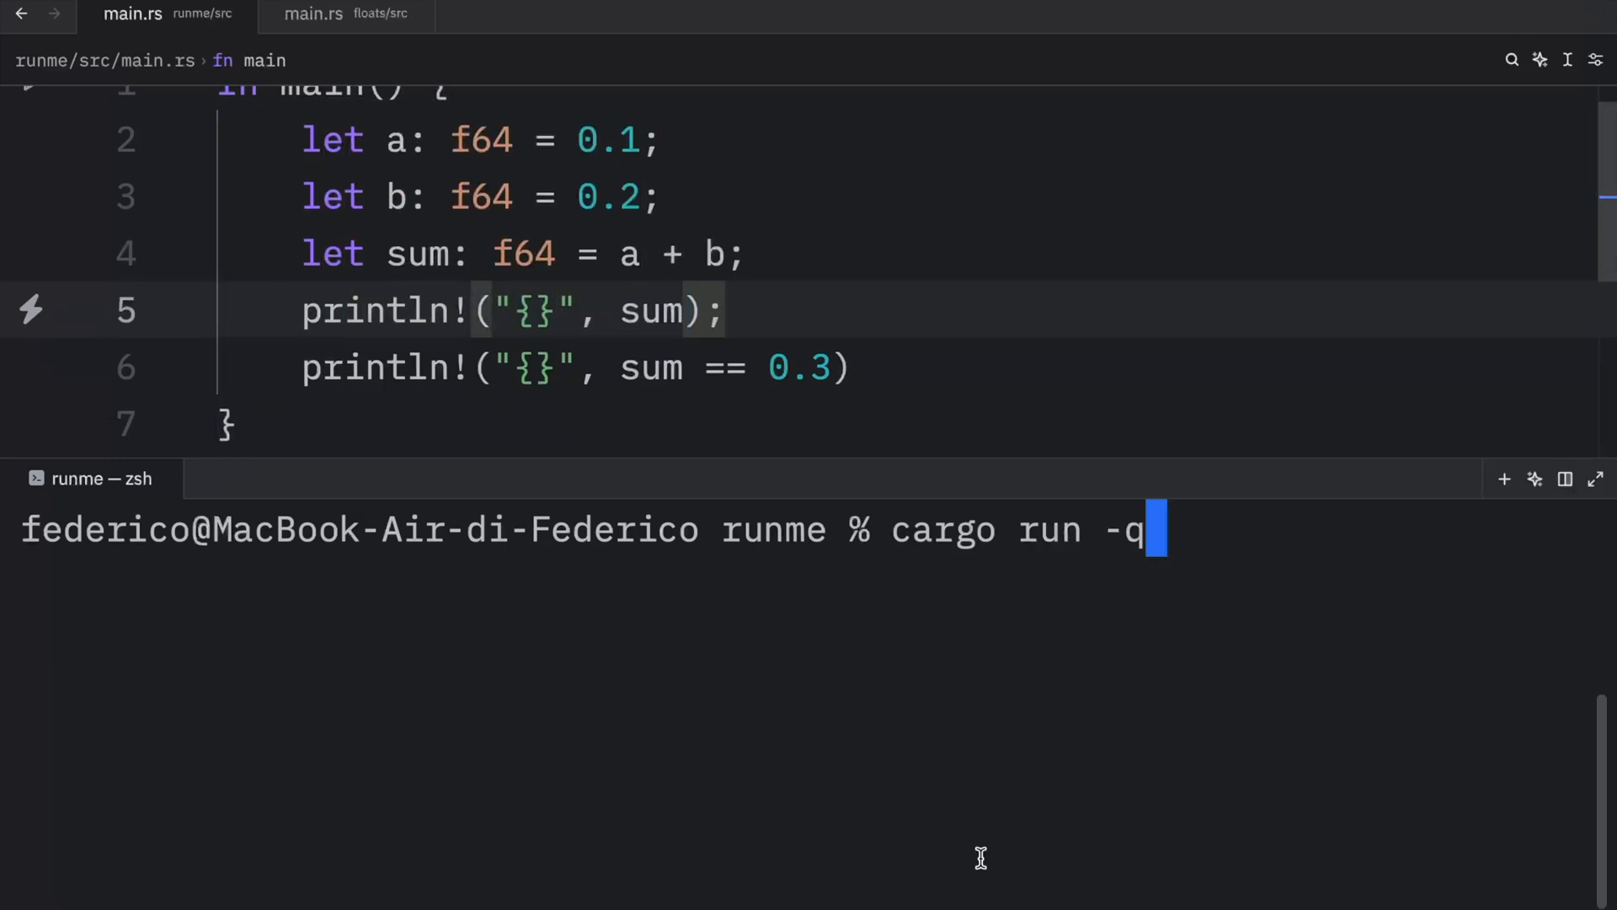
- Run the program to show 0.30000000000000004 and false, highlighting the sum and the == operator
key(Return)
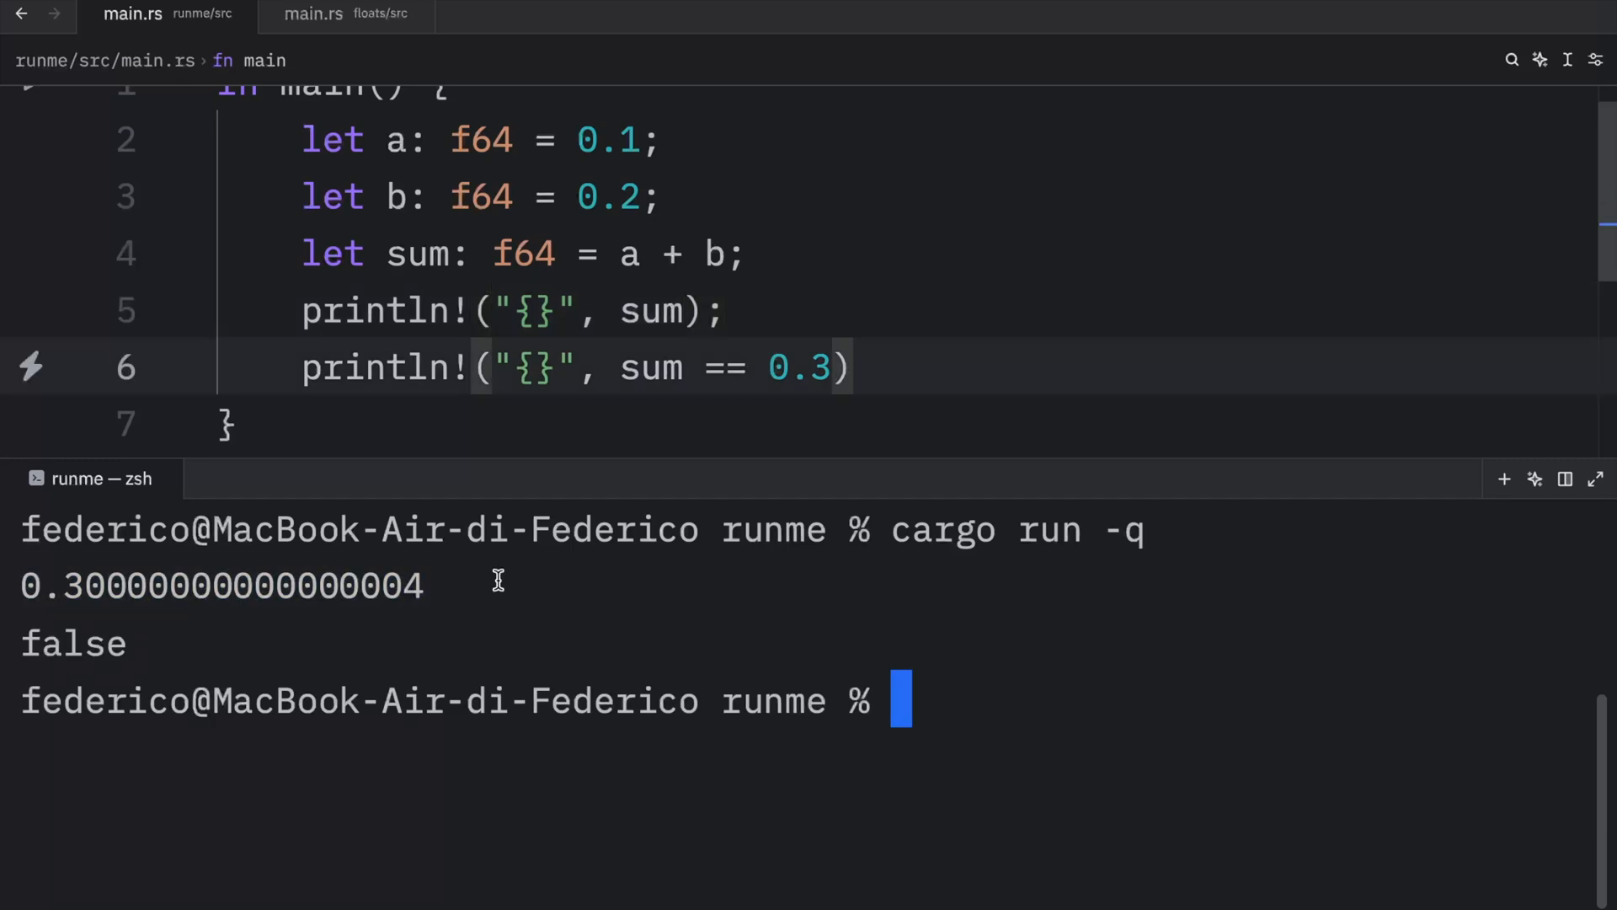
double_click(222, 585)
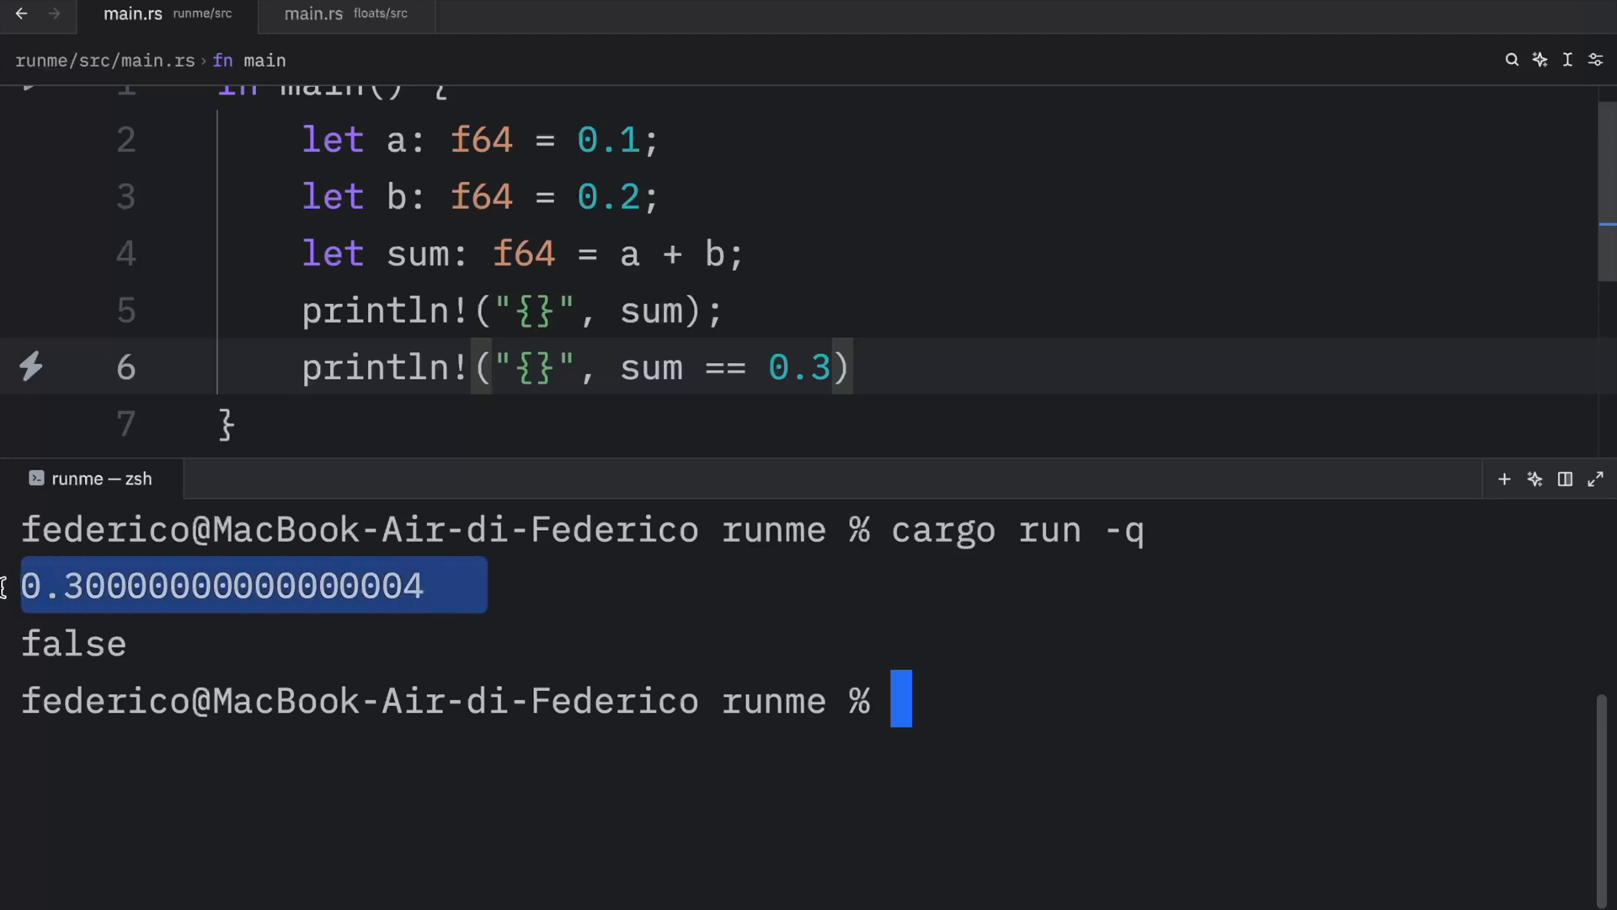
double_click(799, 369)
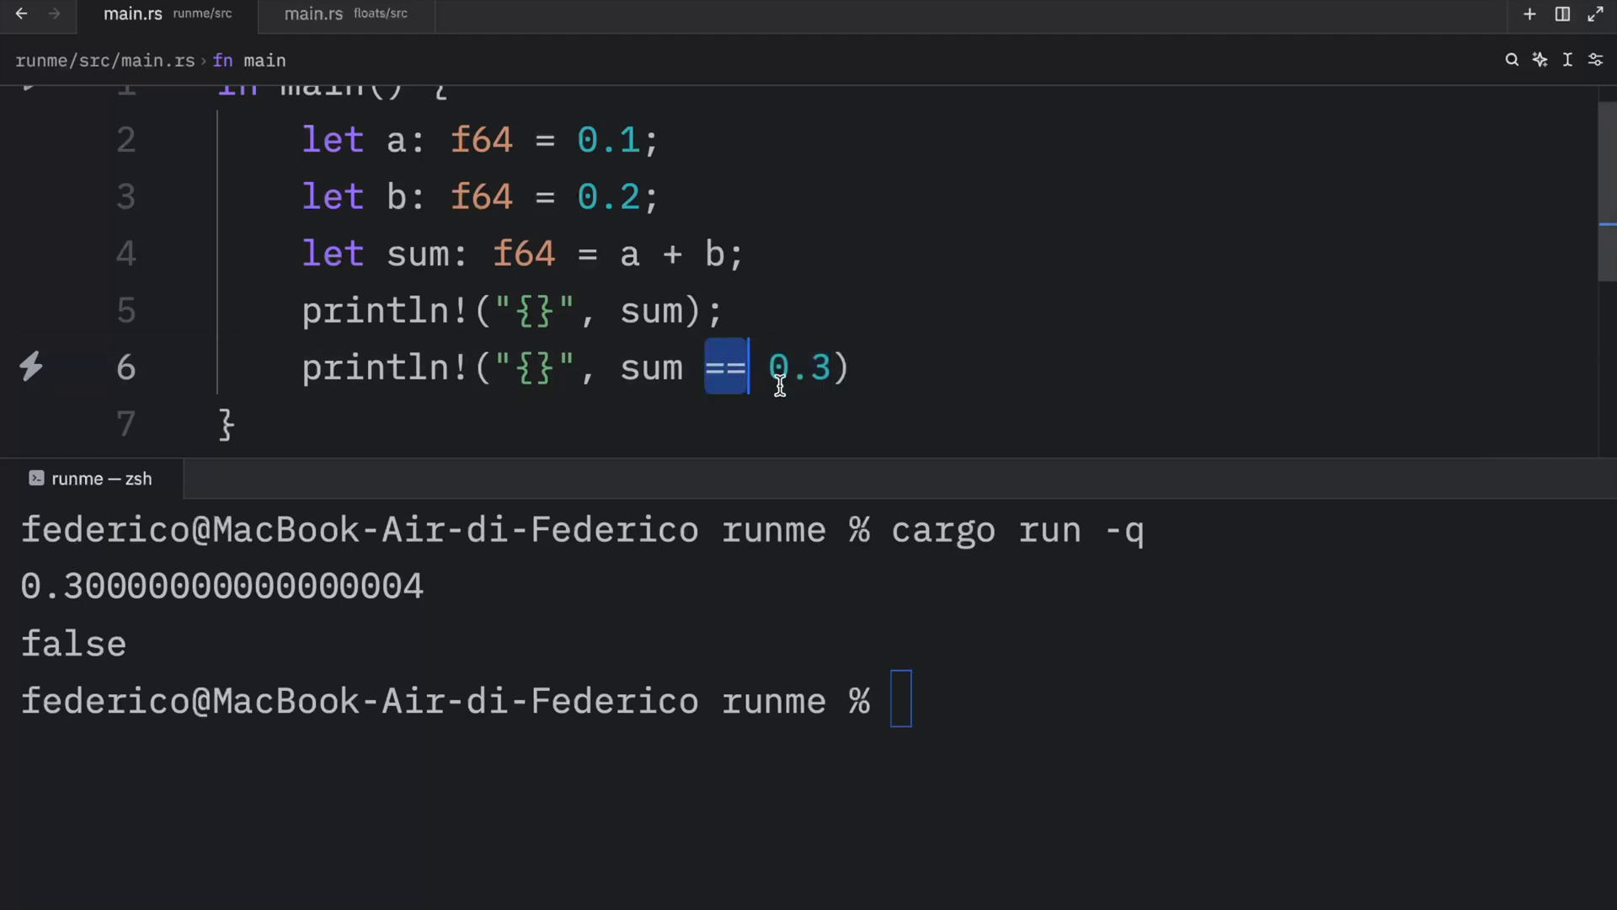
mouse_move(776, 389)
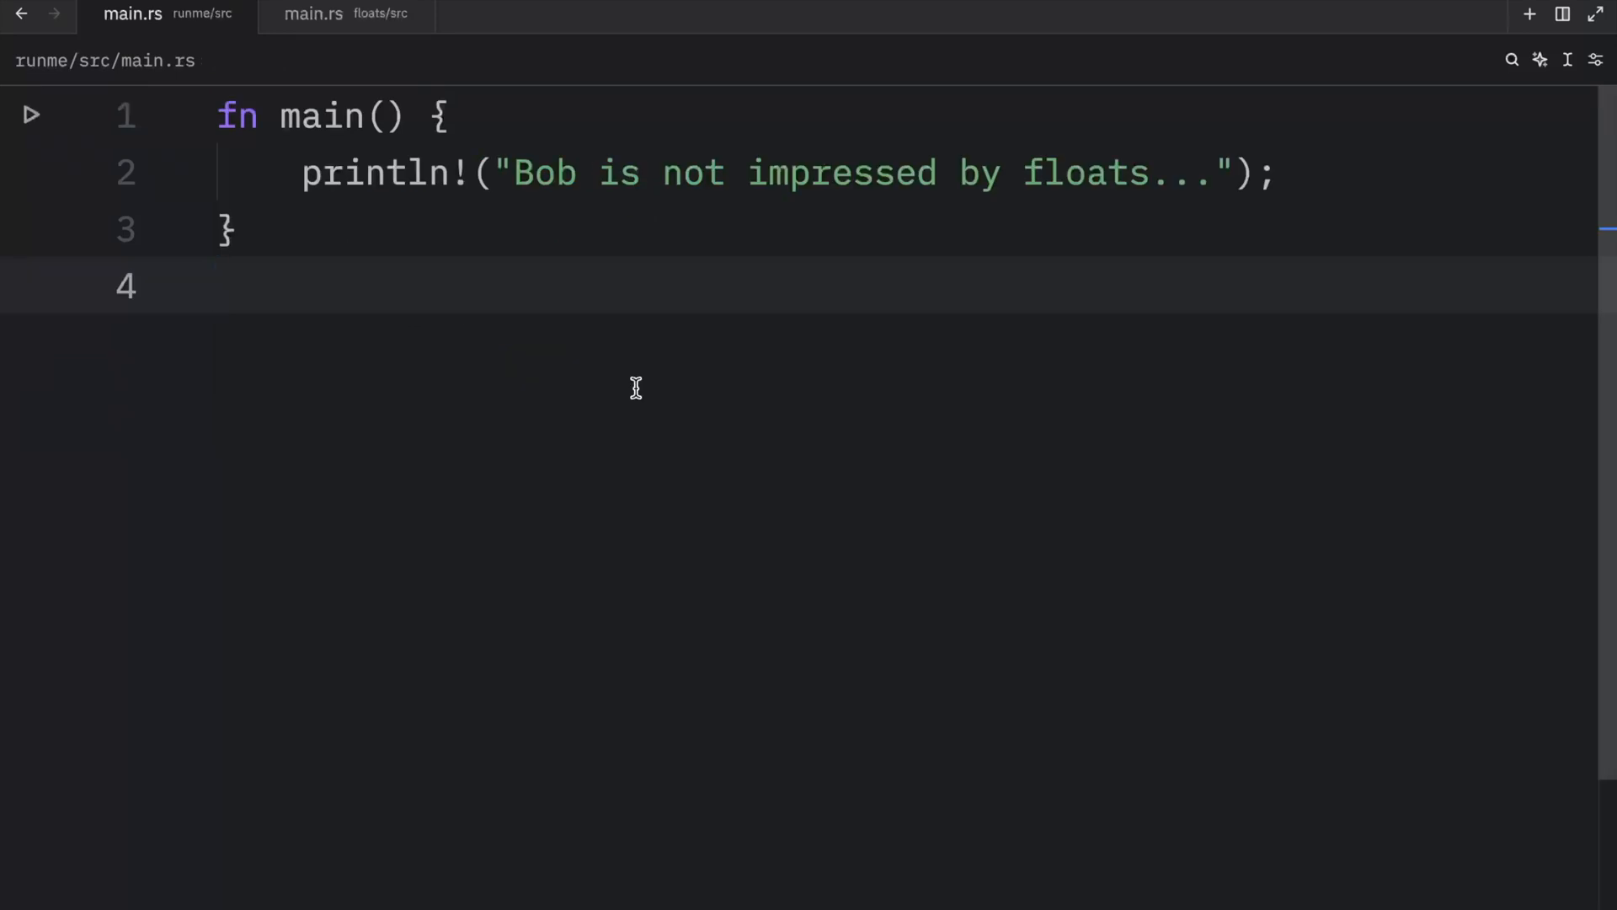
click(219, 287)
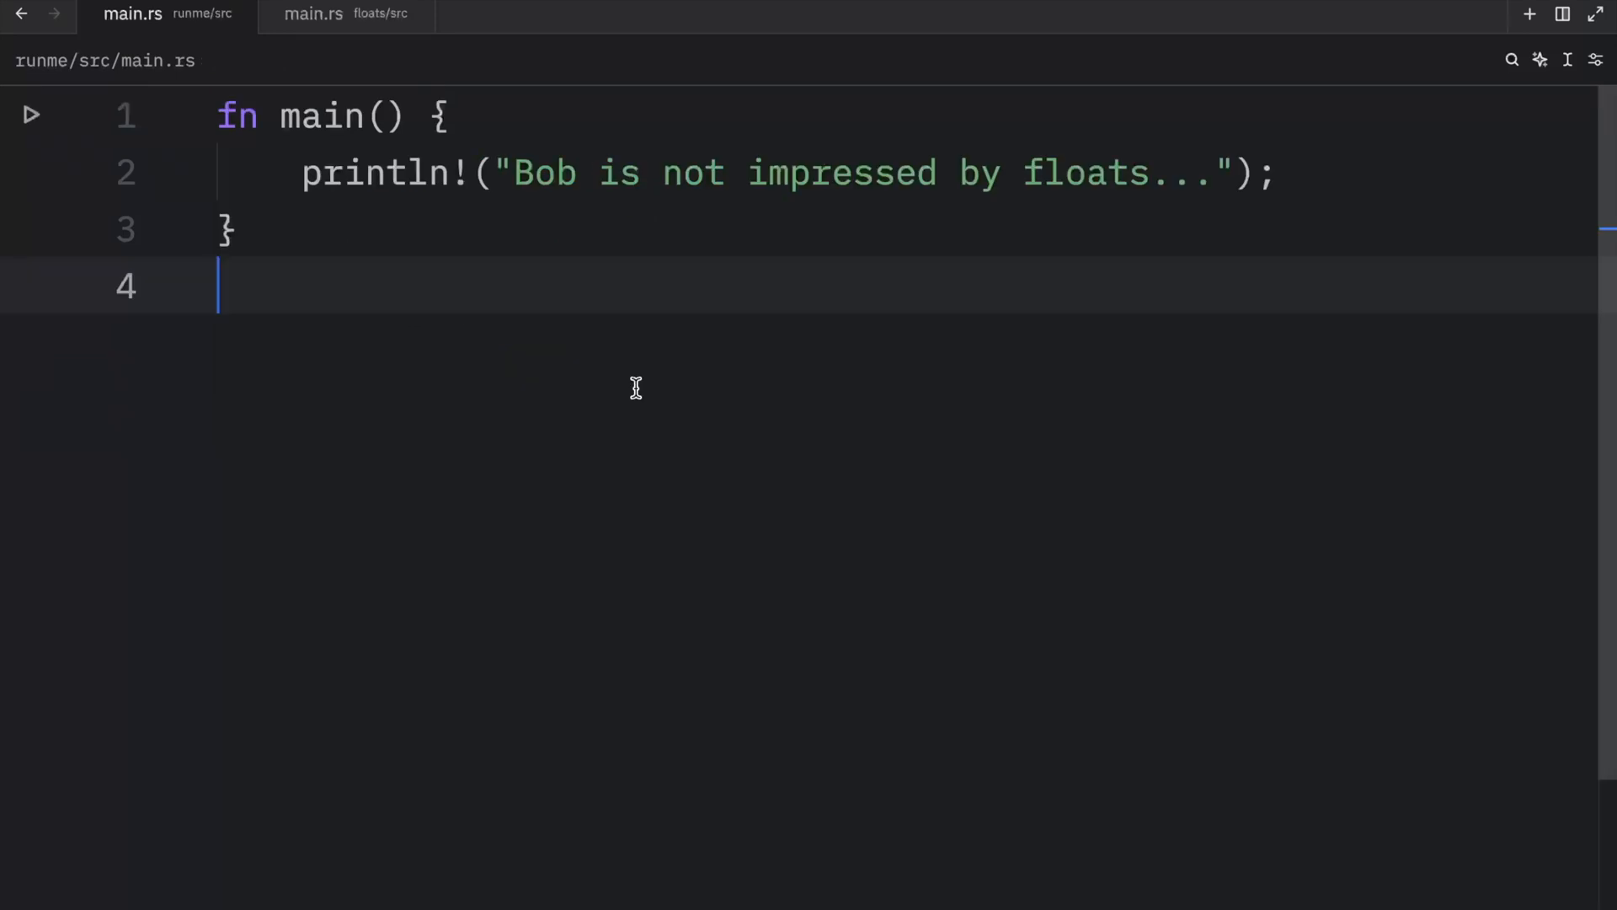